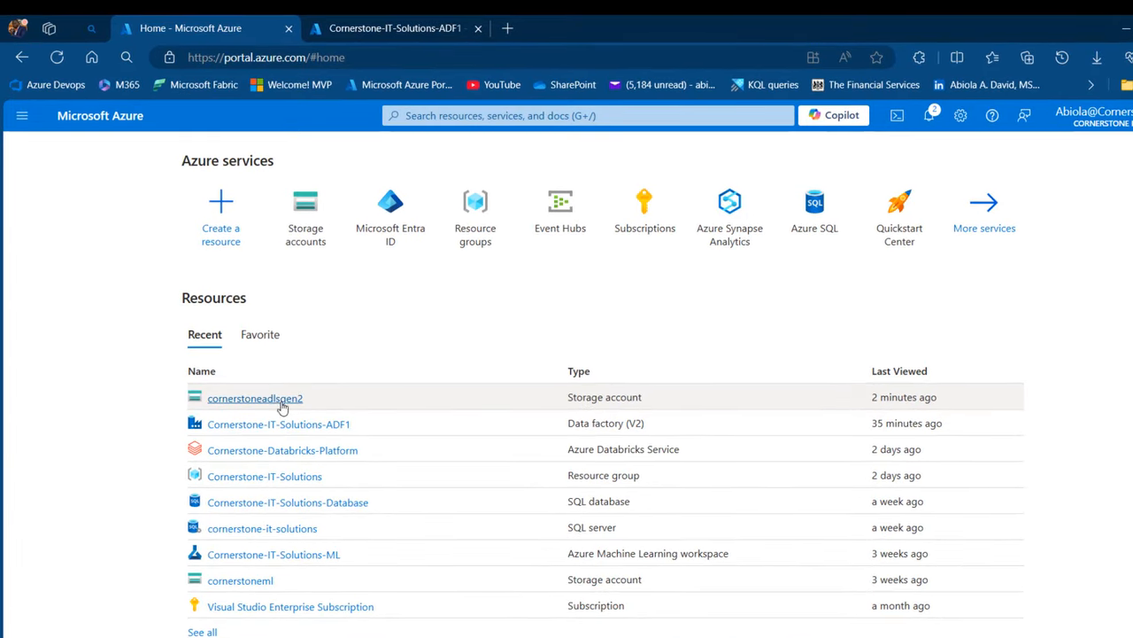
Navigate cornerstoneadlsgen2 > Containers > csv-to-parquet-clean-data > records to list the sales CSV files
{"action": "left_click", "coordinate": [255, 396]}
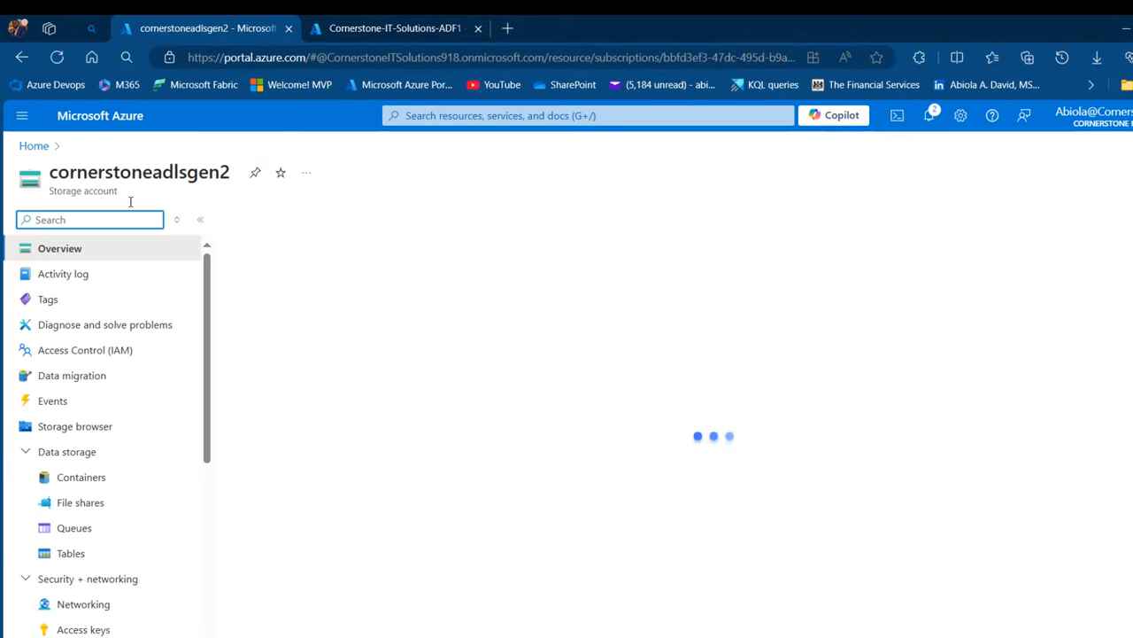
{"action": "left_click", "coordinate": [60, 248]}
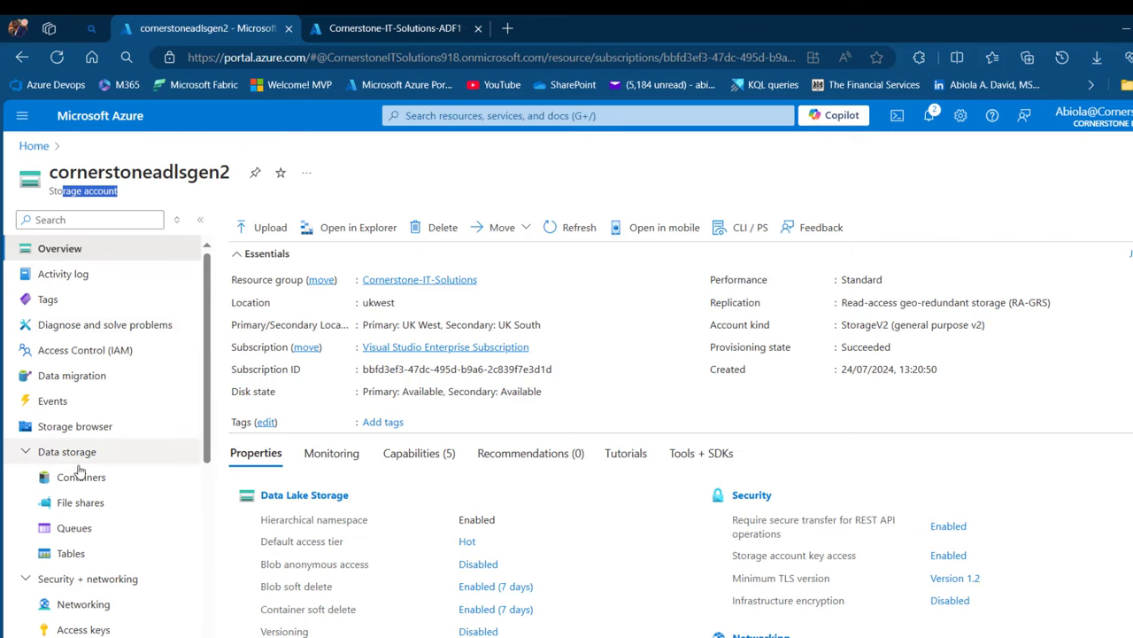
{"action": "left_click", "coordinate": [81, 477]}
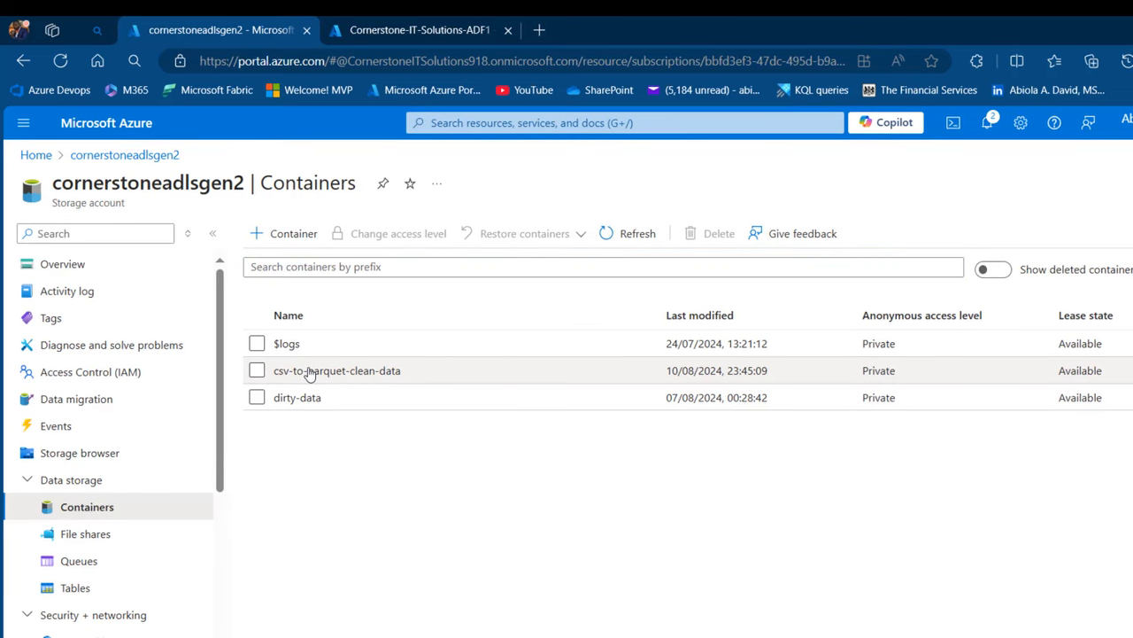
{"action": "left_click", "coordinate": [336, 370]}
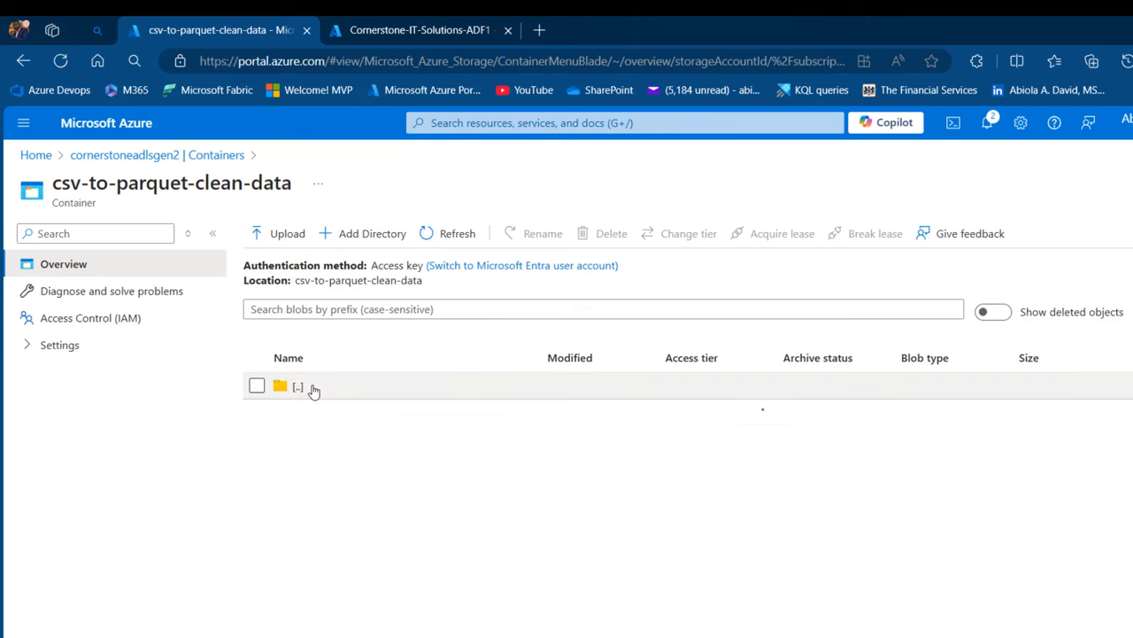
{"action": "left_click", "coordinate": [298, 386]}
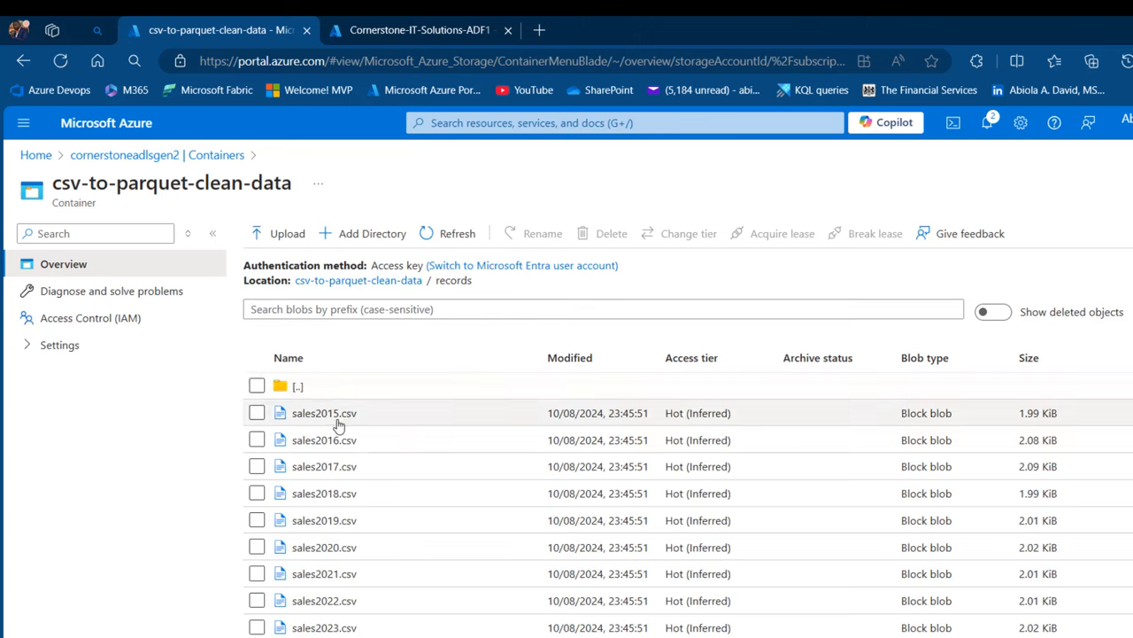
{"action": "mouse_move", "coordinate": [324, 627]}
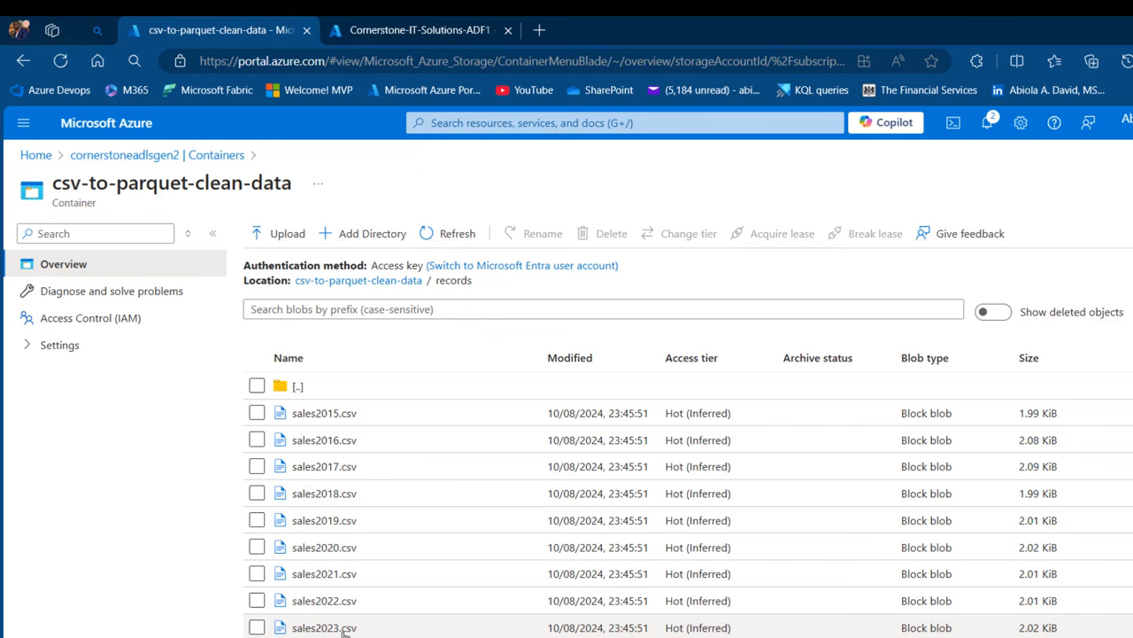
{"action": "mouse_move", "coordinate": [287, 385]}
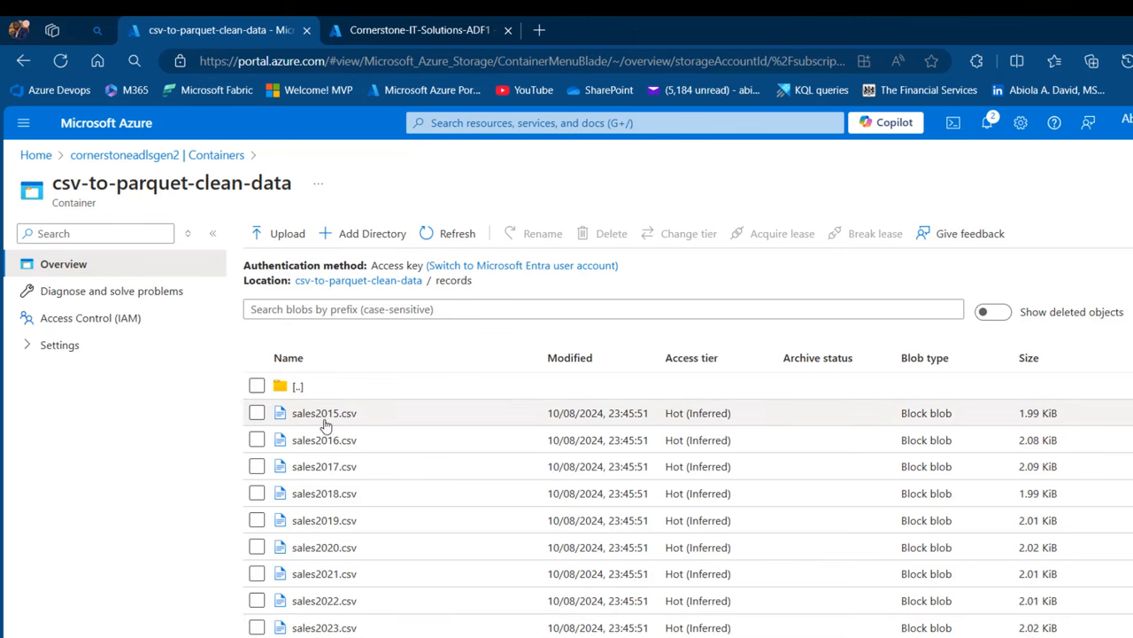
Preview the rows of sales2015.csv in the blob's Edit view
{"action": "left_click", "coordinate": [324, 412]}
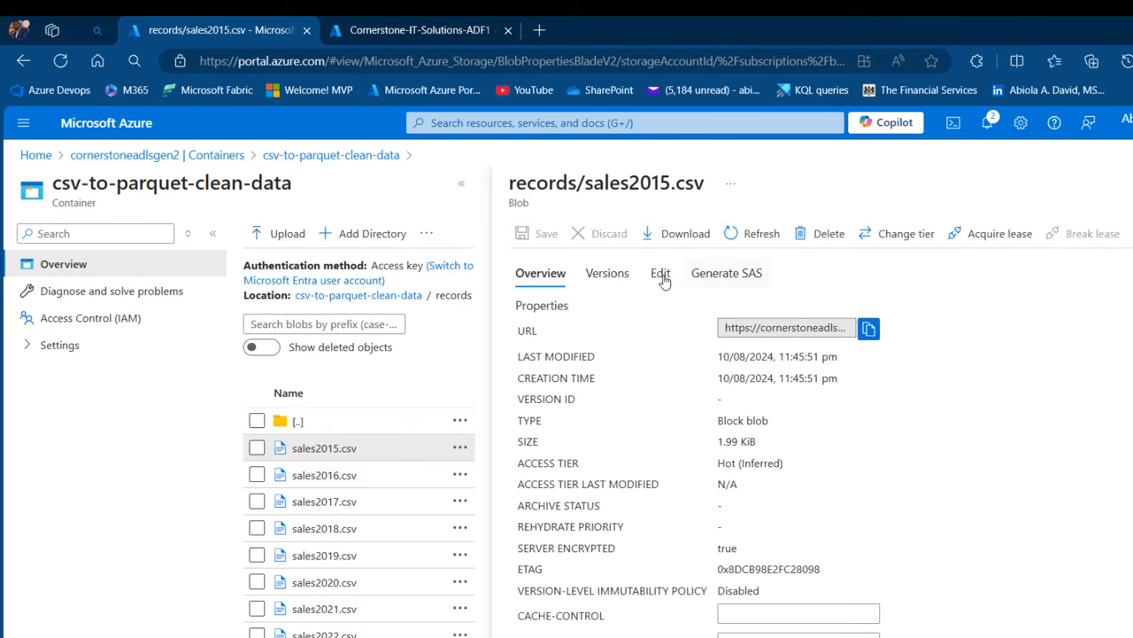
{"action": "left_click", "coordinate": [661, 273]}
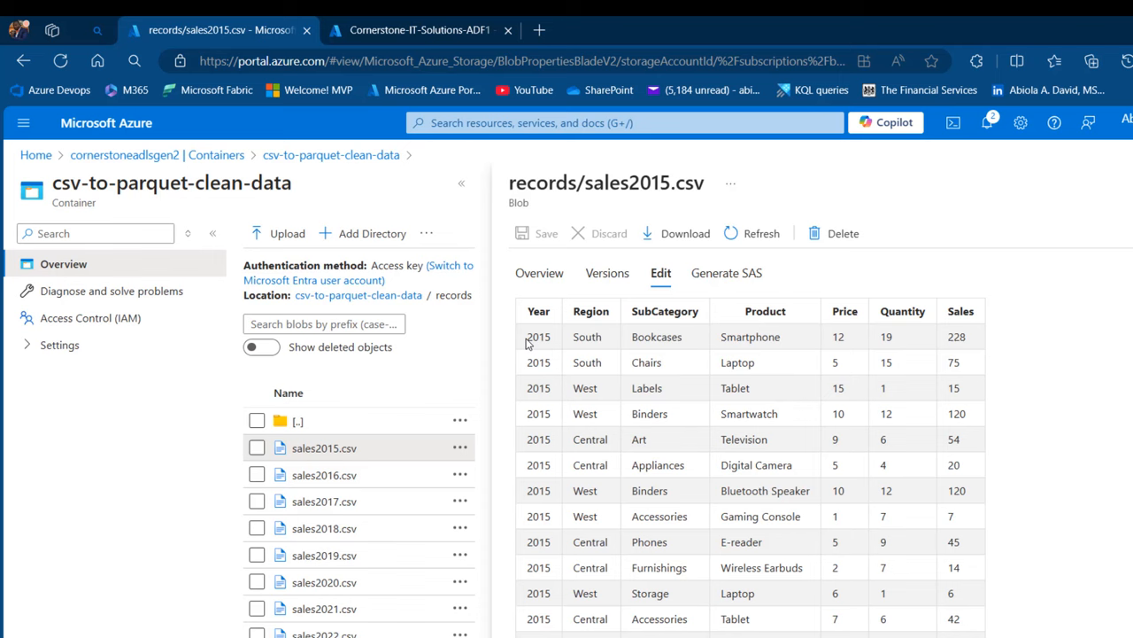
{"action": "mouse_move", "coordinate": [981, 365]}
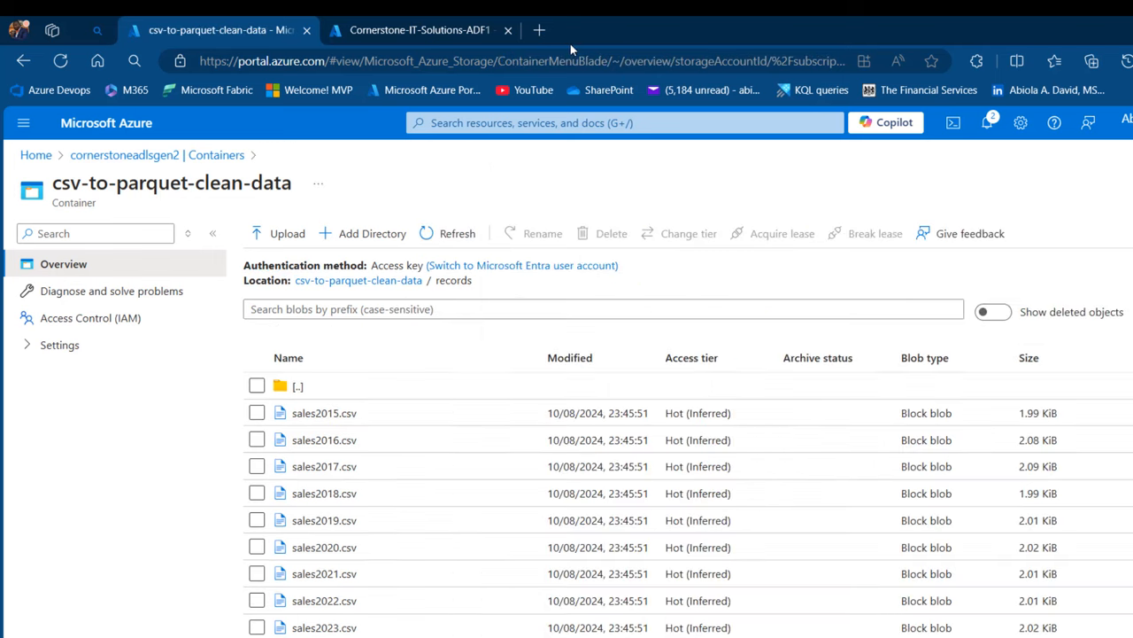
Launch the studio for Cornerstone-IT-Solutions-ADF1 and go to Manage > Linked services
{"action": "left_click", "coordinate": [416, 28]}
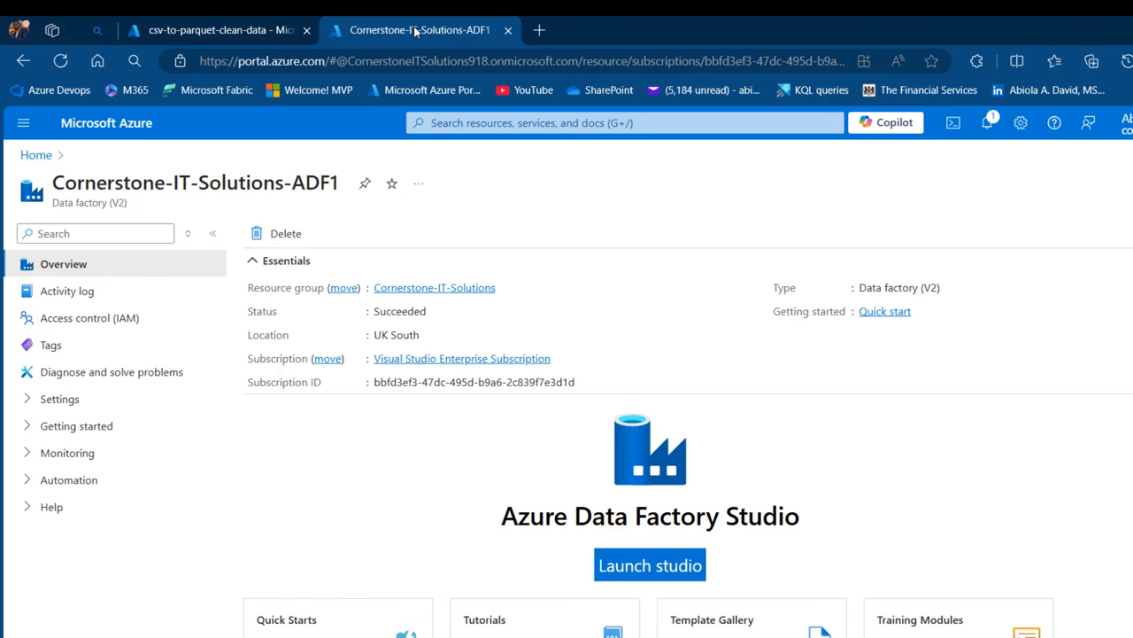
{"action": "left_click", "coordinate": [648, 563]}
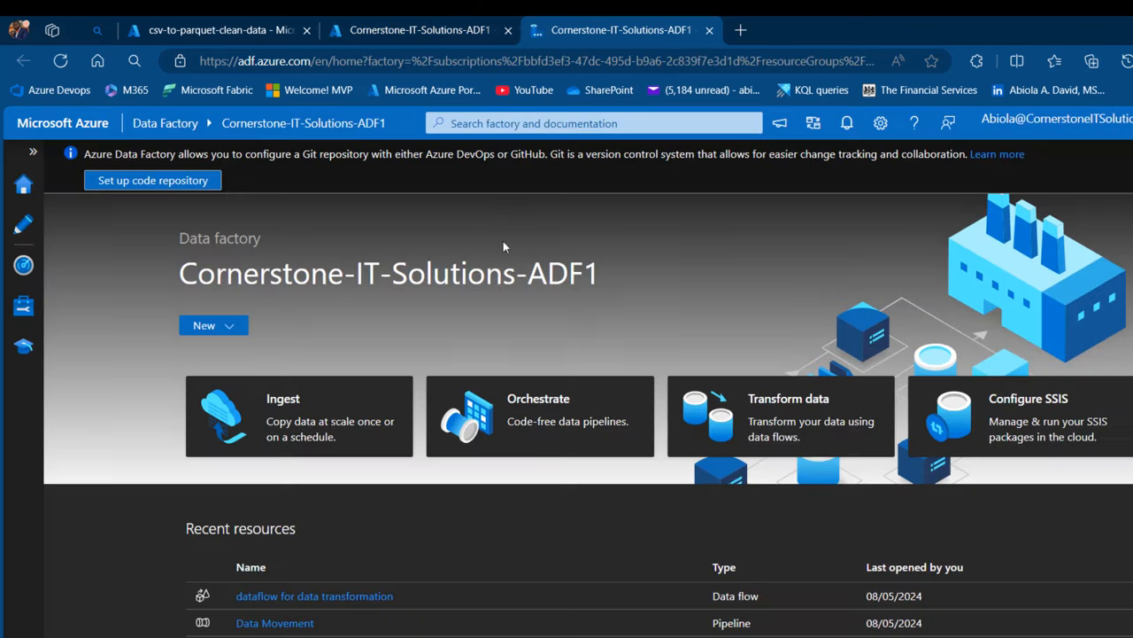
{"action": "mouse_move", "coordinate": [57, 167]}
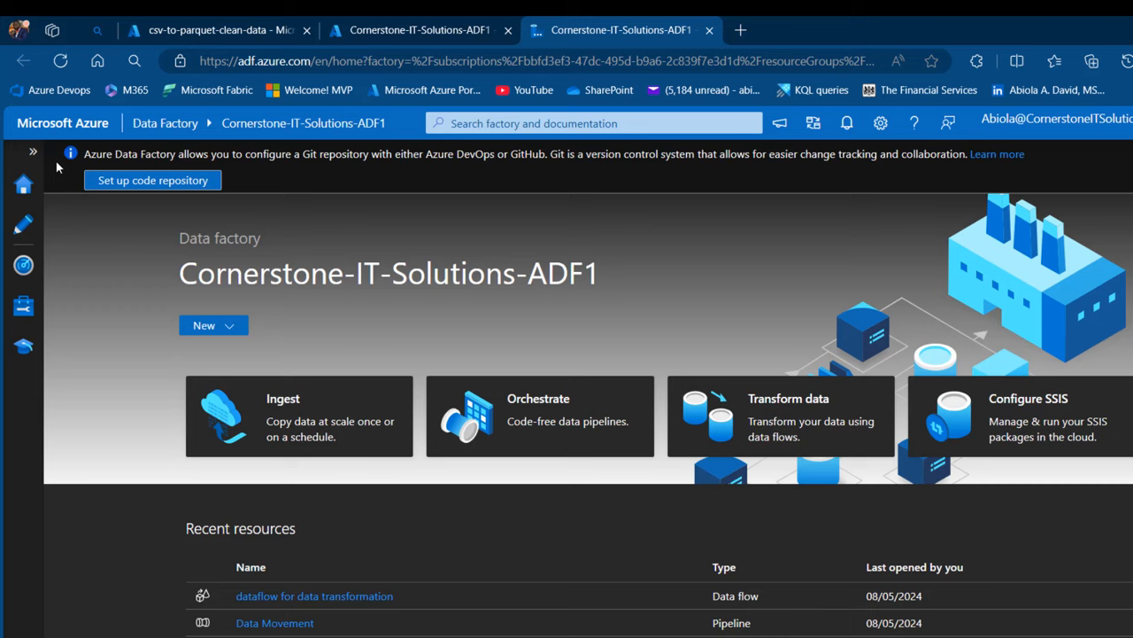
{"action": "left_click", "coordinate": [23, 304]}
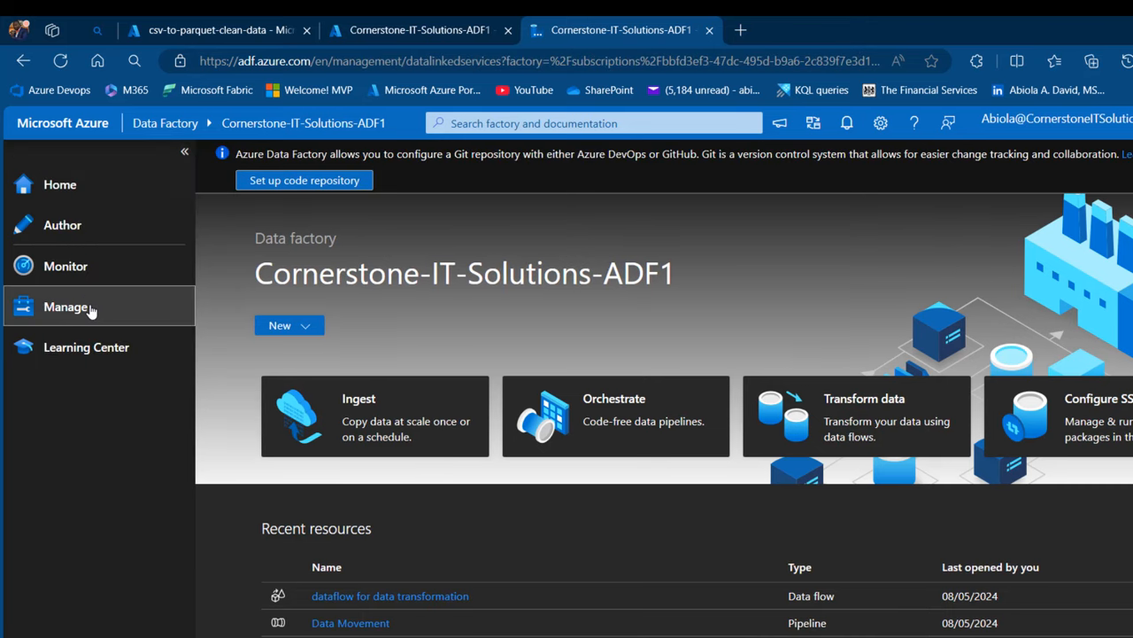
{"action": "left_click", "coordinate": [66, 305]}
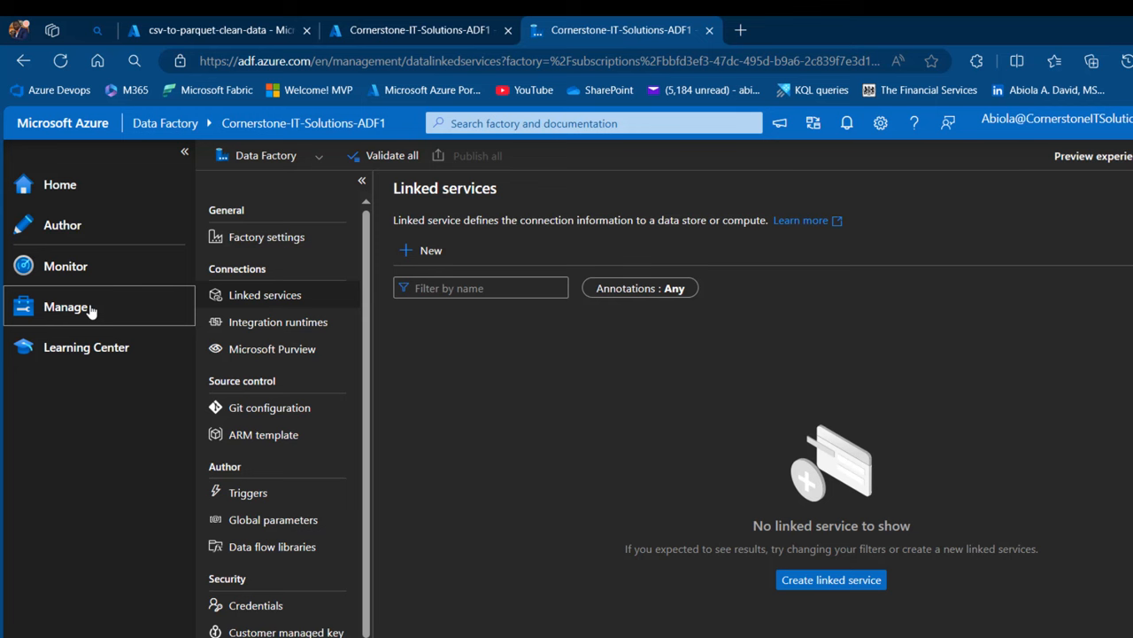
{"action": "mouse_move", "coordinate": [260, 303]}
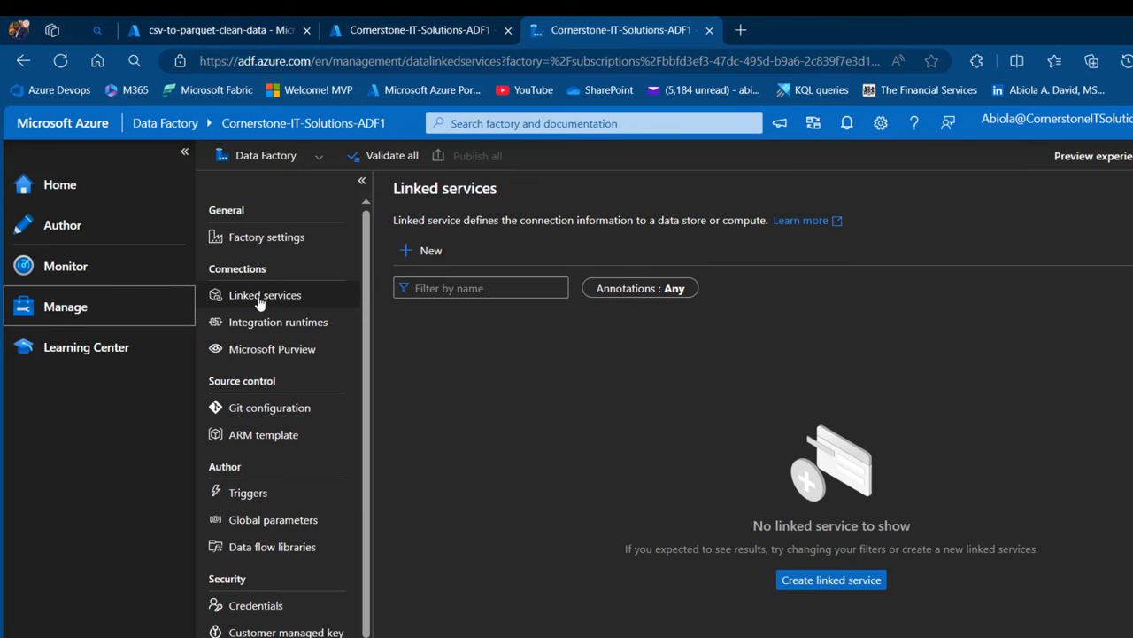
Start a new linked service of type Azure Data Lake Storage Gen2
{"action": "left_click", "coordinate": [430, 249]}
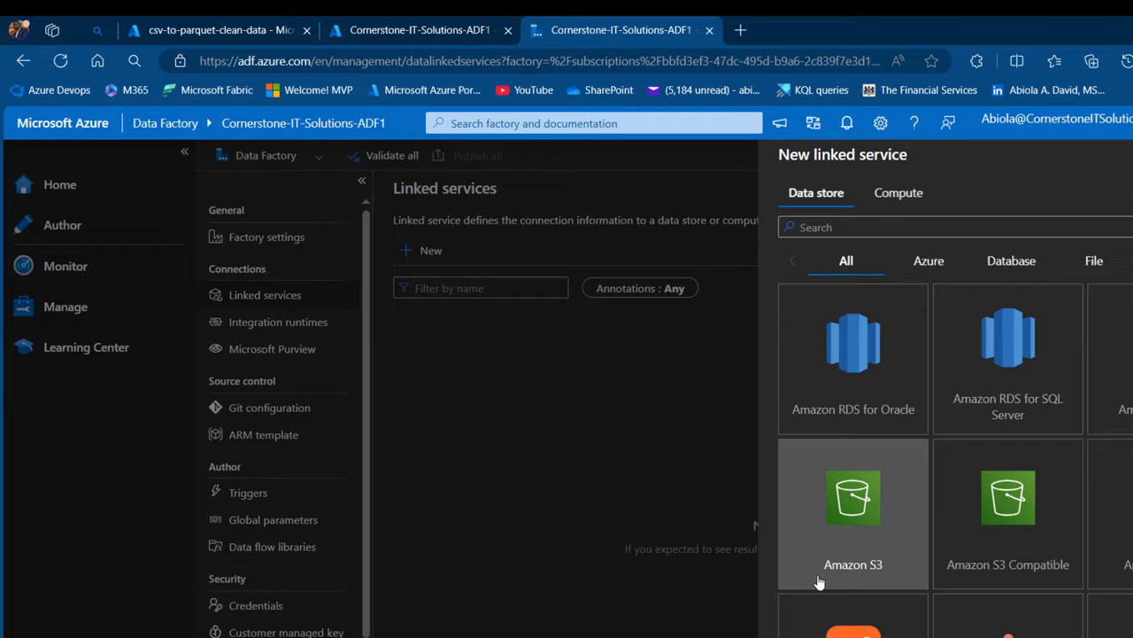
{"action": "type", "text": "azure"}
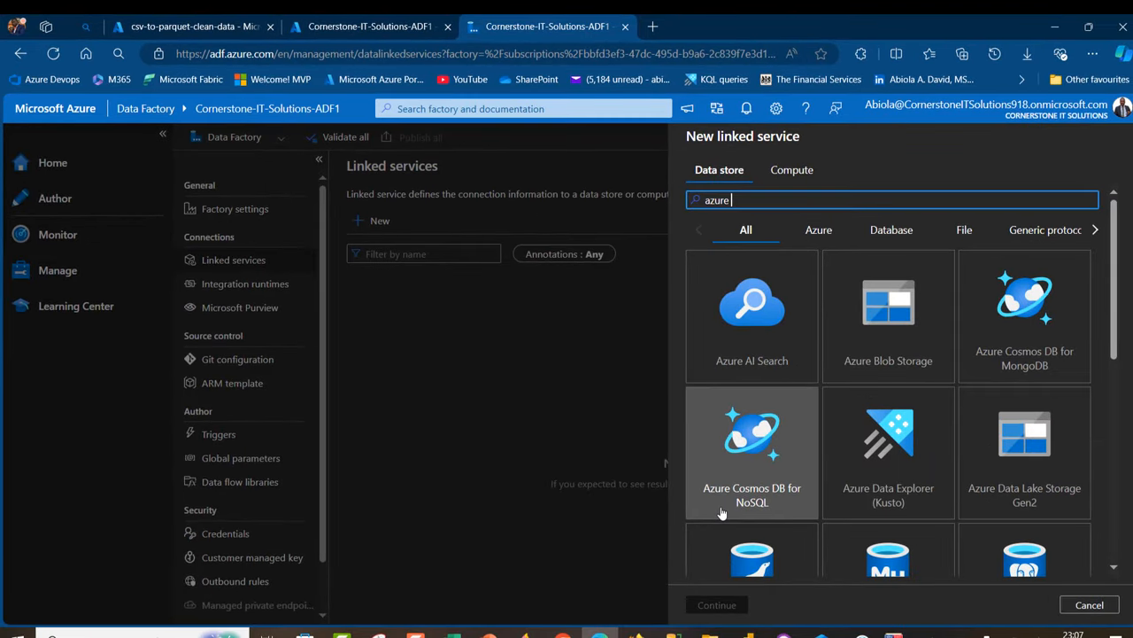
{"action": "type", "text": "data"}
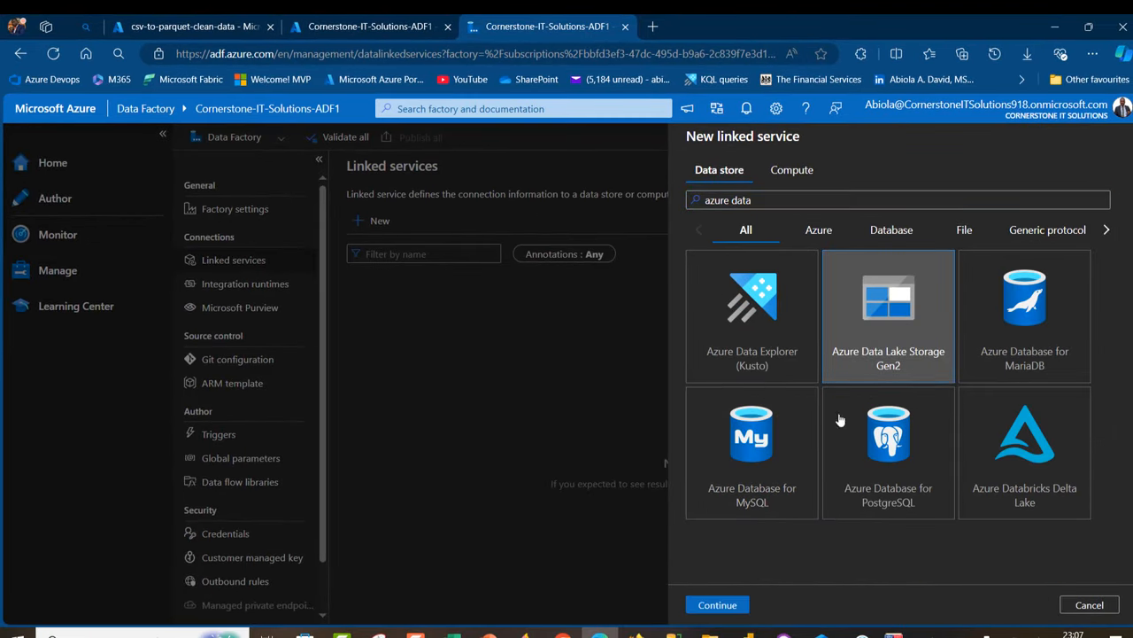
{"action": "left_click", "coordinate": [717, 604]}
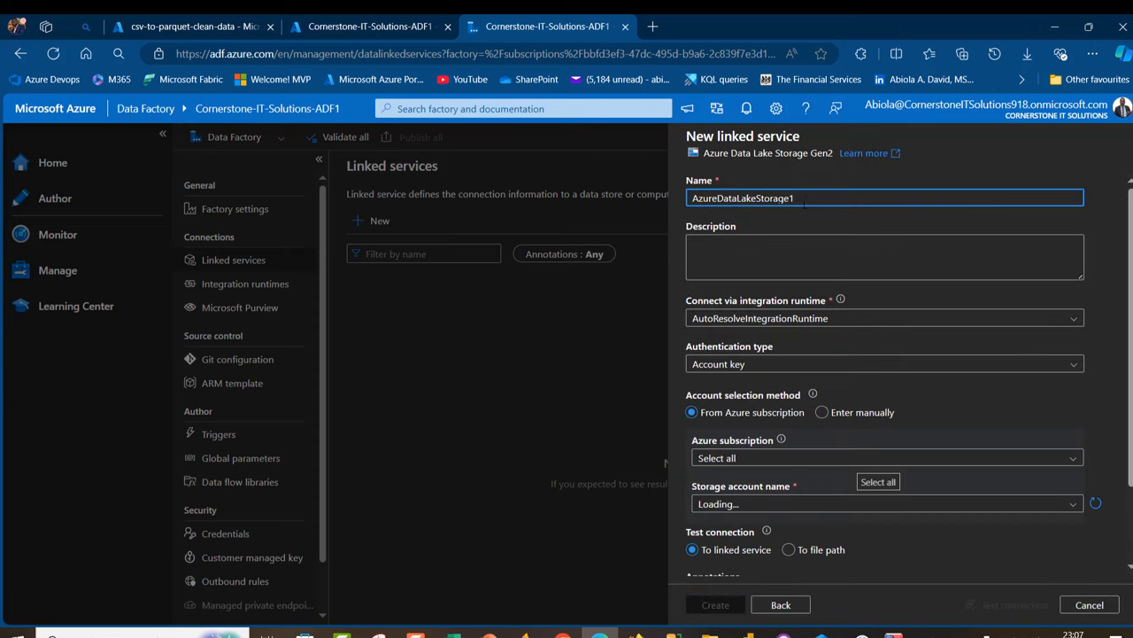
Point it at cornerstoneadlsgen2 under Visual Studio Enterprise Subscription, test the connection and create AzureDataLakeStorage1
{"action": "left_click", "coordinate": [885, 457]}
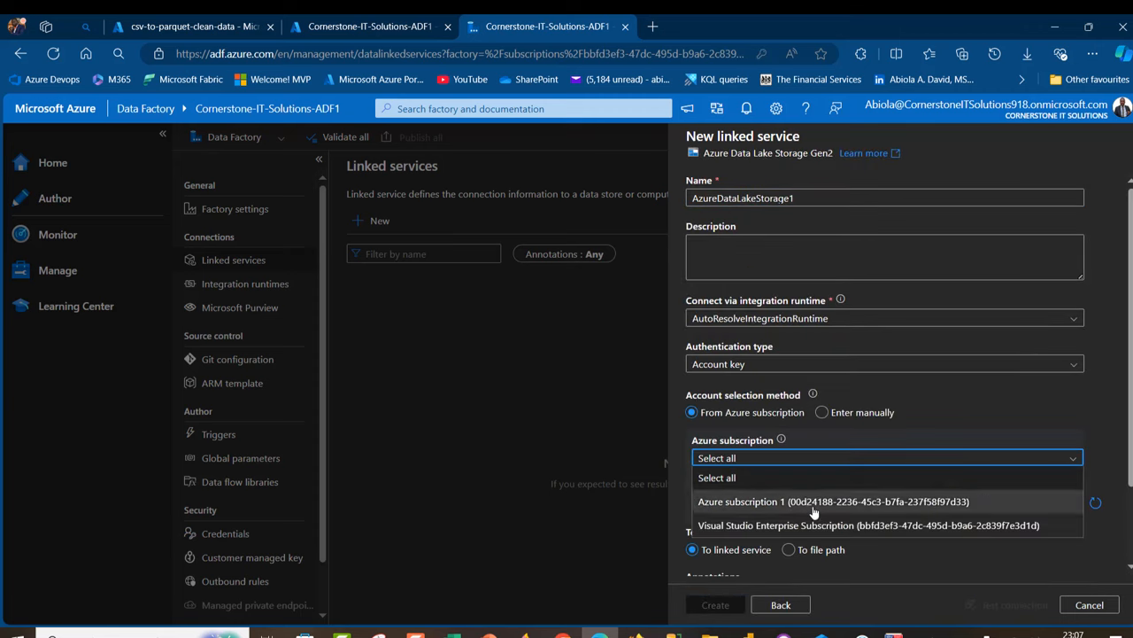
{"action": "left_click", "coordinate": [868, 525]}
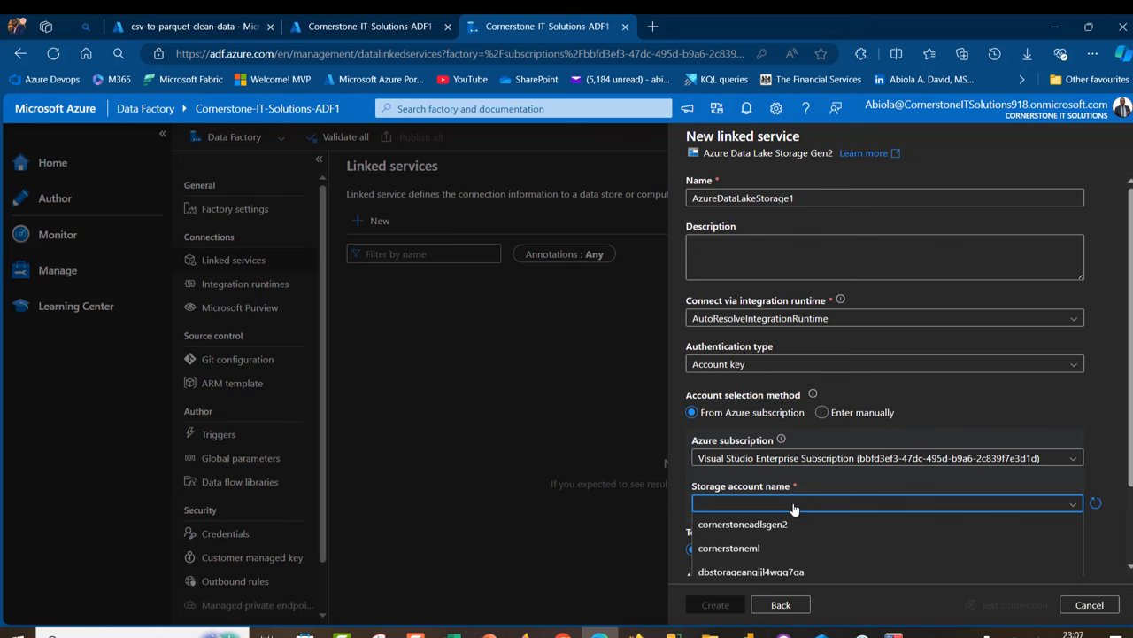
{"action": "left_click", "coordinate": [742, 524]}
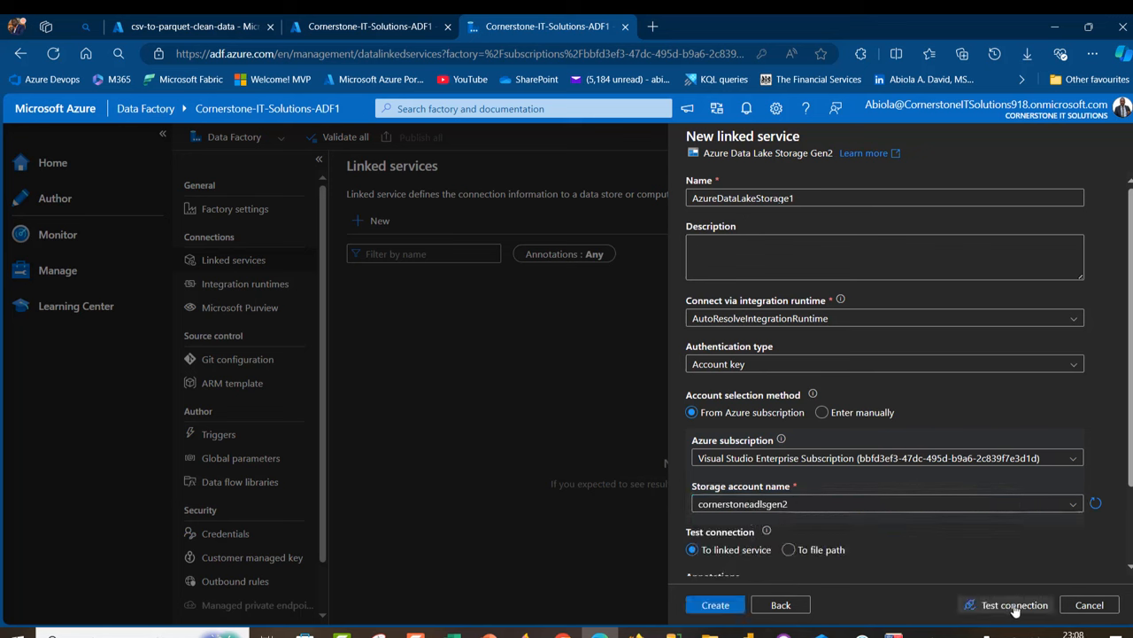
{"action": "left_click", "coordinate": [1015, 606]}
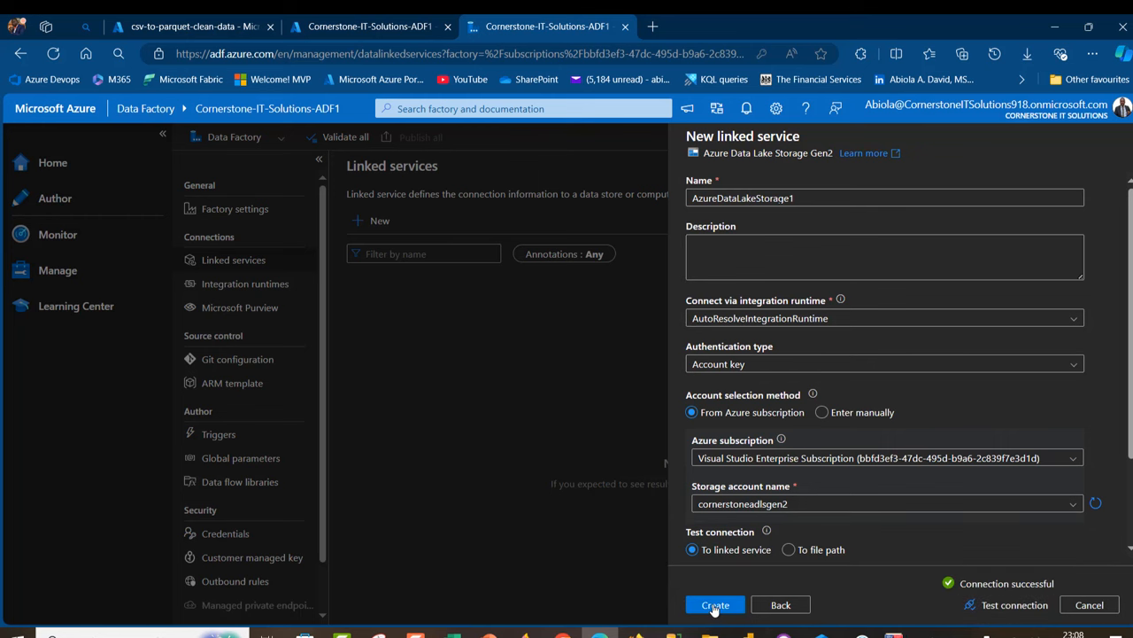
{"action": "left_click", "coordinate": [715, 604]}
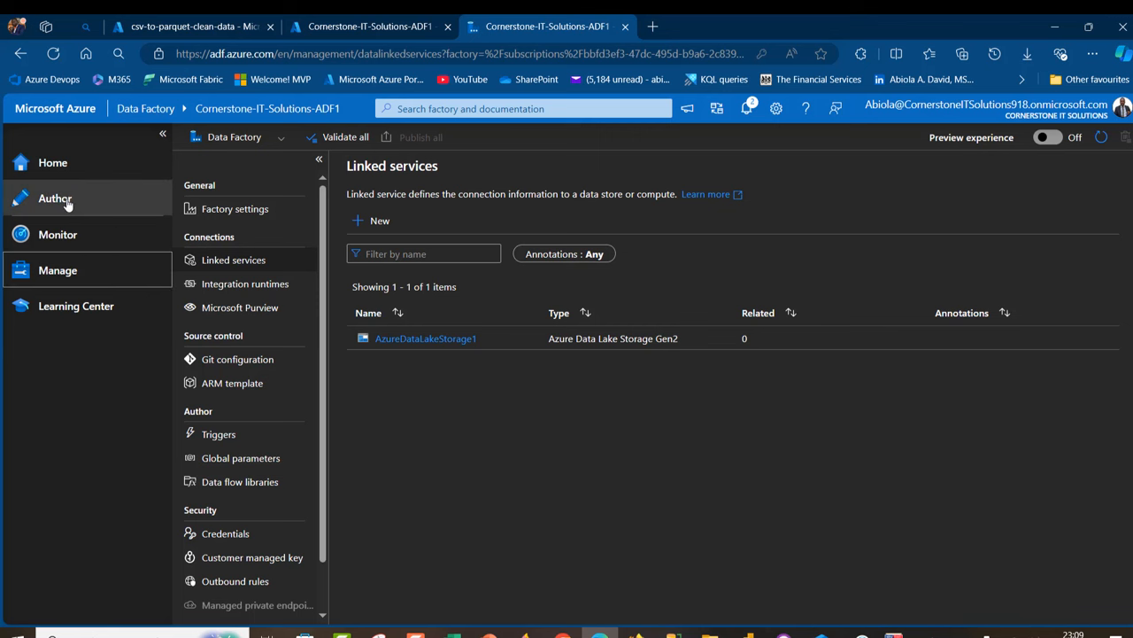
Create a new pipeline from Author and drop a Copy data activity onto its canvas
{"action": "left_click", "coordinate": [55, 198]}
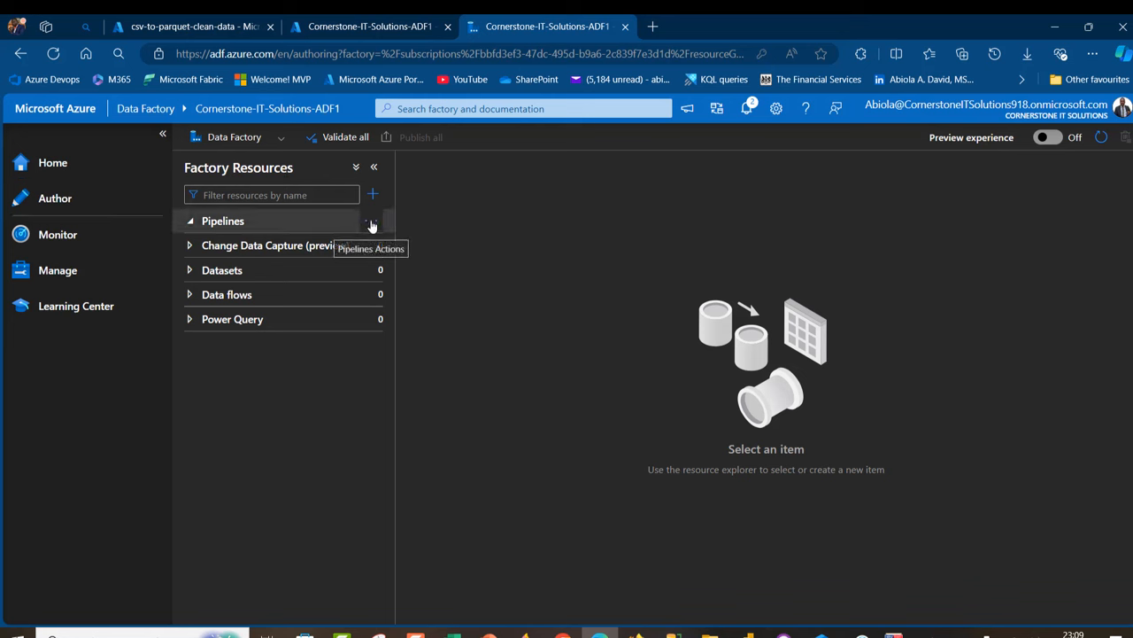
{"action": "left_click", "coordinate": [370, 219]}
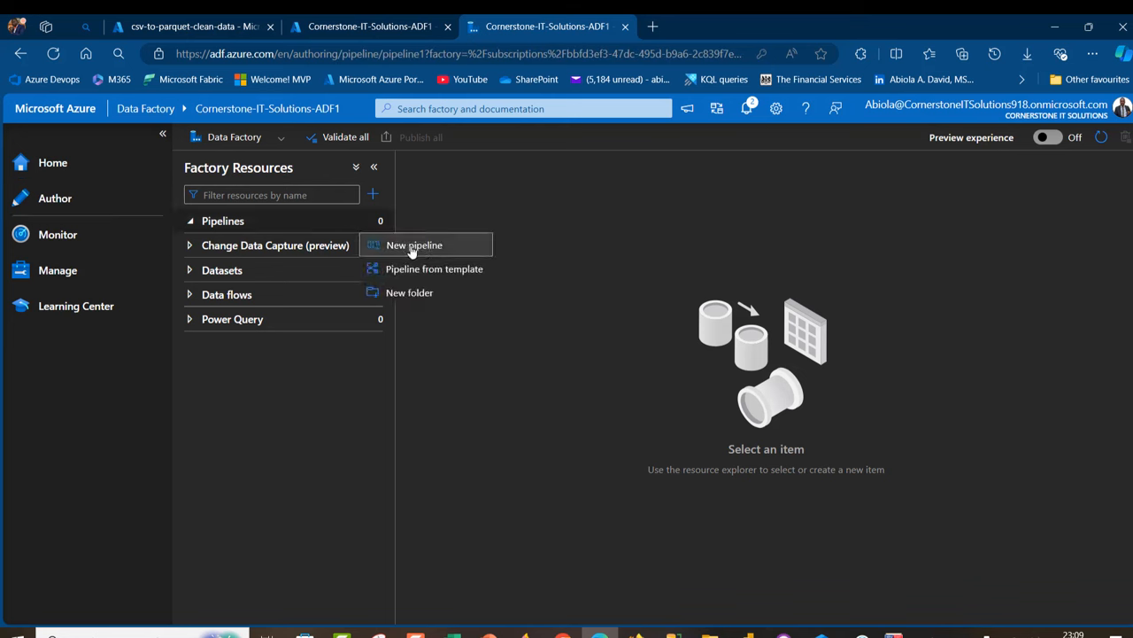
{"action": "left_click", "coordinate": [414, 244]}
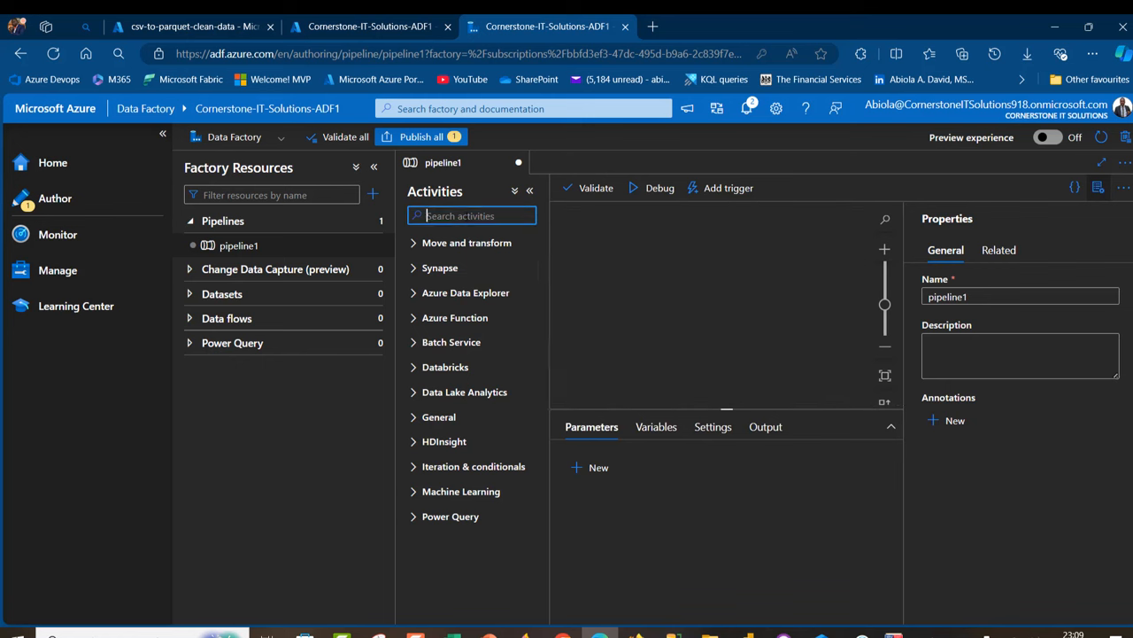
{"action": "type", "text": "copy"}
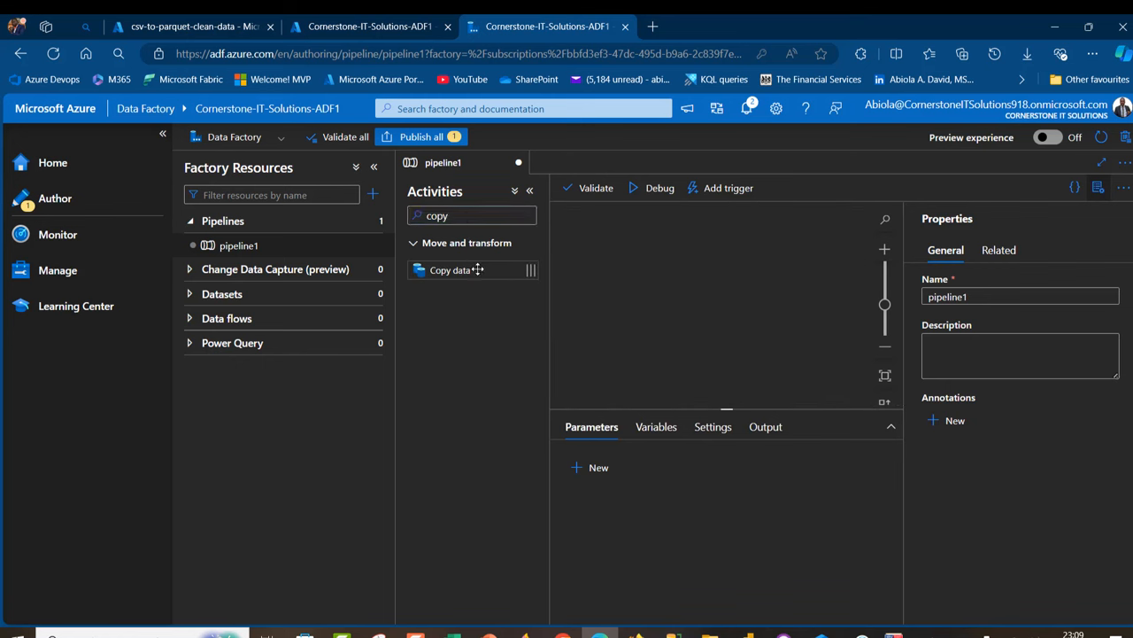
{"action": "left_click_drag", "start_coordinate": [450, 269], "coordinate": [691, 277]}
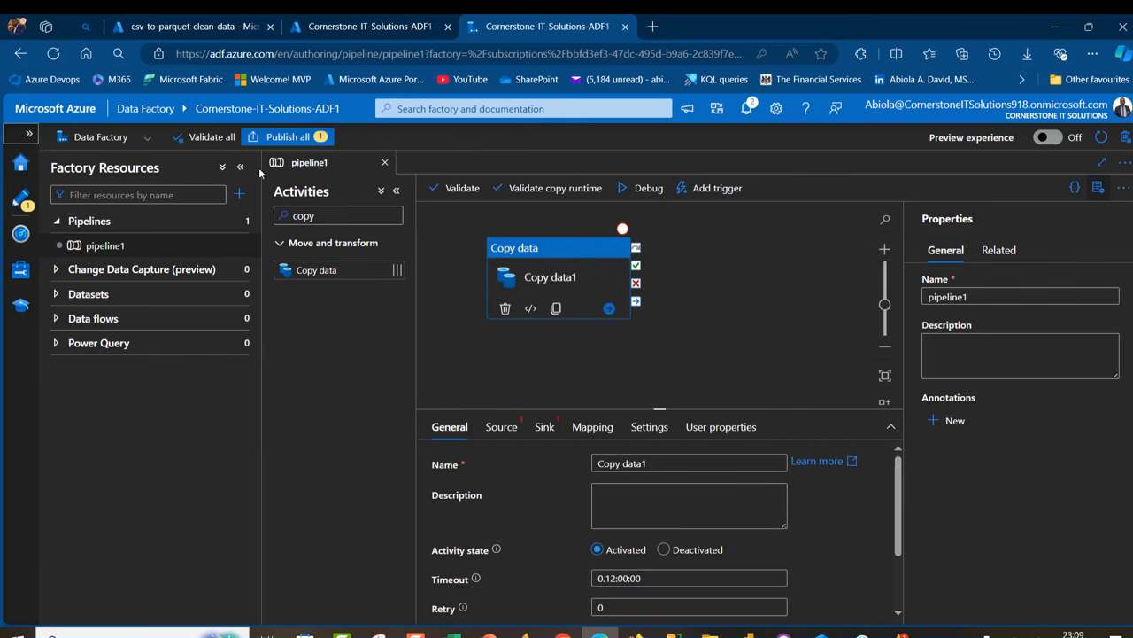
Name the pipeline CSV-Parquet-File and bring up Copy data1's source settings
{"action": "left_click", "coordinate": [239, 166]}
{"action": "type", "text": "CSV-Parquet-File"}
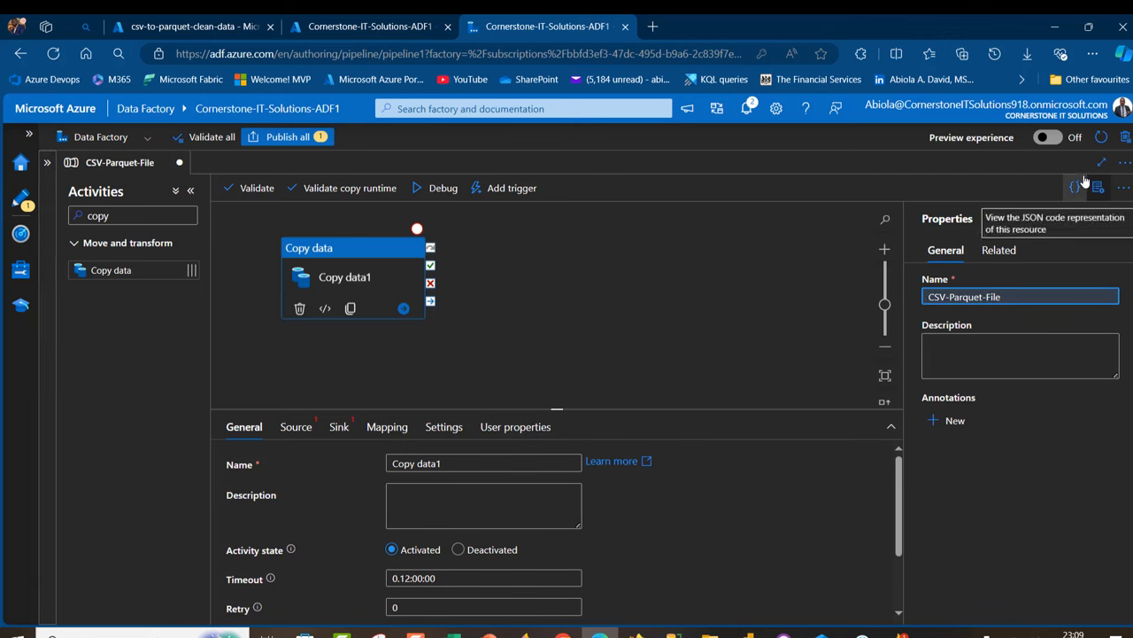
{"action": "left_click", "coordinate": [1075, 187]}
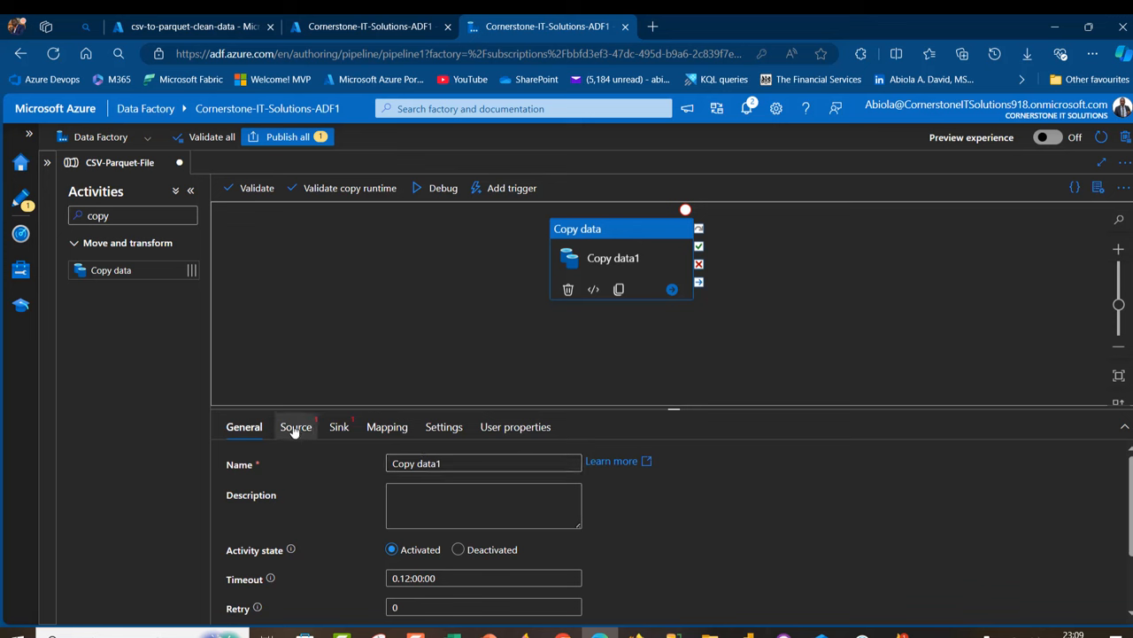
{"action": "left_click", "coordinate": [296, 425]}
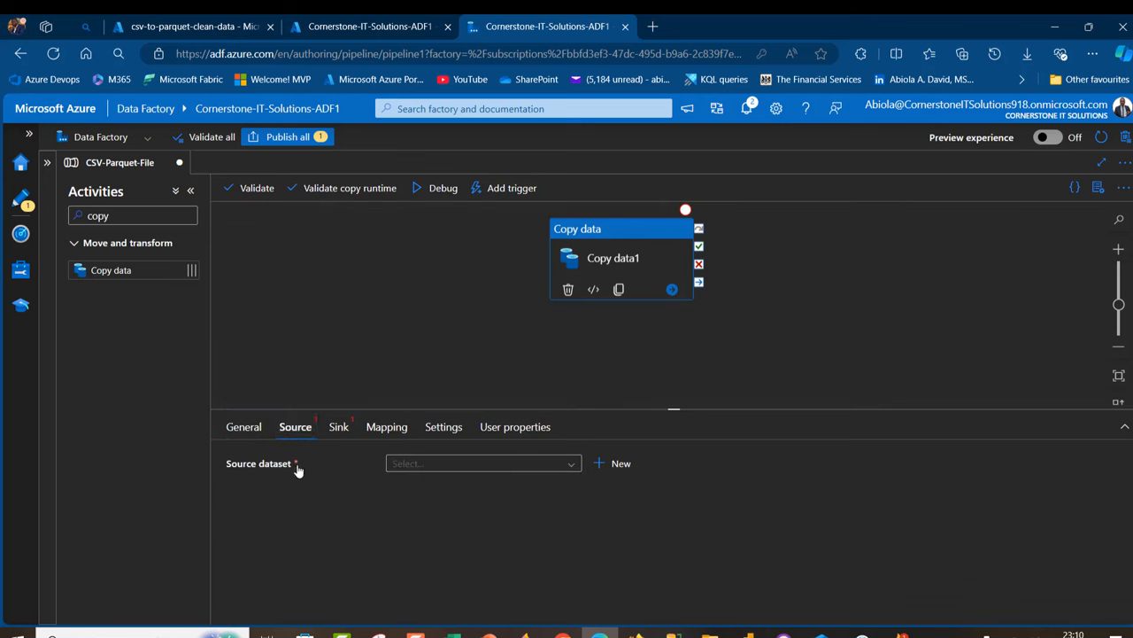
{"action": "mouse_move", "coordinate": [570, 478]}
{"action": "type", "text": "azure data"}
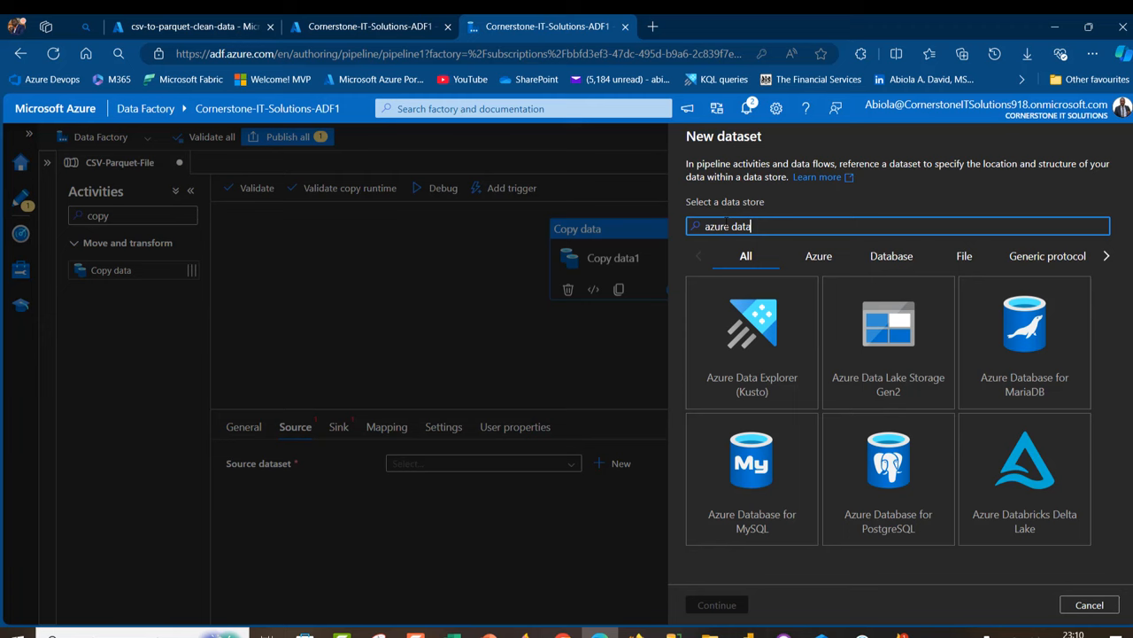
Start a new Azure Data Lake Storage Gen2 source dataset in DelimitedText format, checking the portal's CSV files on the way
{"action": "left_click", "coordinate": [716, 606]}
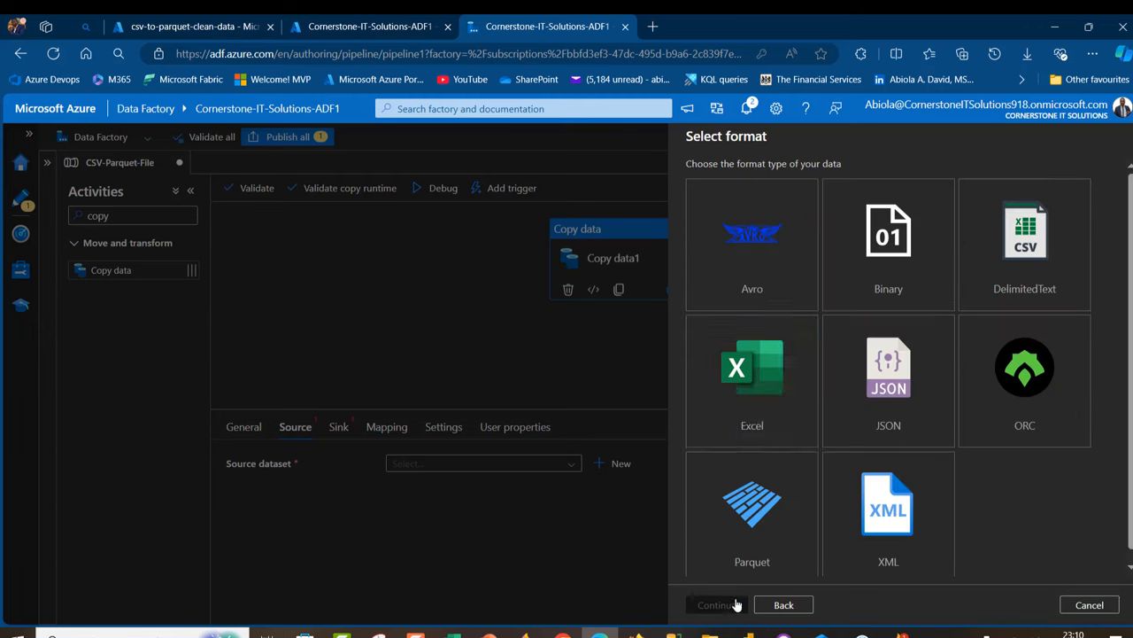
{"action": "mouse_move", "coordinate": [191, 26]}
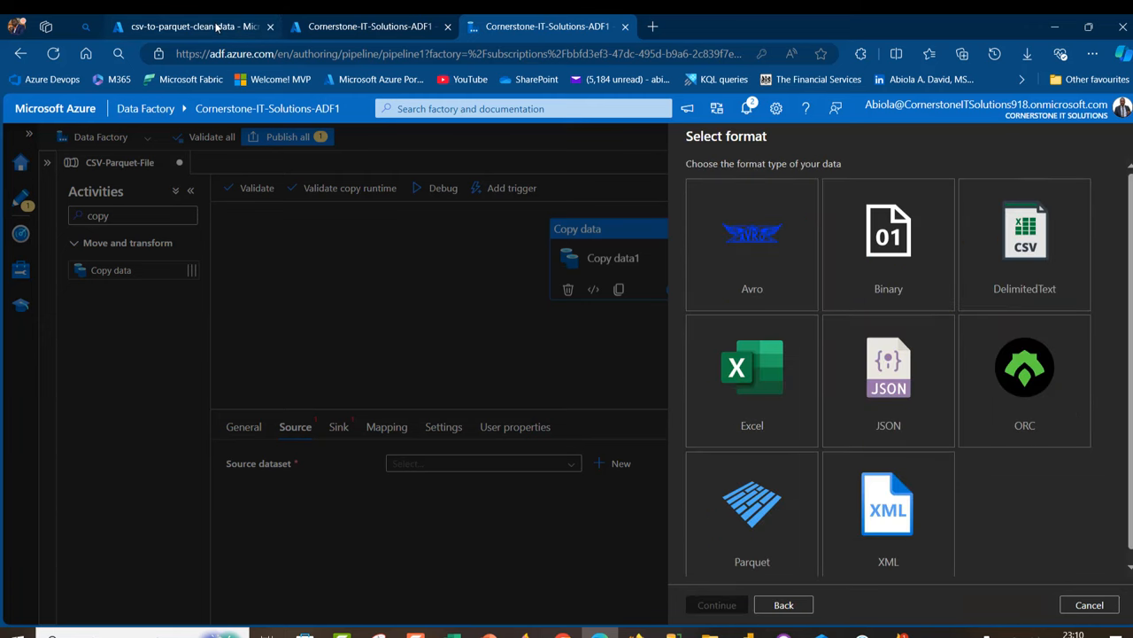
{"action": "left_click", "coordinate": [191, 26]}
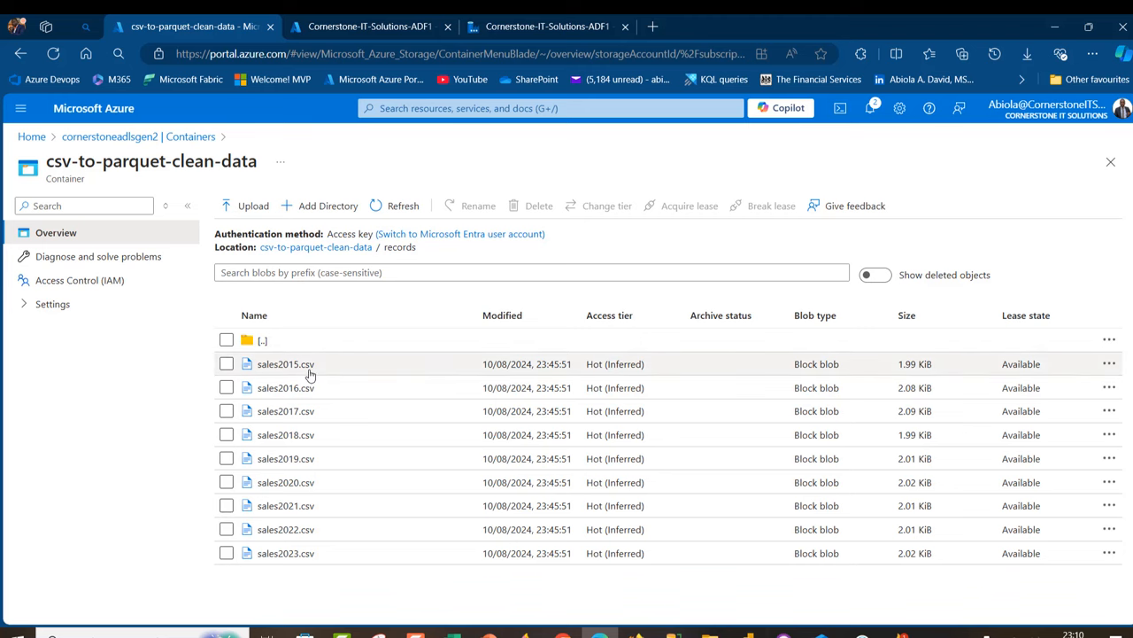
{"action": "left_click", "coordinate": [546, 27]}
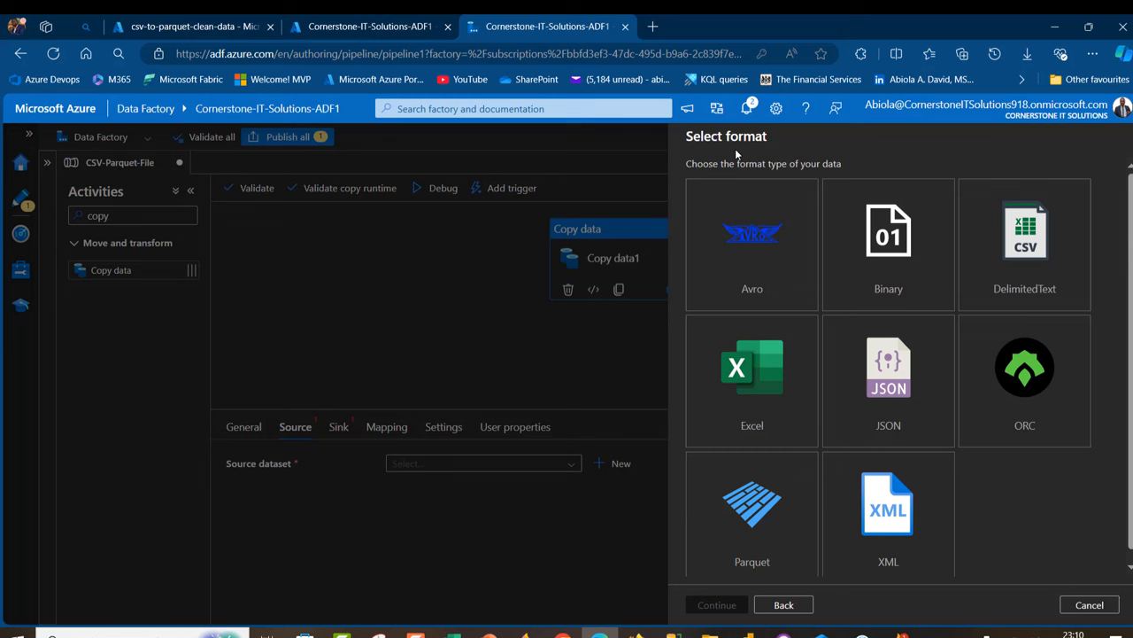
{"action": "left_click", "coordinate": [1023, 244]}
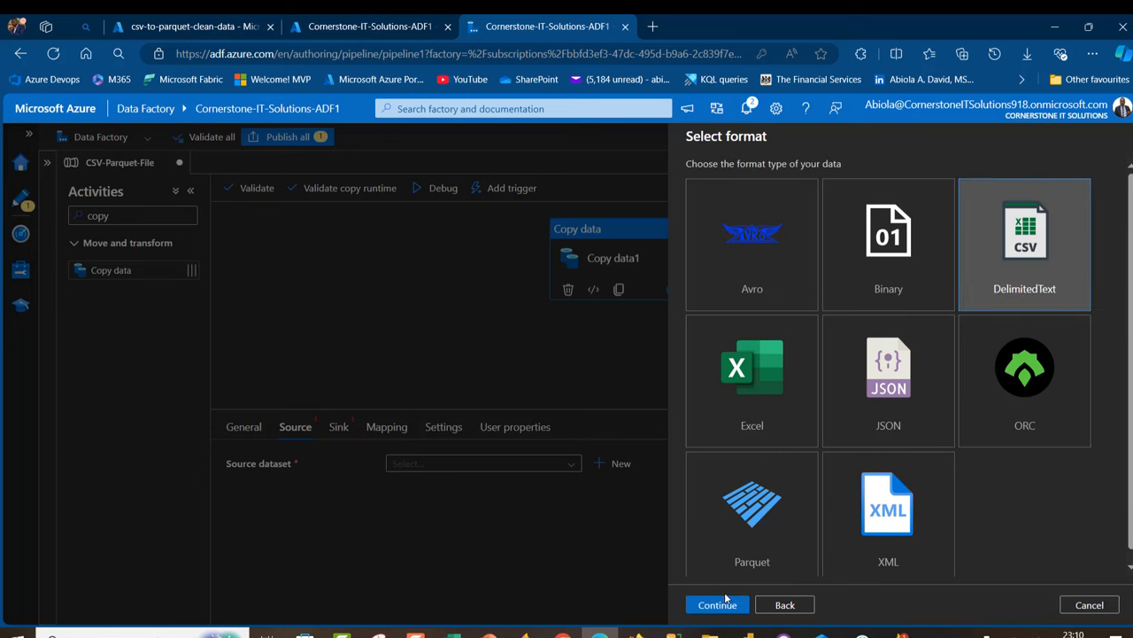
{"action": "left_click", "coordinate": [717, 606]}
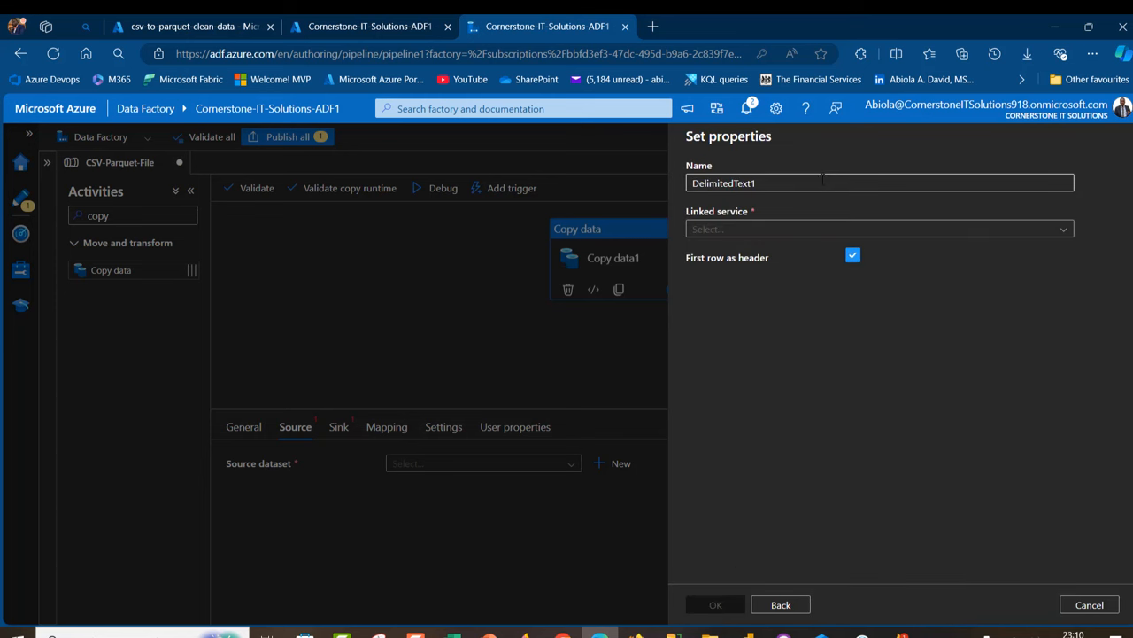
Name the dataset CSVFiles, link it to AzureDataLakeStorage1 and begin browsing for its file path
{"action": "type", "text": "CS"}
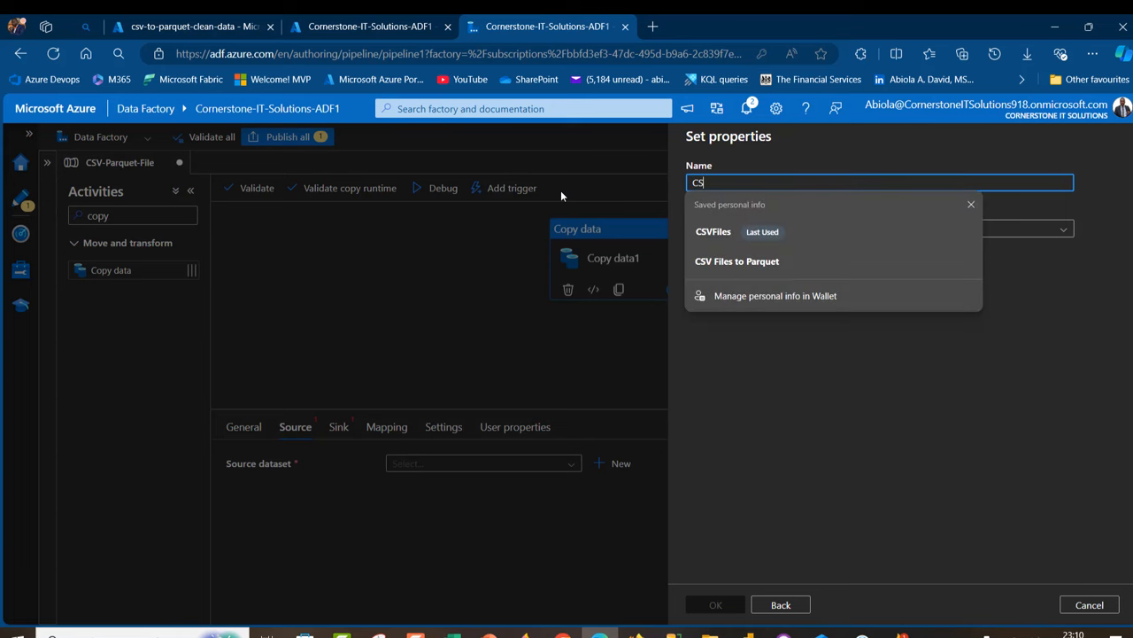
{"action": "left_click", "coordinate": [714, 231]}
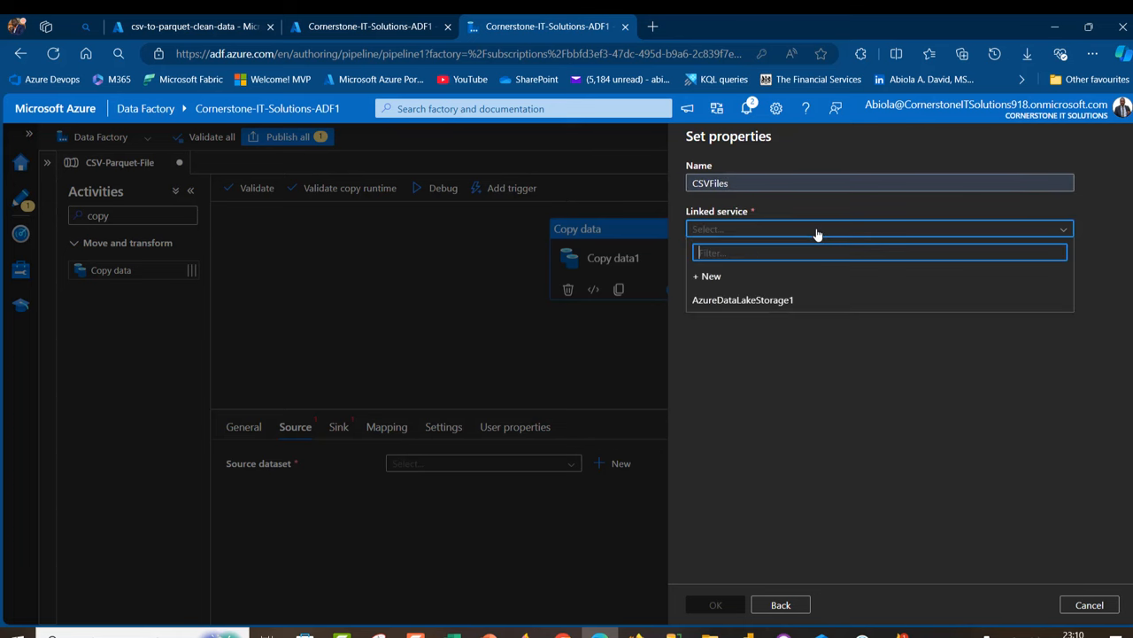
{"action": "mouse_move", "coordinate": [765, 299]}
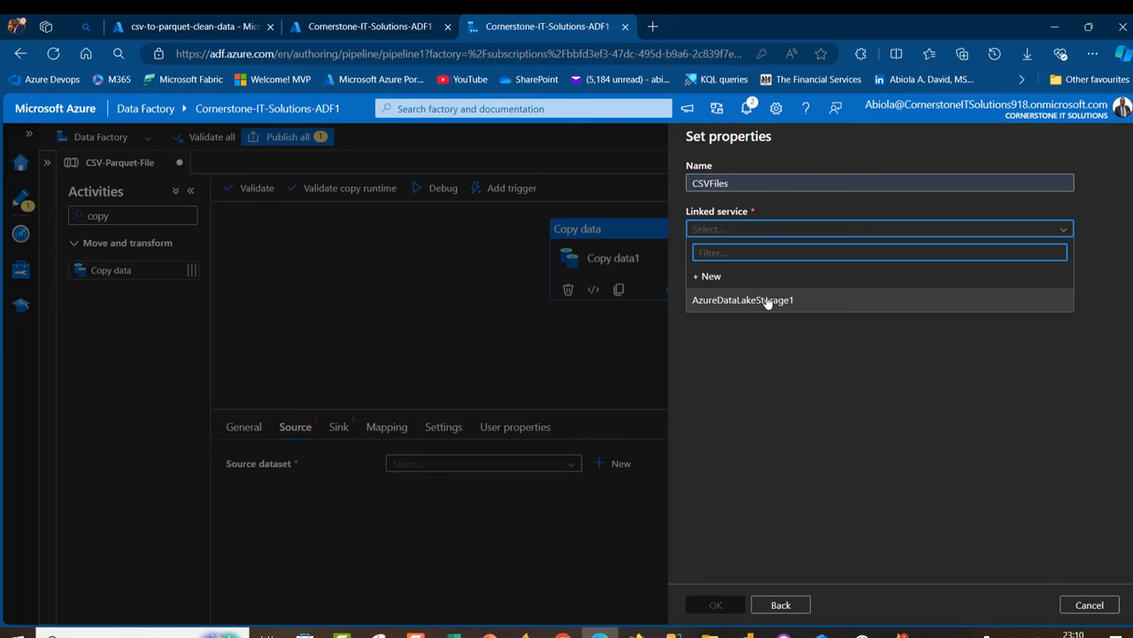
{"action": "left_click", "coordinate": [742, 299]}
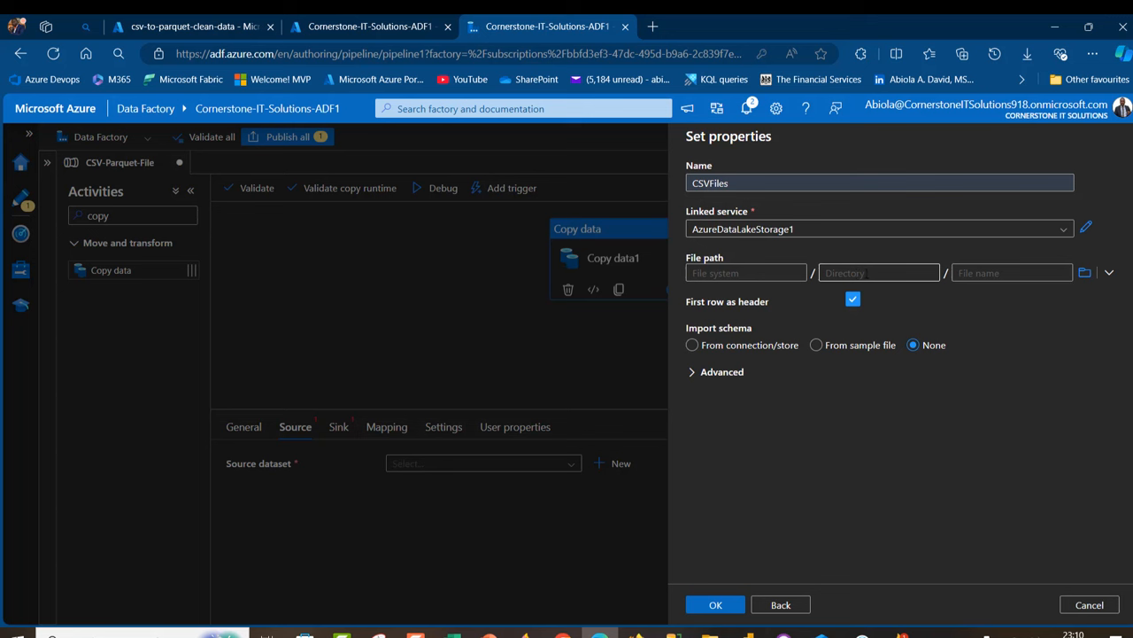
{"action": "mouse_move", "coordinate": [1013, 273]}
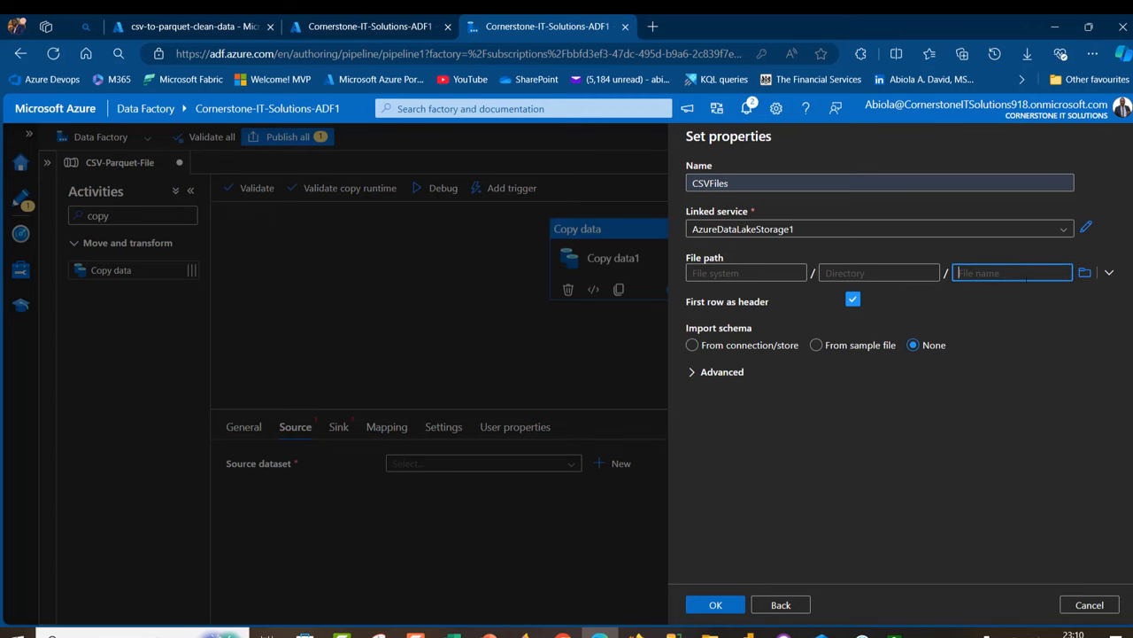
{"action": "left_click", "coordinate": [1083, 273]}
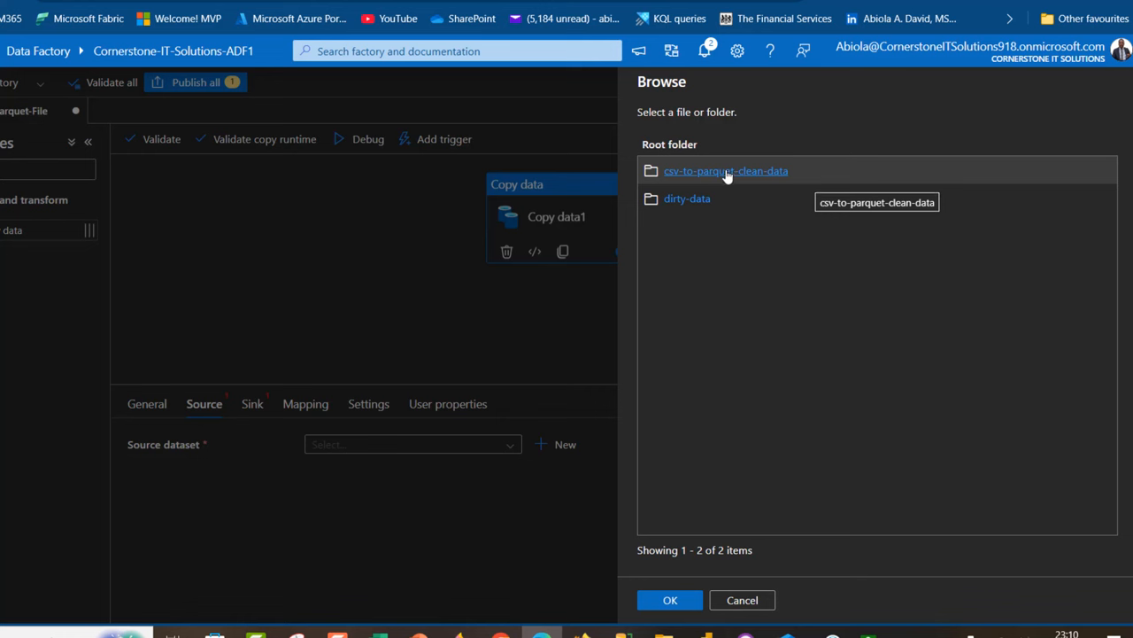
Select csv-to-parquet-clean-data/records as the path and confirm CSVFiles, first row as header, as the source
{"action": "left_click", "coordinate": [726, 170]}
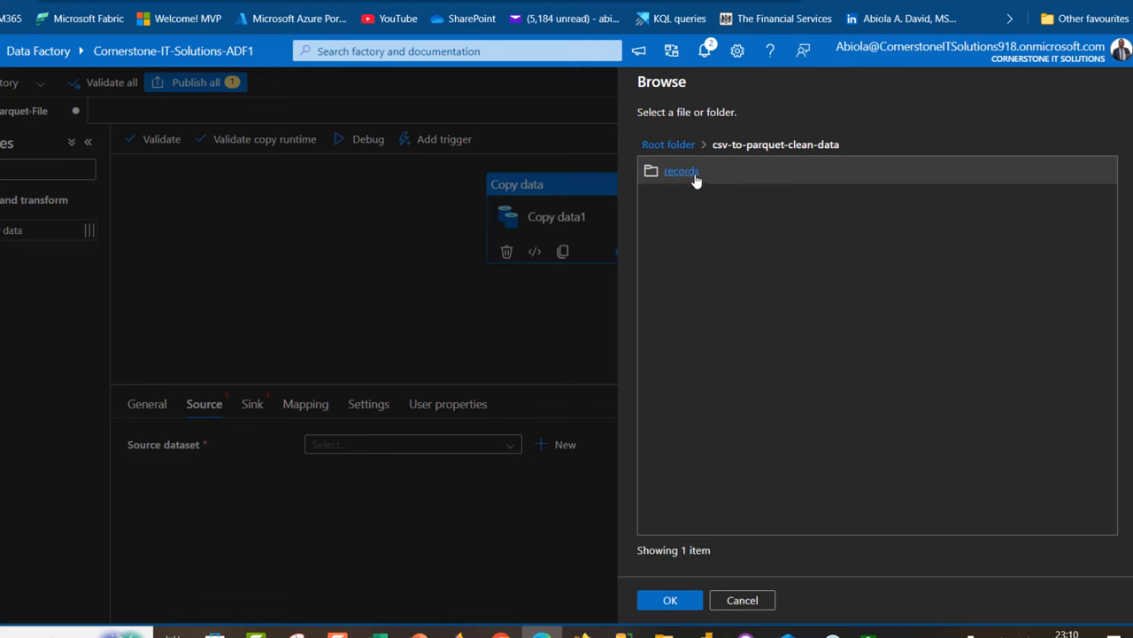
{"action": "left_click", "coordinate": [680, 170]}
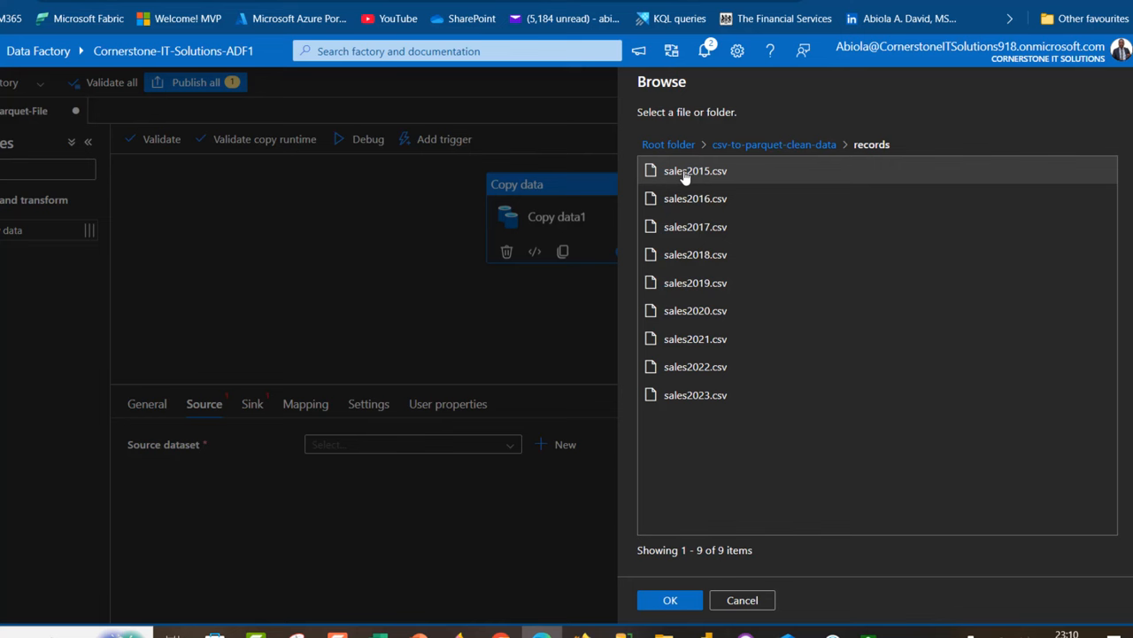
{"action": "mouse_move", "coordinate": [694, 170]}
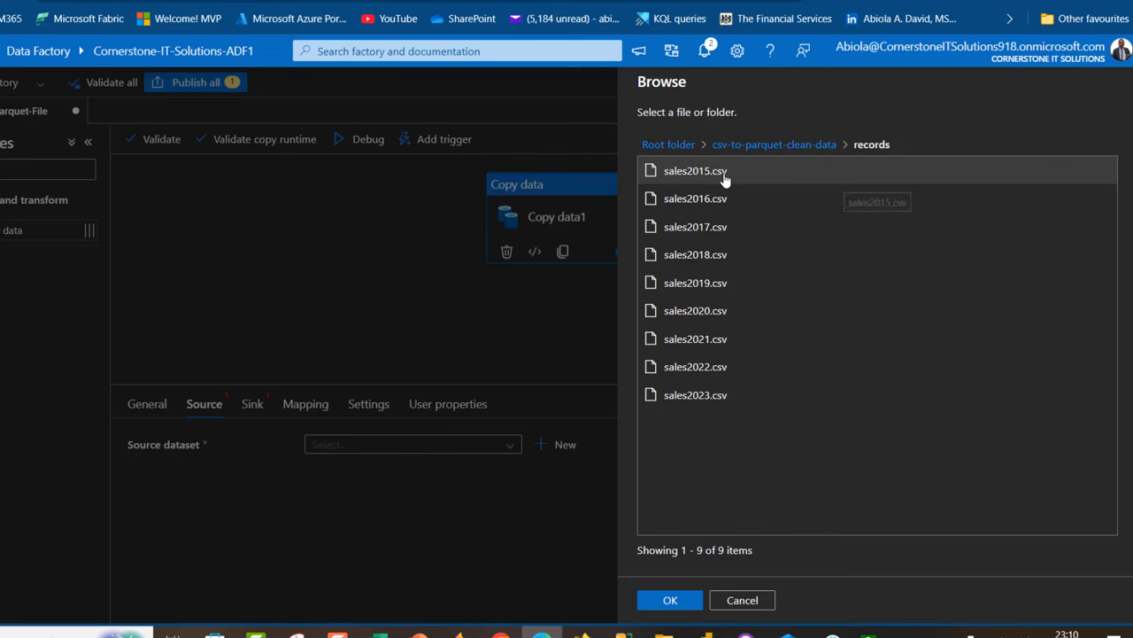
{"action": "mouse_move", "coordinate": [694, 395]}
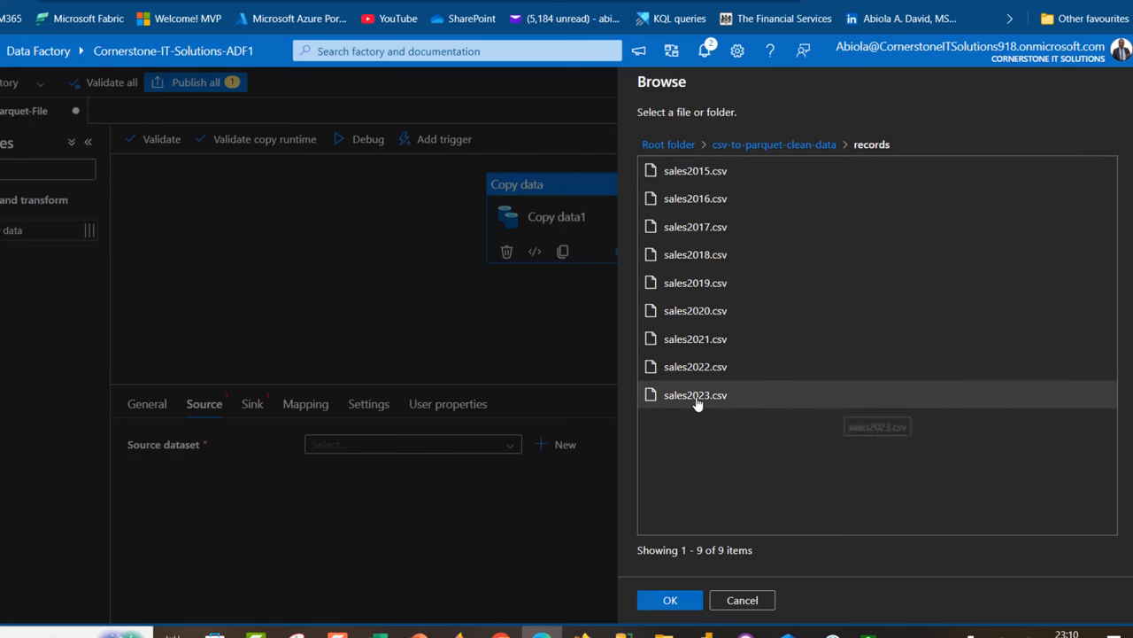
{"action": "mouse_move", "coordinate": [746, 539]}
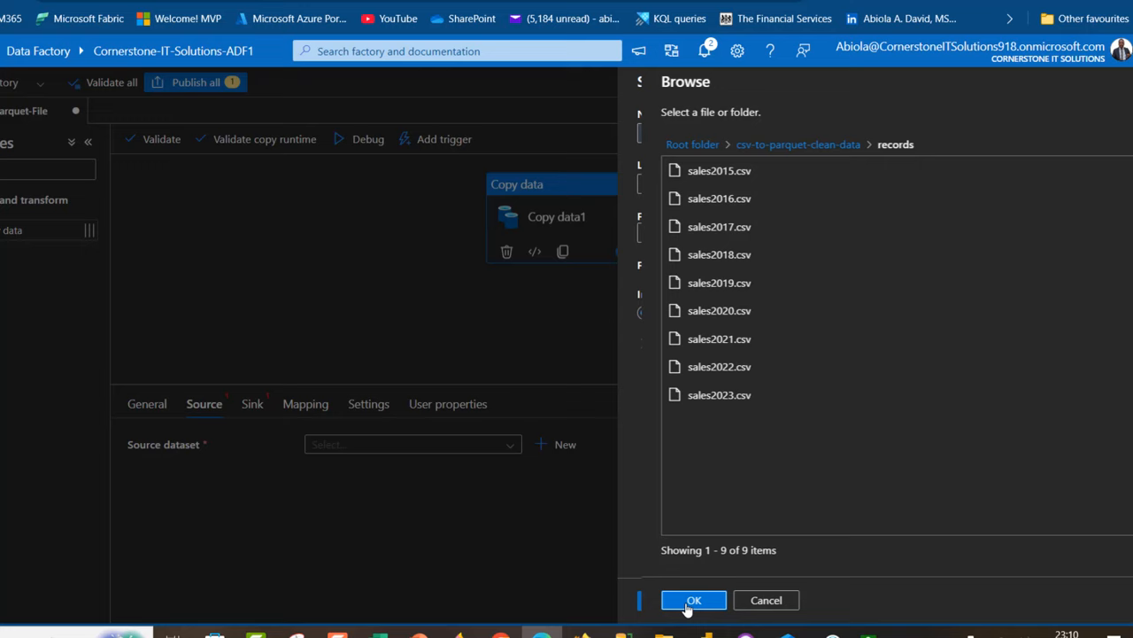
{"action": "left_click", "coordinate": [694, 599]}
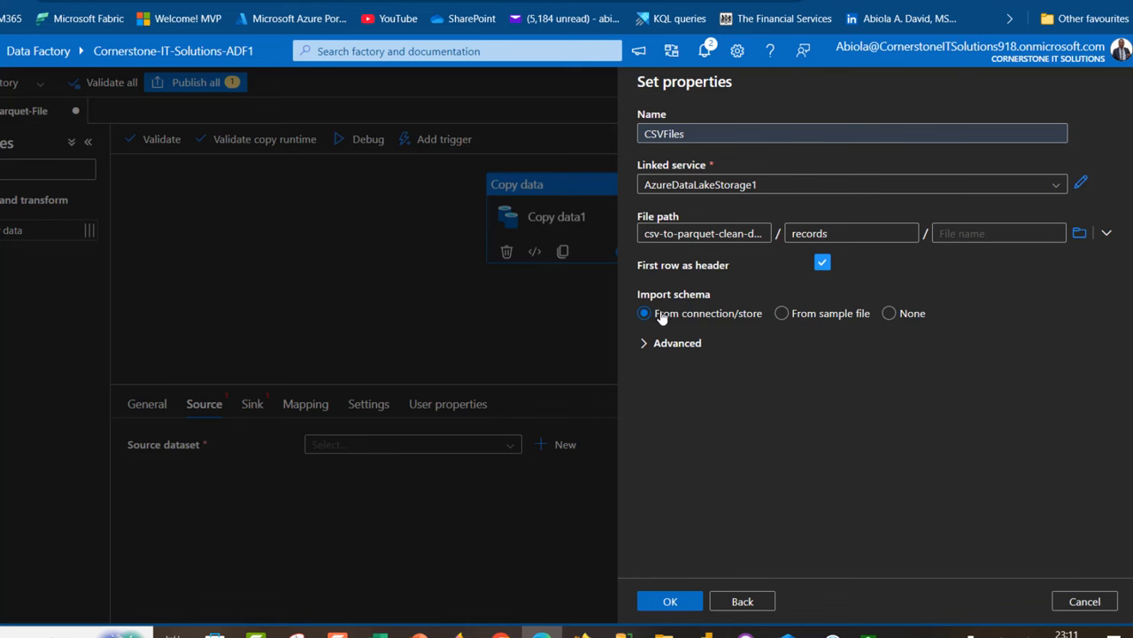
{"action": "mouse_move", "coordinate": [670, 600]}
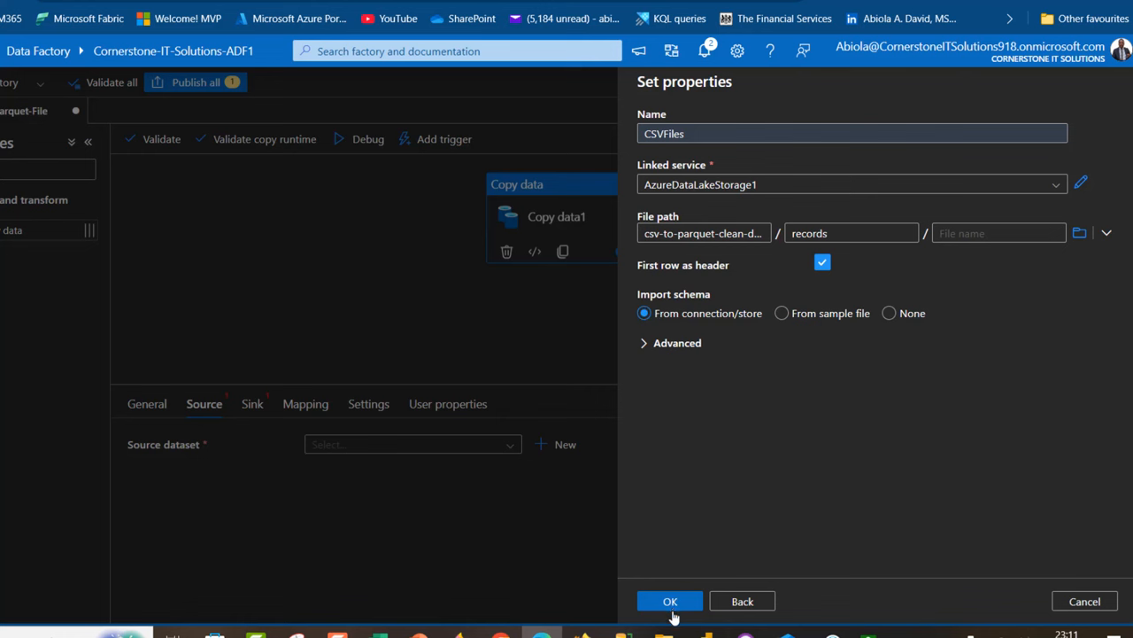
{"action": "left_click", "coordinate": [670, 600]}
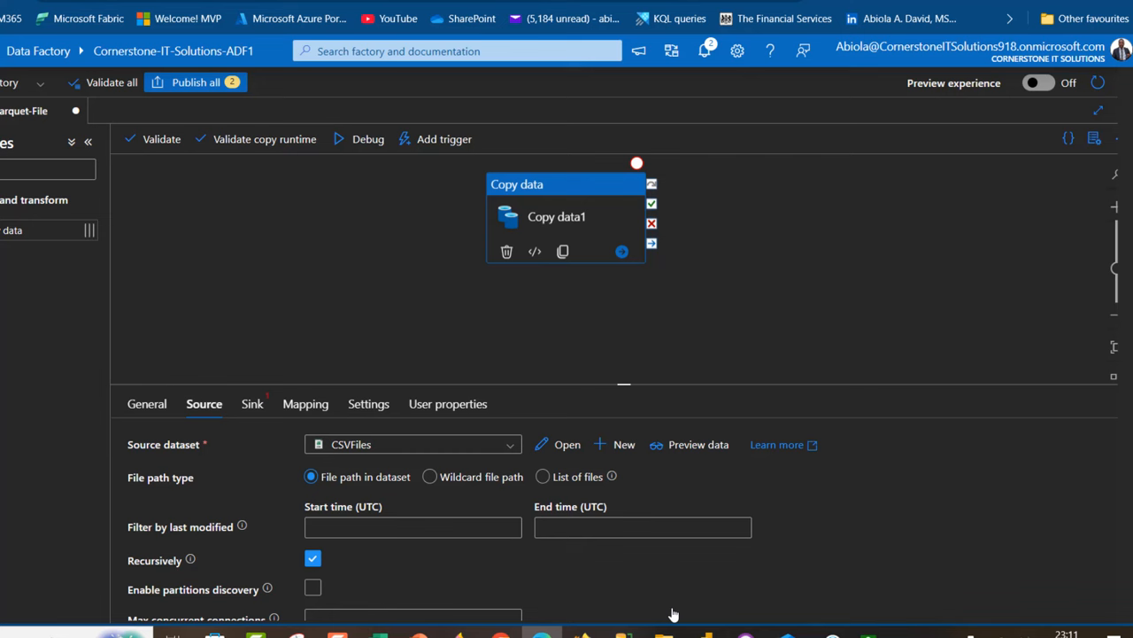
From the Sink settings start a new Azure Data Lake Storage Gen2 dataset in Parquet format
{"action": "left_click", "coordinate": [251, 404]}
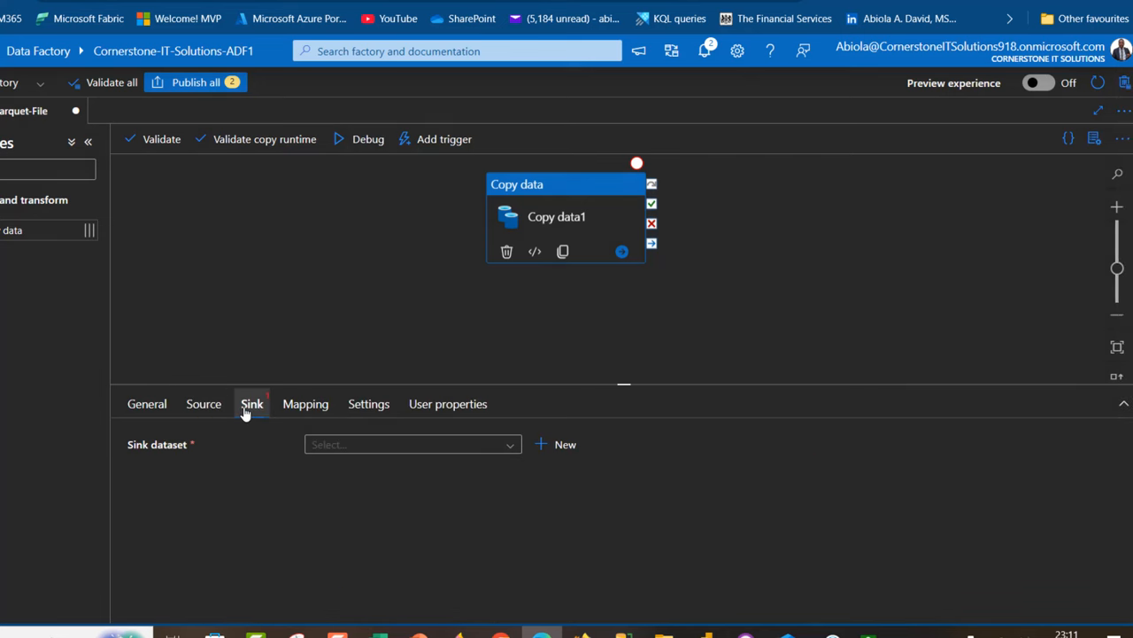
{"action": "mouse_move", "coordinate": [194, 449]}
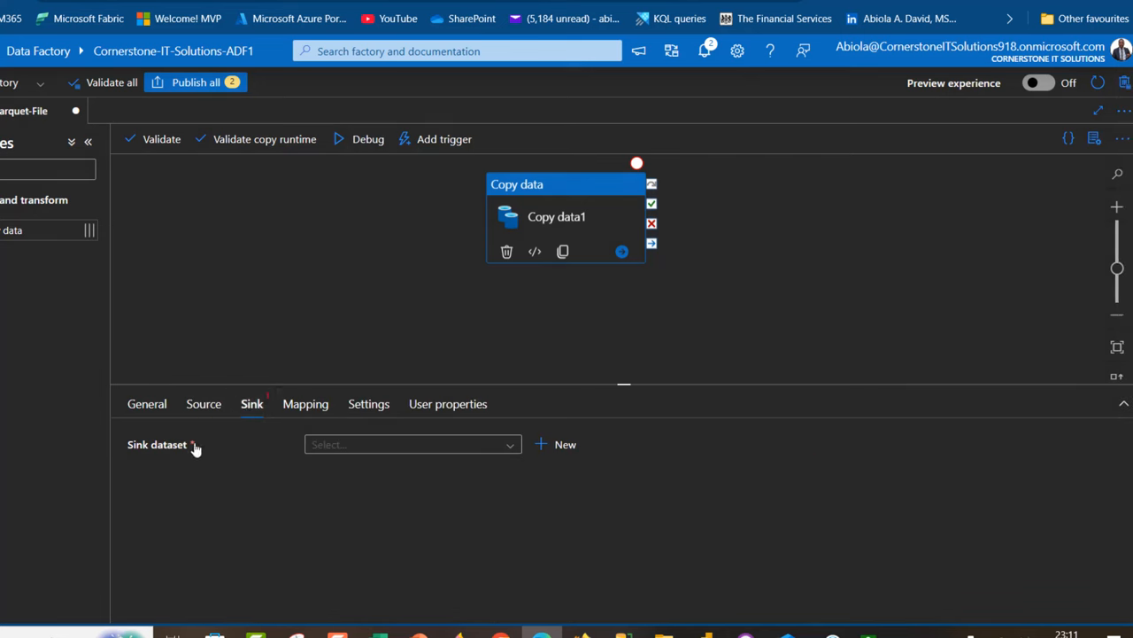
{"action": "left_click", "coordinate": [563, 443]}
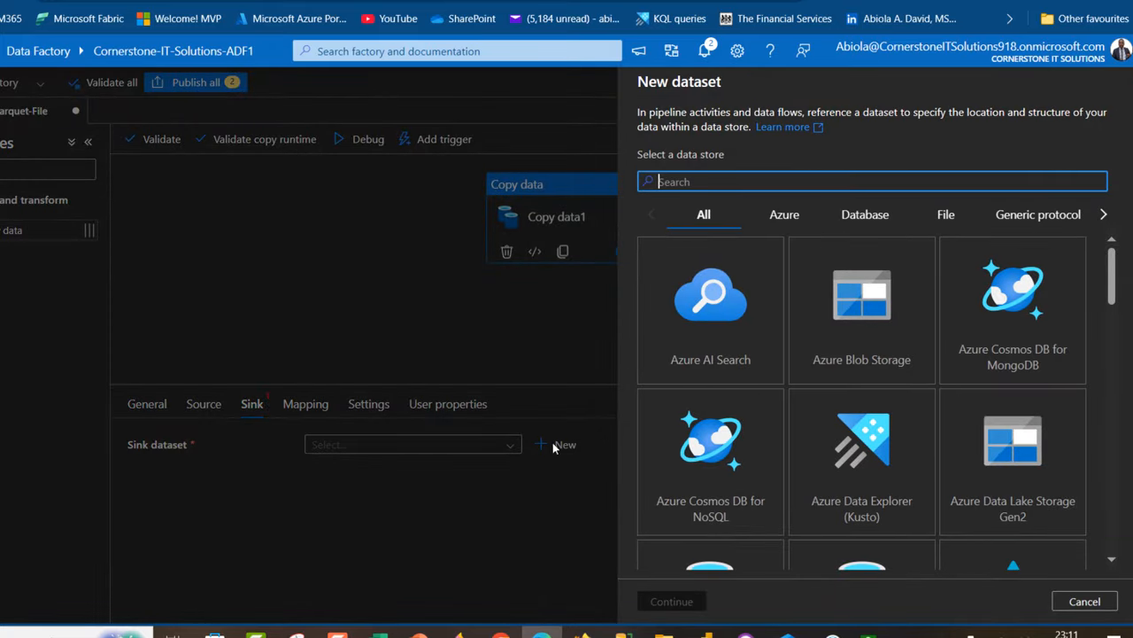
{"action": "type", "text": "azure da"}
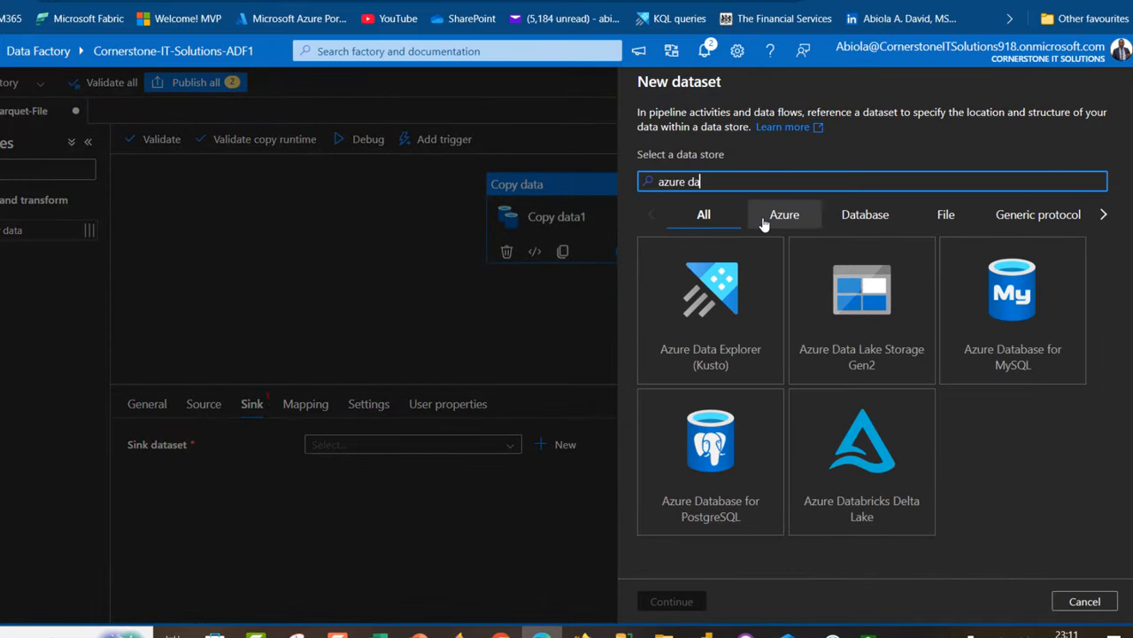
{"action": "left_click", "coordinate": [861, 310]}
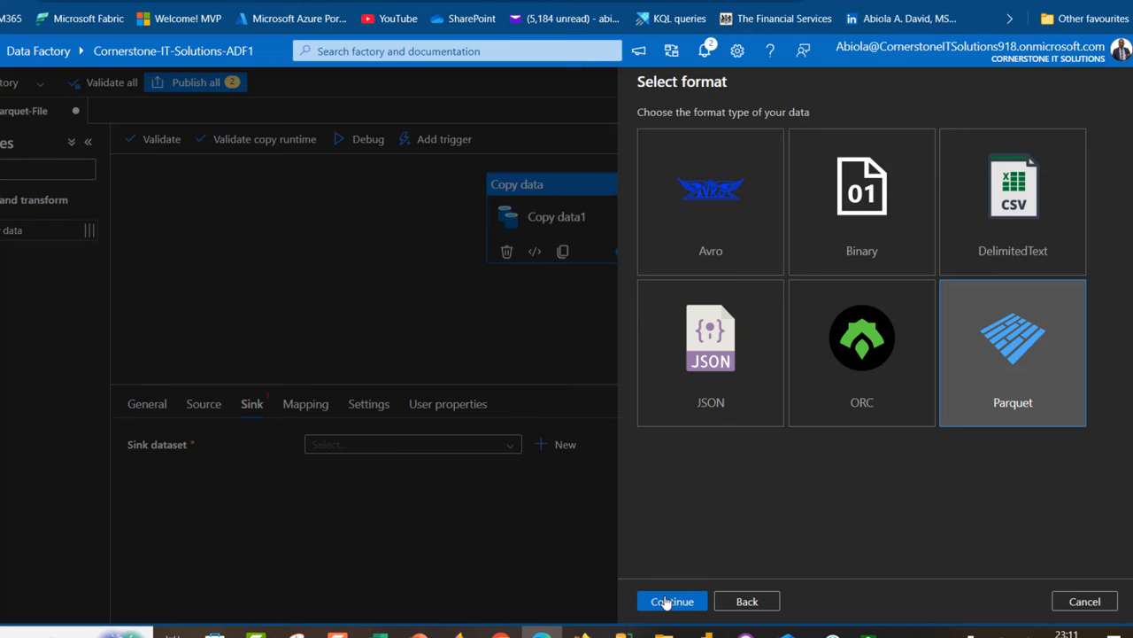
{"action": "left_click", "coordinate": [673, 603]}
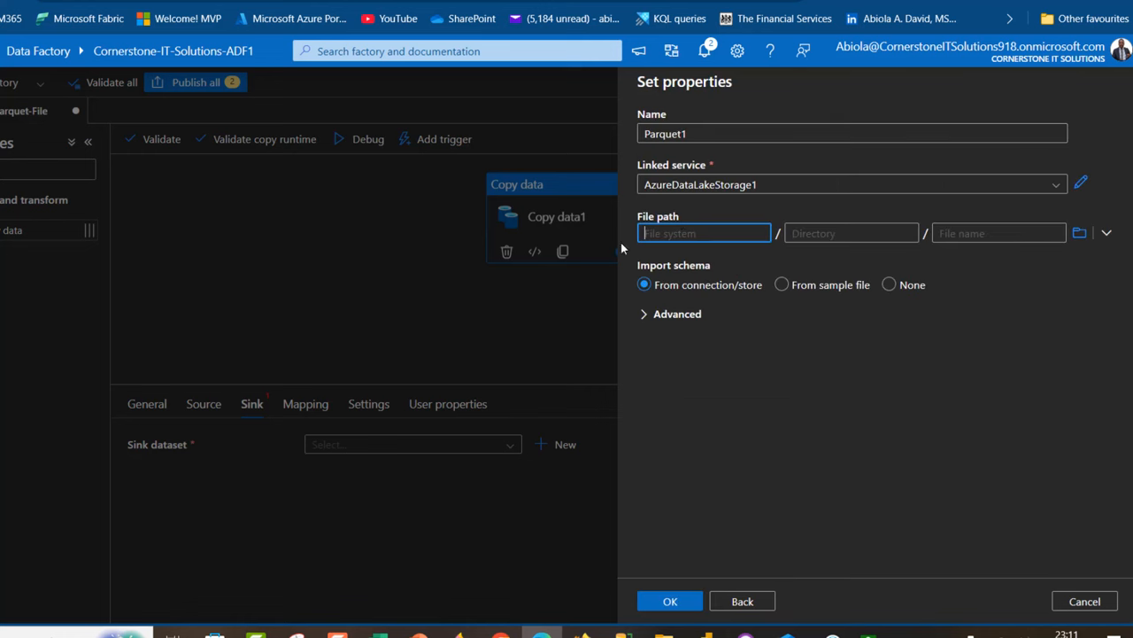
{"action": "mouse_move", "coordinate": [700, 221]}
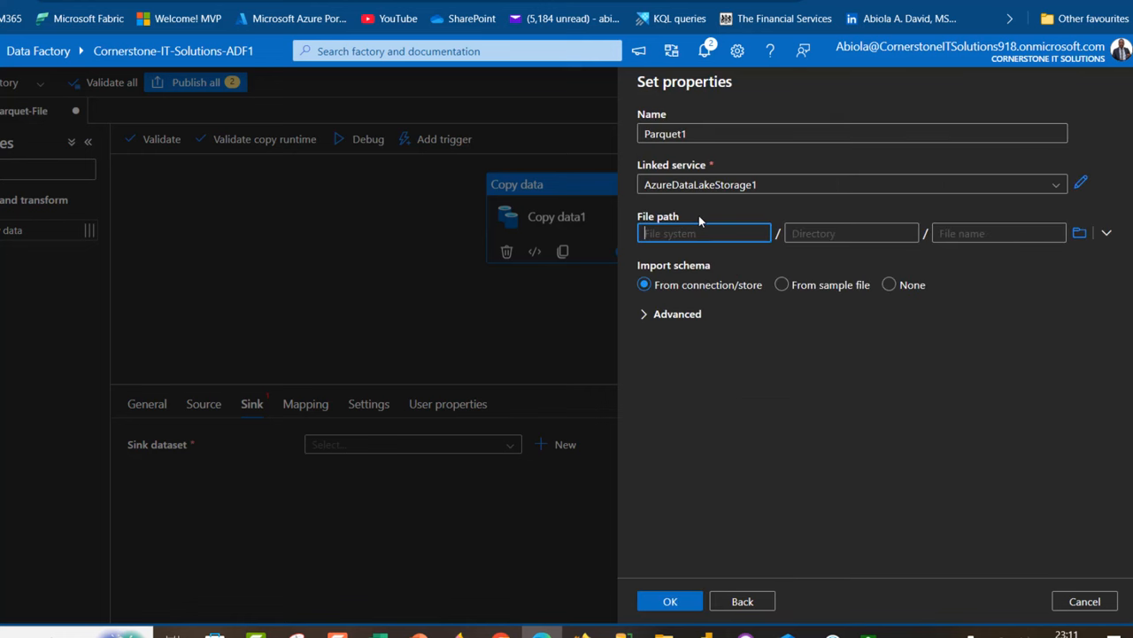
Set Parquet1's file system to salesdtaapqaquet with Import schema None, confirm it as sink and validate the pipeline
{"action": "type", "text": "salesdta"}
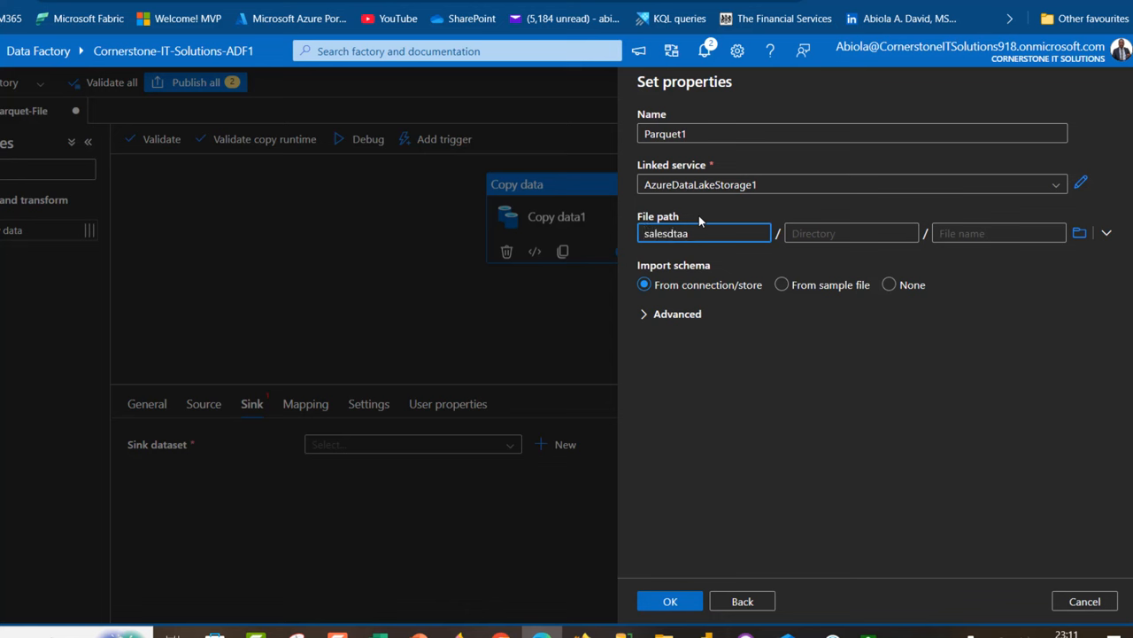
{"action": "type", "text": "apqaquet"}
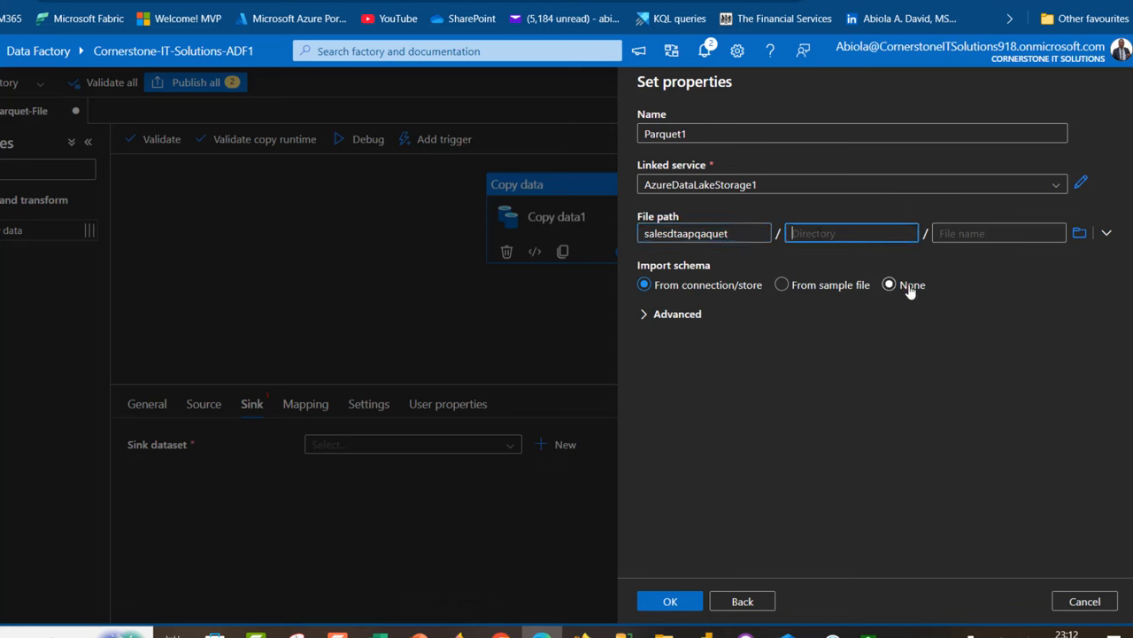
{"action": "left_click", "coordinate": [889, 284]}
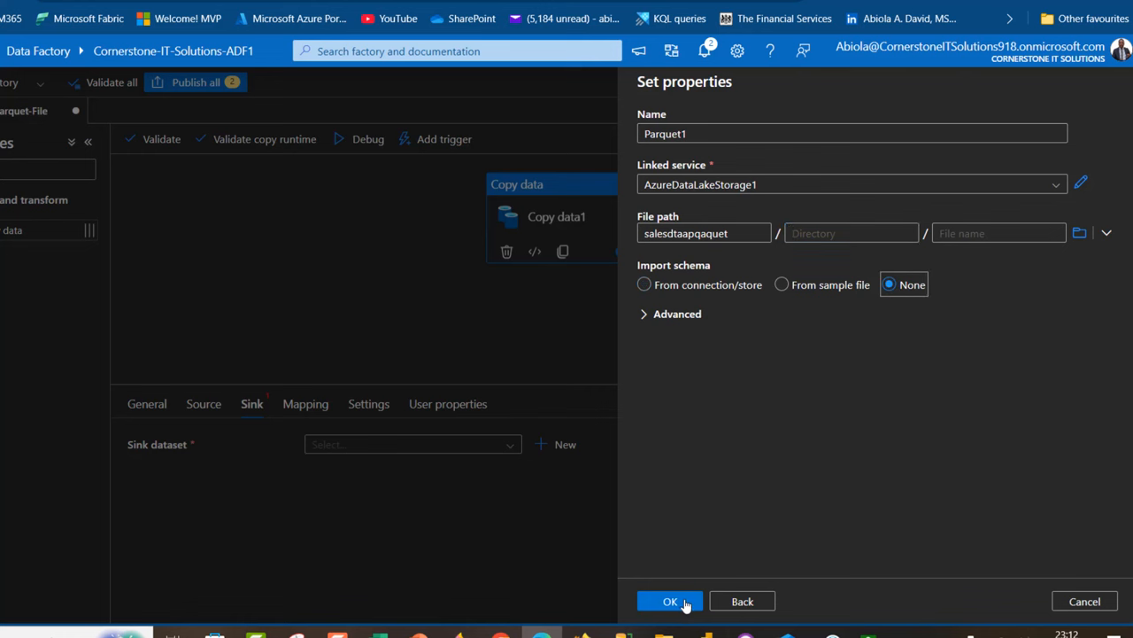
{"action": "left_click", "coordinate": [670, 600]}
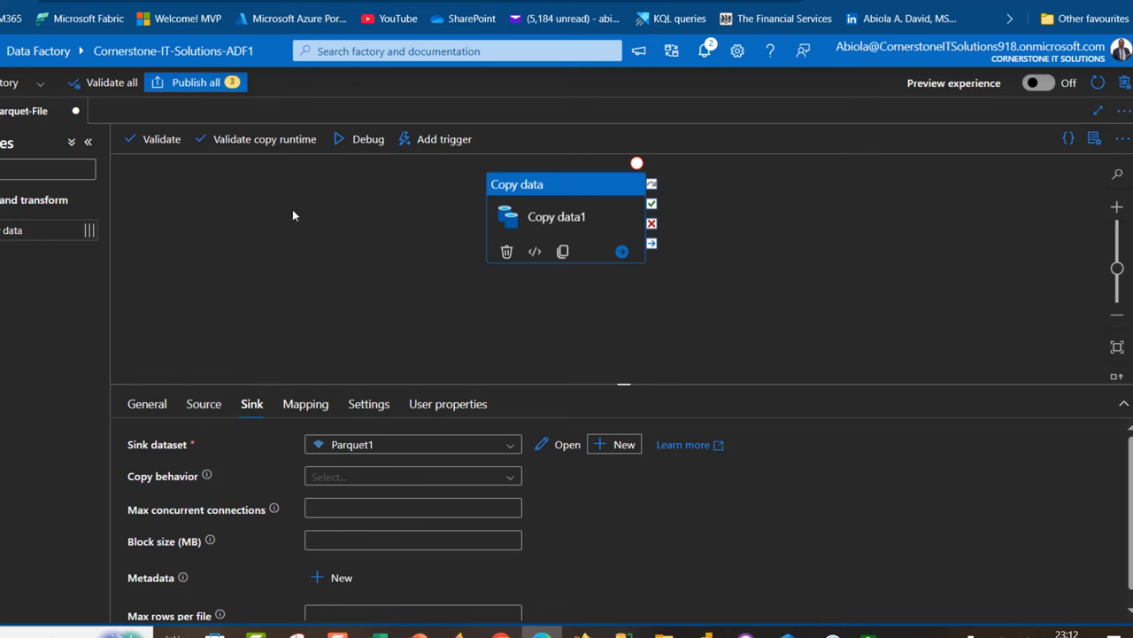
{"action": "left_click", "coordinate": [161, 138]}
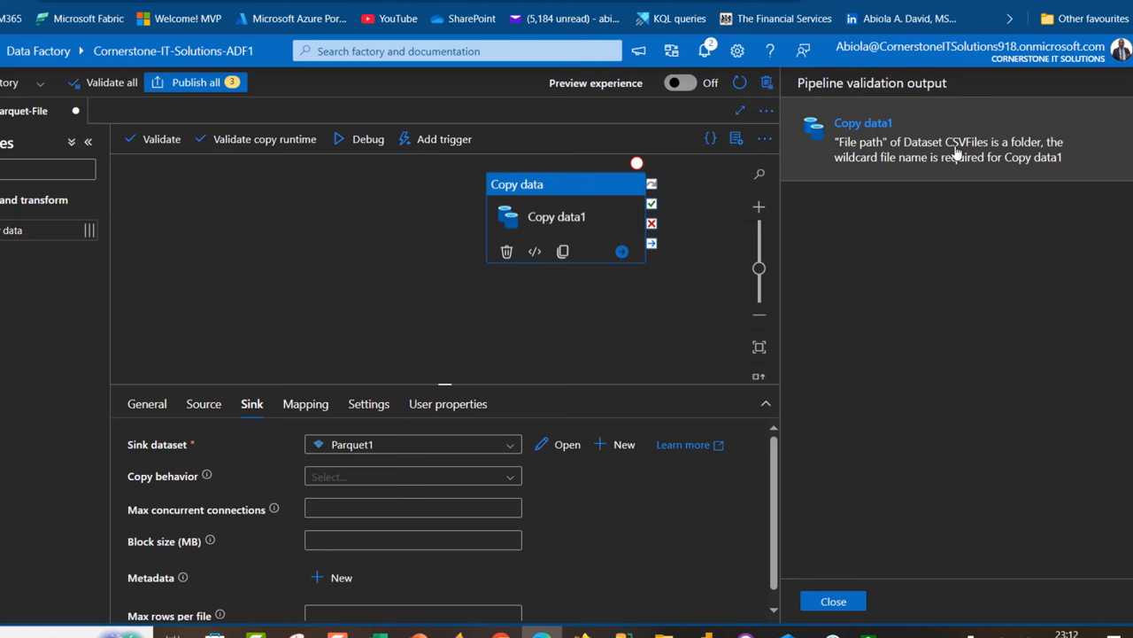
{"action": "mouse_move", "coordinate": [990, 155]}
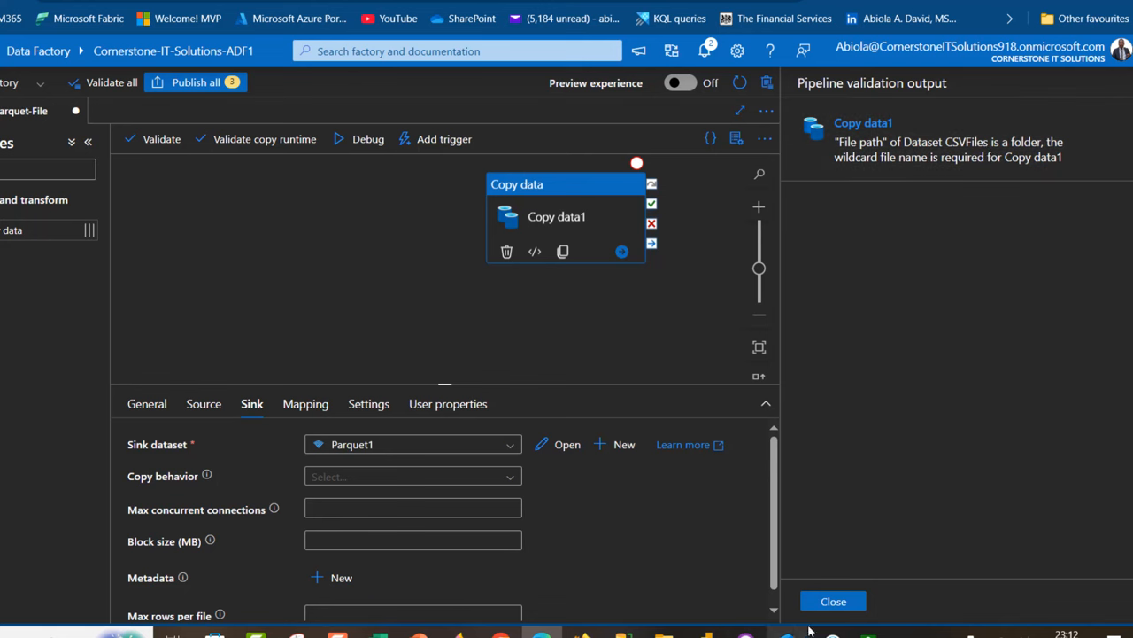
Dismiss the validation output reporting that the CSVFiles source needs a wildcard file name
{"action": "left_click", "coordinate": [832, 600]}
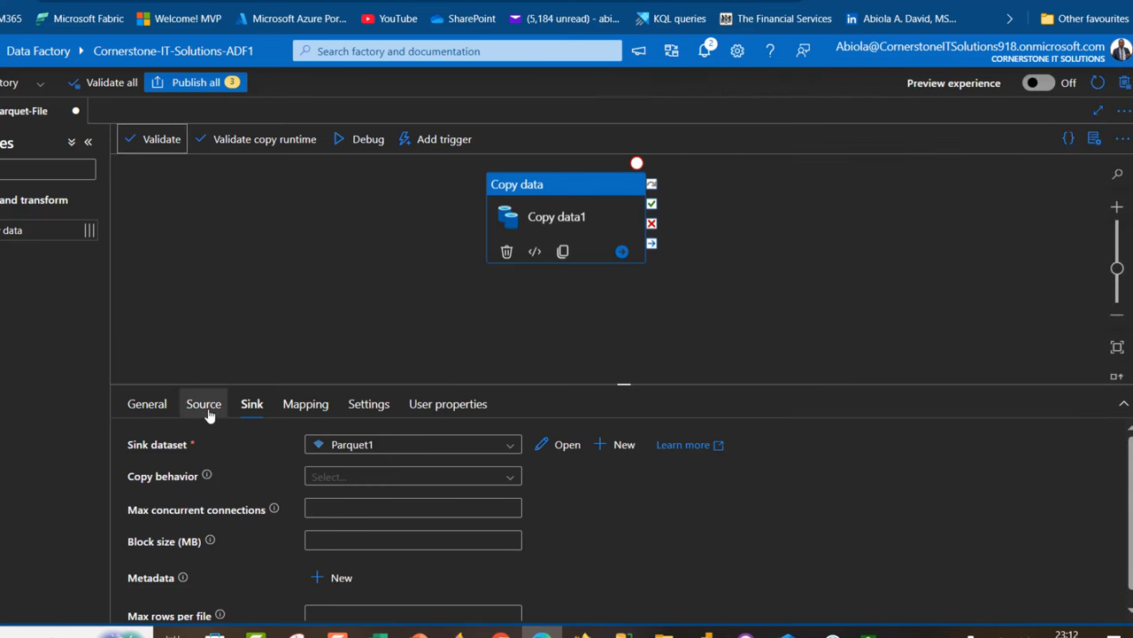
Set Copy data1's source to a wildcard file path in csv-to-parquet-clean-data with file name *
{"action": "left_click", "coordinate": [204, 404]}
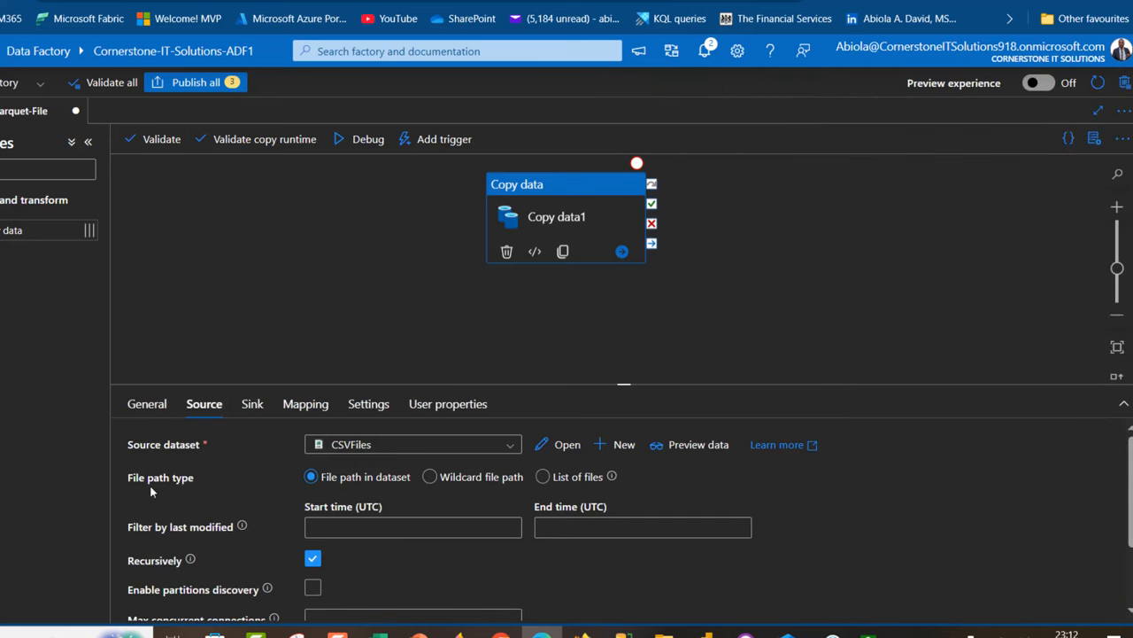
{"action": "mouse_move", "coordinate": [369, 476]}
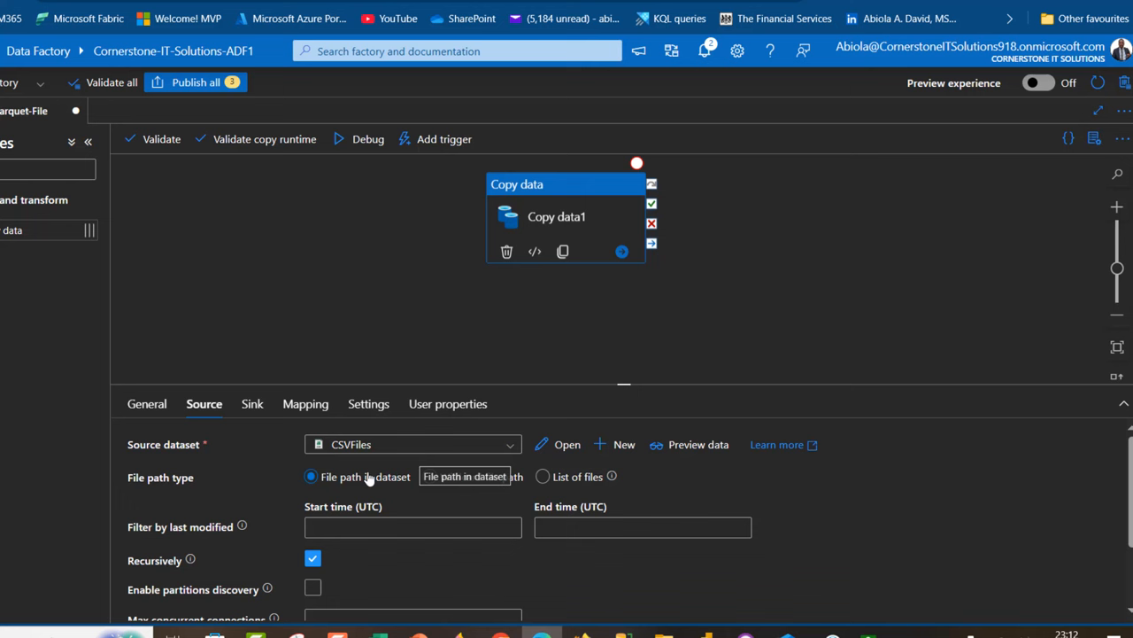
{"action": "mouse_move", "coordinate": [347, 478]}
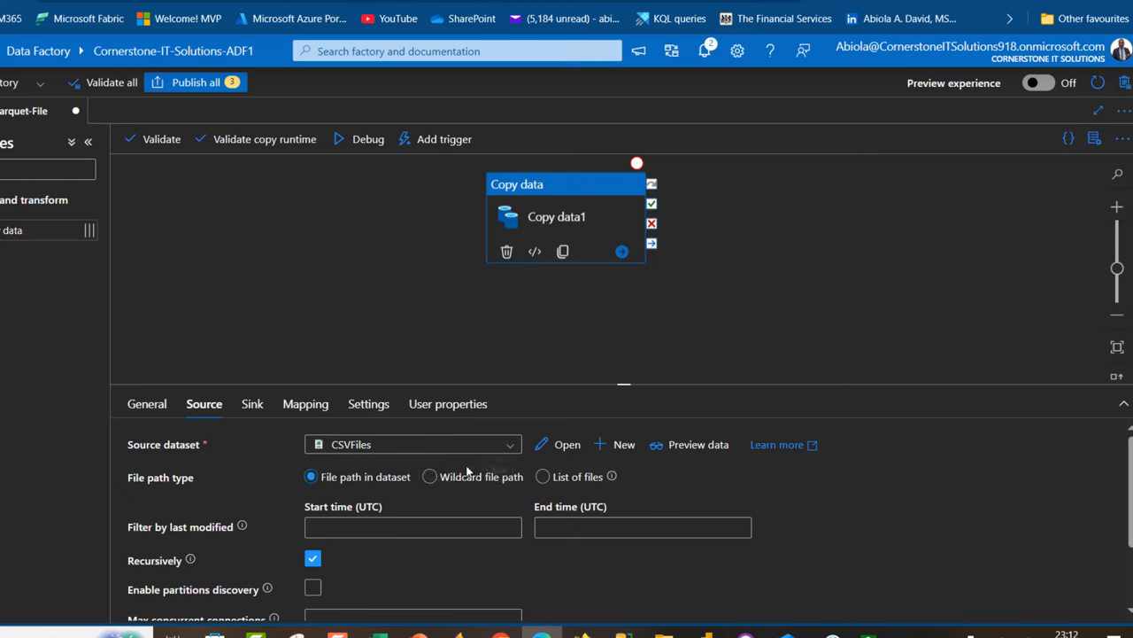
{"action": "left_click", "coordinate": [428, 476]}
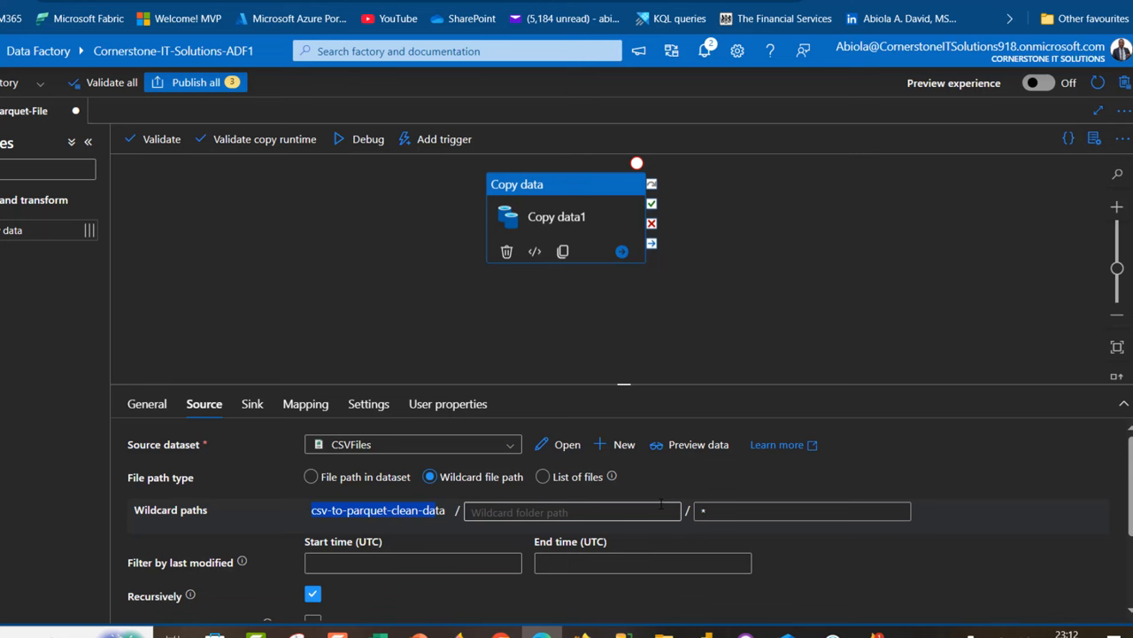
{"action": "left_click", "coordinate": [800, 510]}
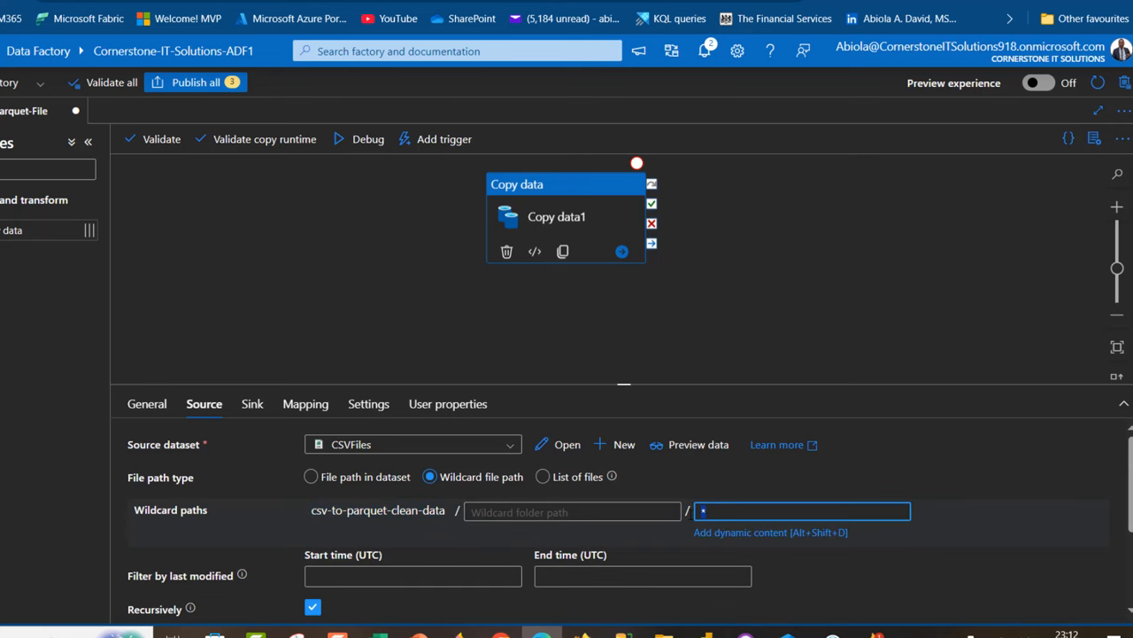
{"action": "left_click", "coordinate": [251, 404]}
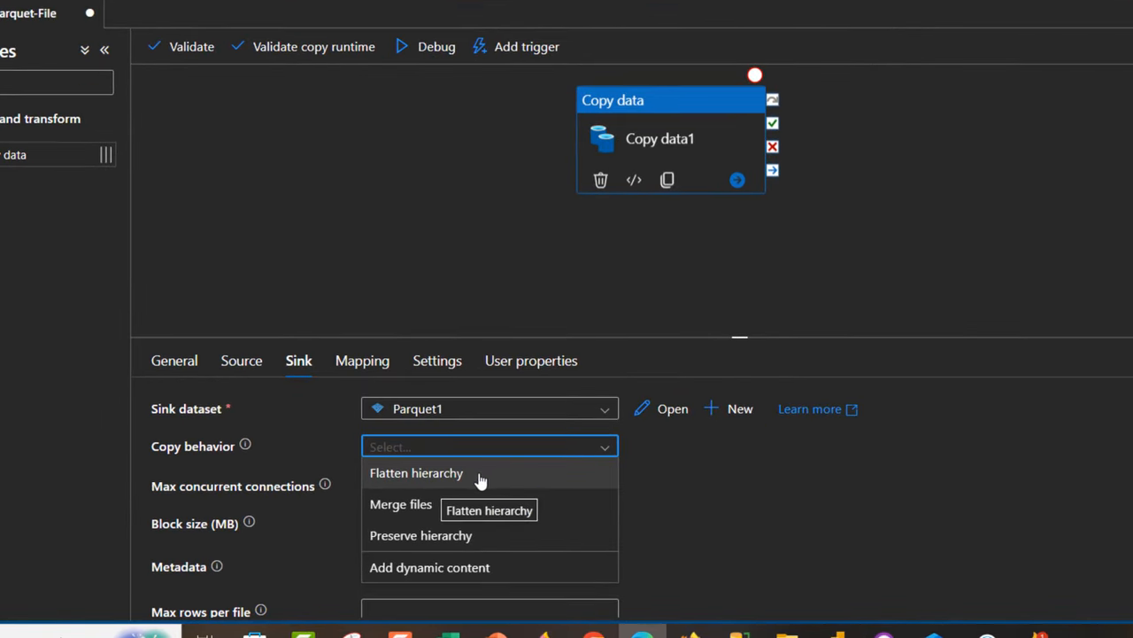
{"action": "mouse_move", "coordinate": [400, 503]}
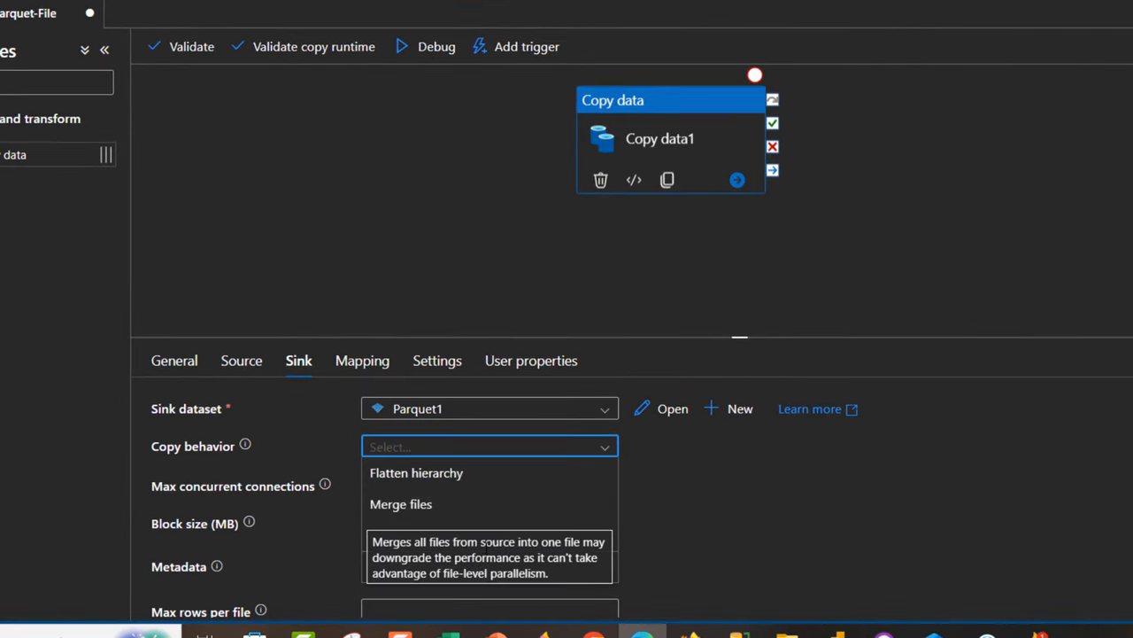
{"action": "mouse_move", "coordinate": [434, 520]}
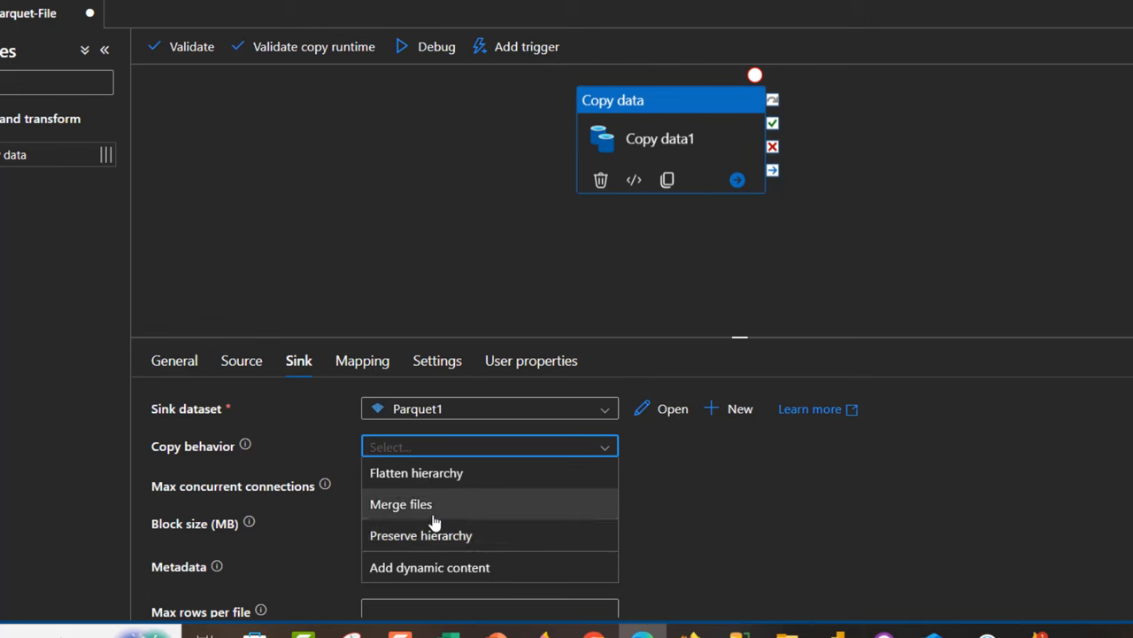
Set the sink's copy behavior to Merge files so all sources land in one output file
{"action": "left_click", "coordinate": [400, 503]}
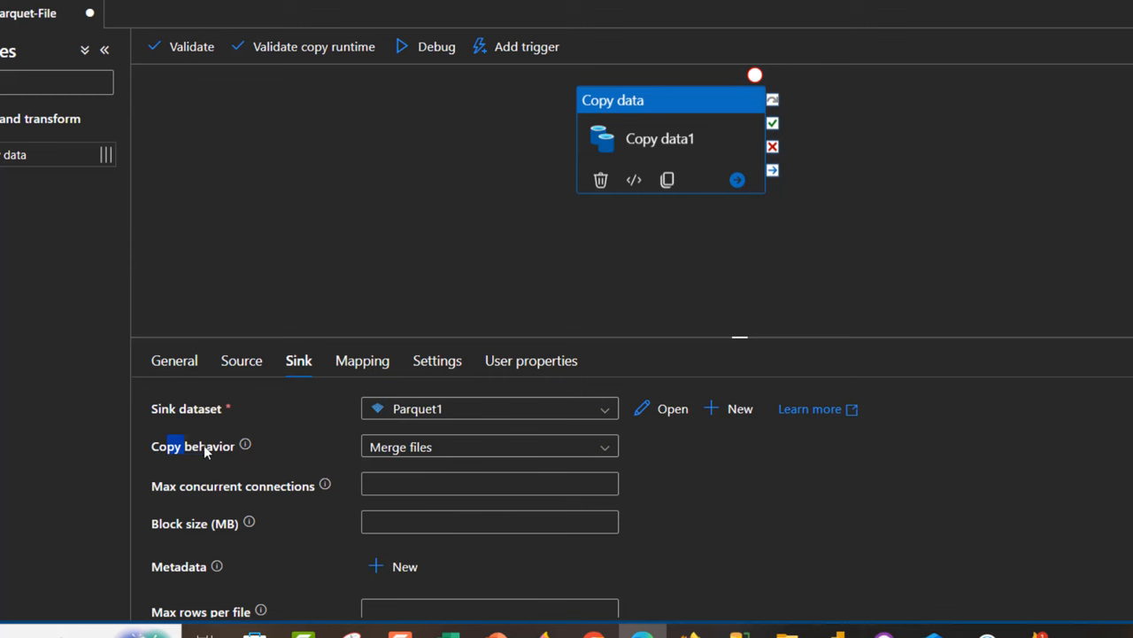
{"action": "mouse_move", "coordinate": [191, 46]}
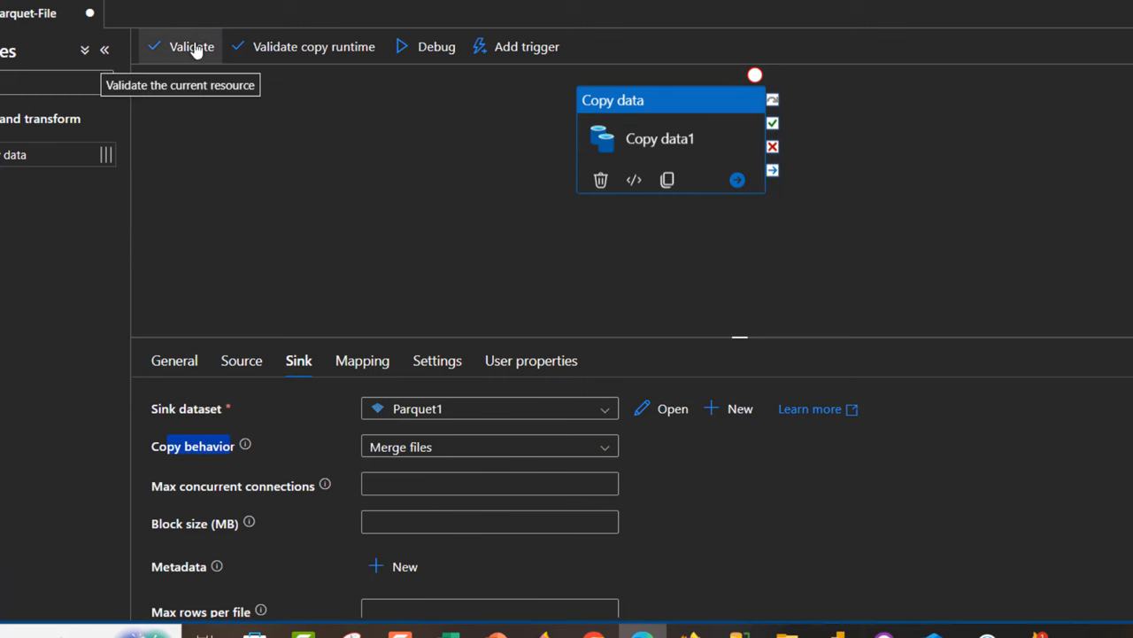
Validate the pipeline and run it in debug until Copy data1 shows Succeeded, then view its run output
{"action": "left_click", "coordinate": [192, 46]}
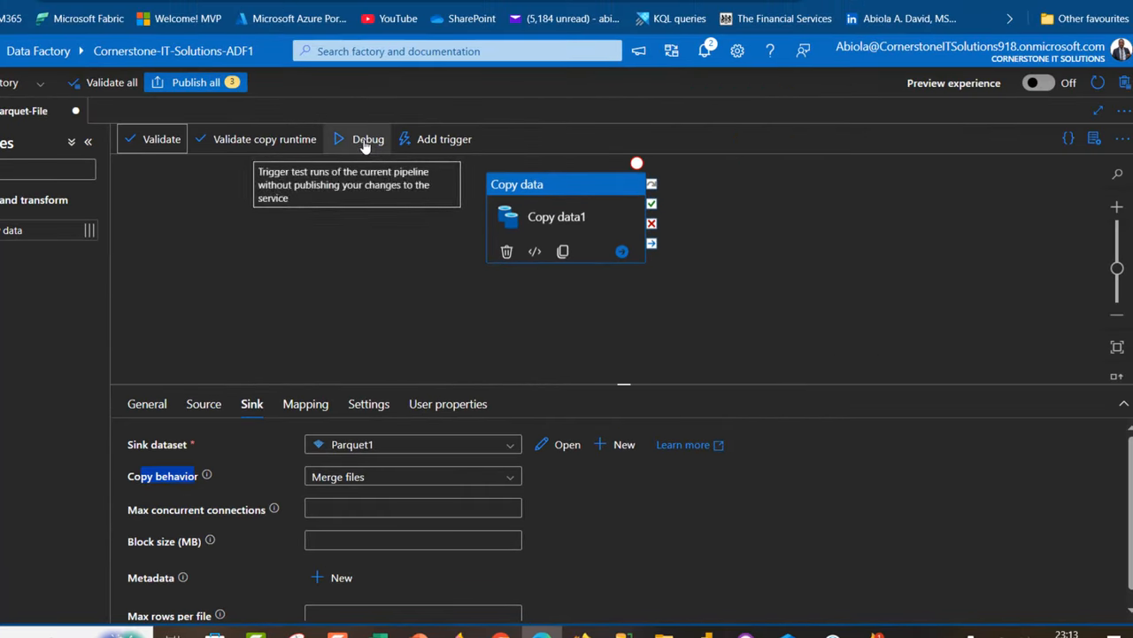
{"action": "left_click", "coordinate": [366, 138]}
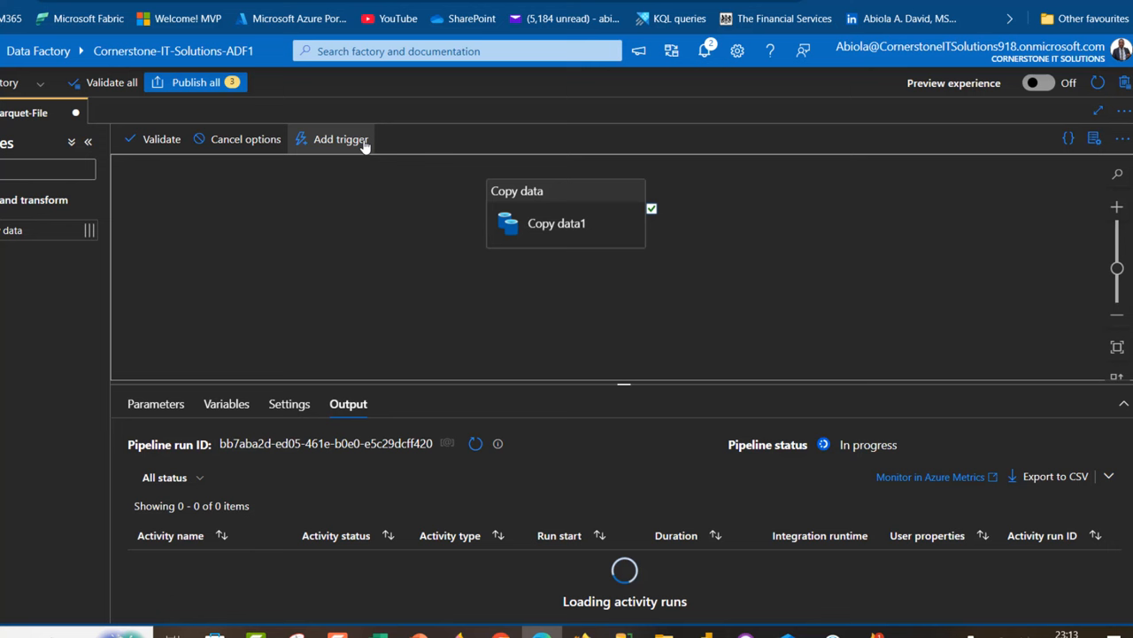
{"action": "mouse_move", "coordinate": [363, 143]}
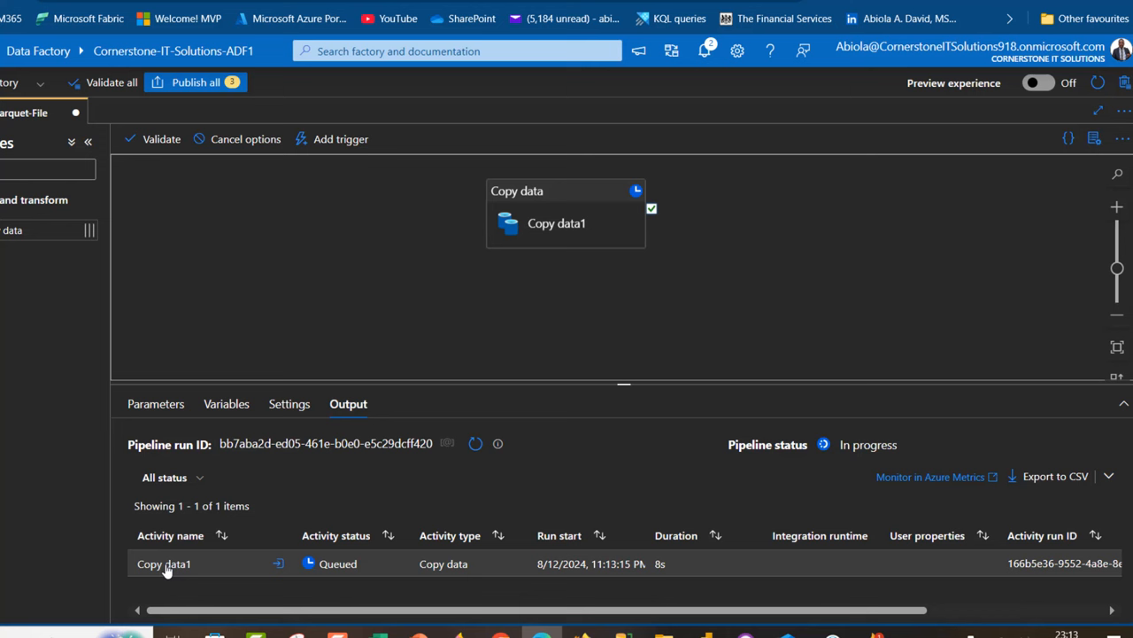
{"action": "mouse_move", "coordinate": [691, 560]}
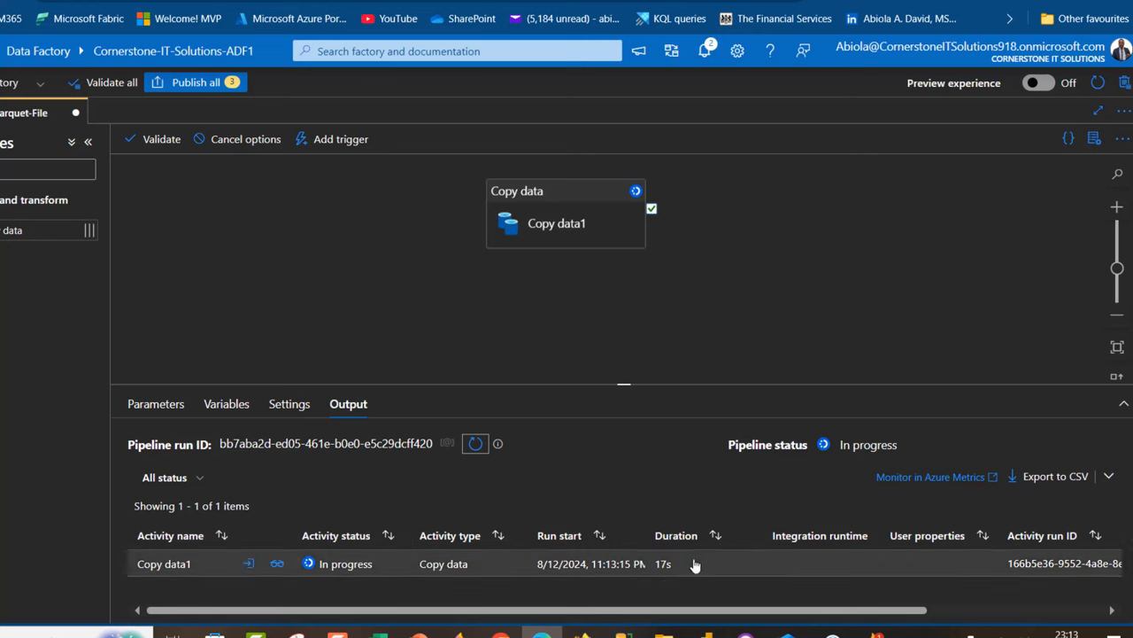
{"action": "mouse_move", "coordinate": [475, 443]}
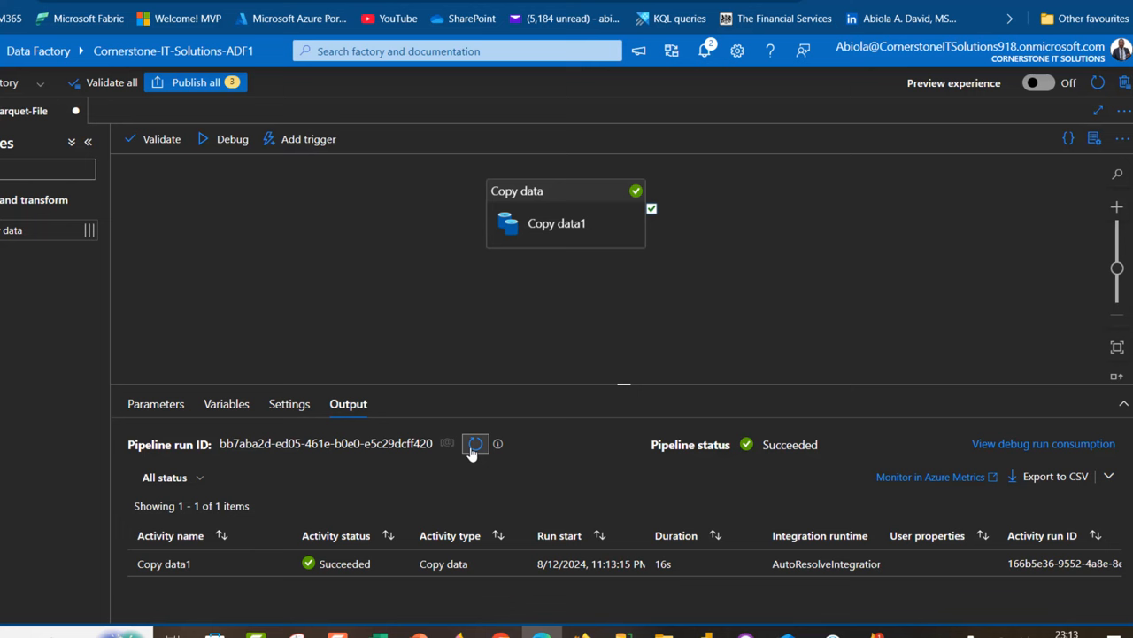
{"action": "mouse_move", "coordinate": [335, 574]}
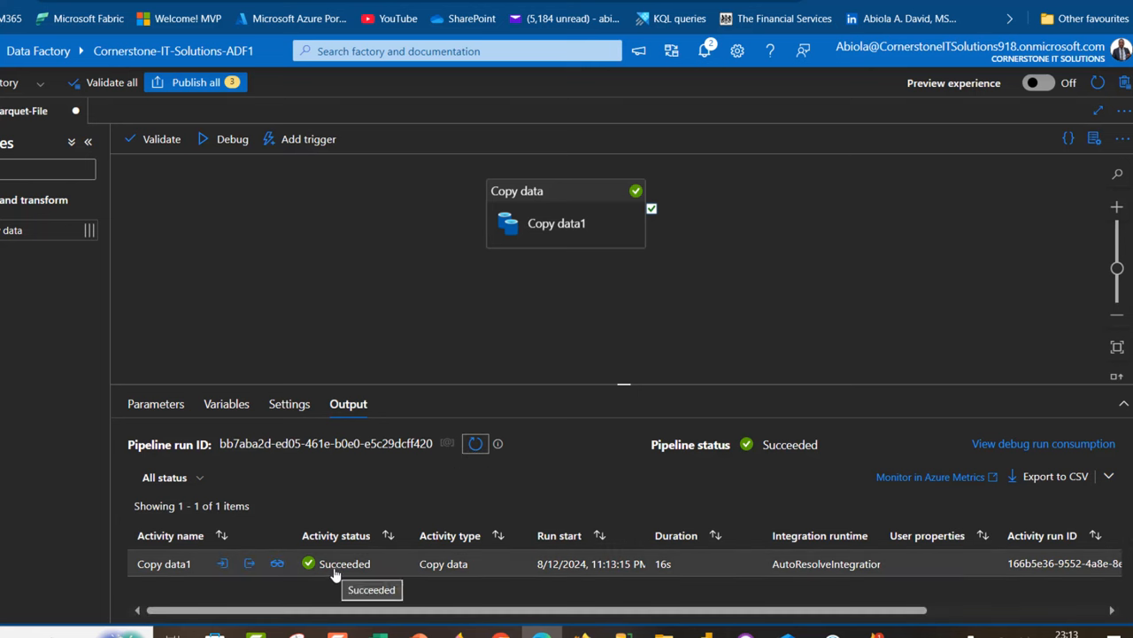
{"action": "mouse_move", "coordinate": [783, 565]}
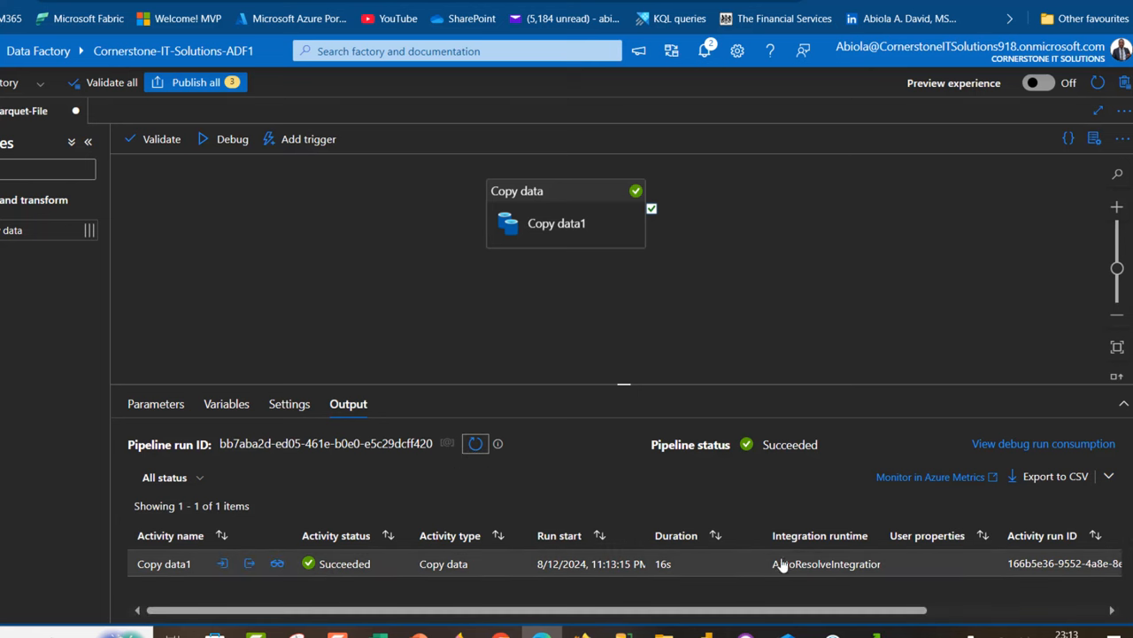
{"action": "left_click", "coordinate": [248, 563]}
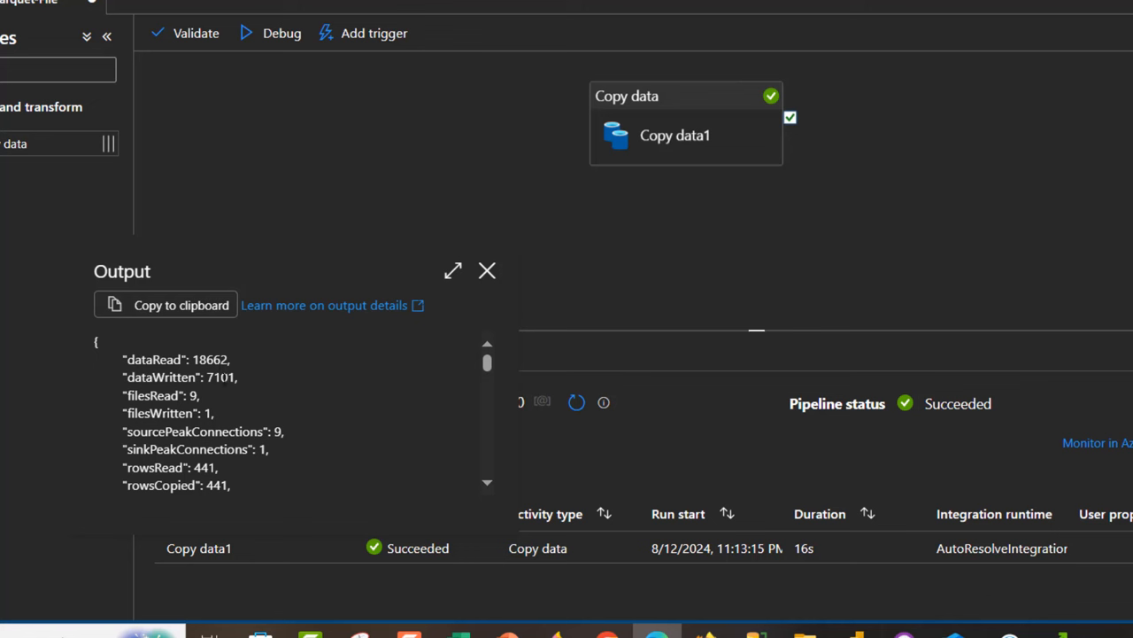
Confirm the JSON output shows 9 files read and 1 written, then return to the storage account in the portal
{"action": "double_click", "coordinate": [151, 395]}
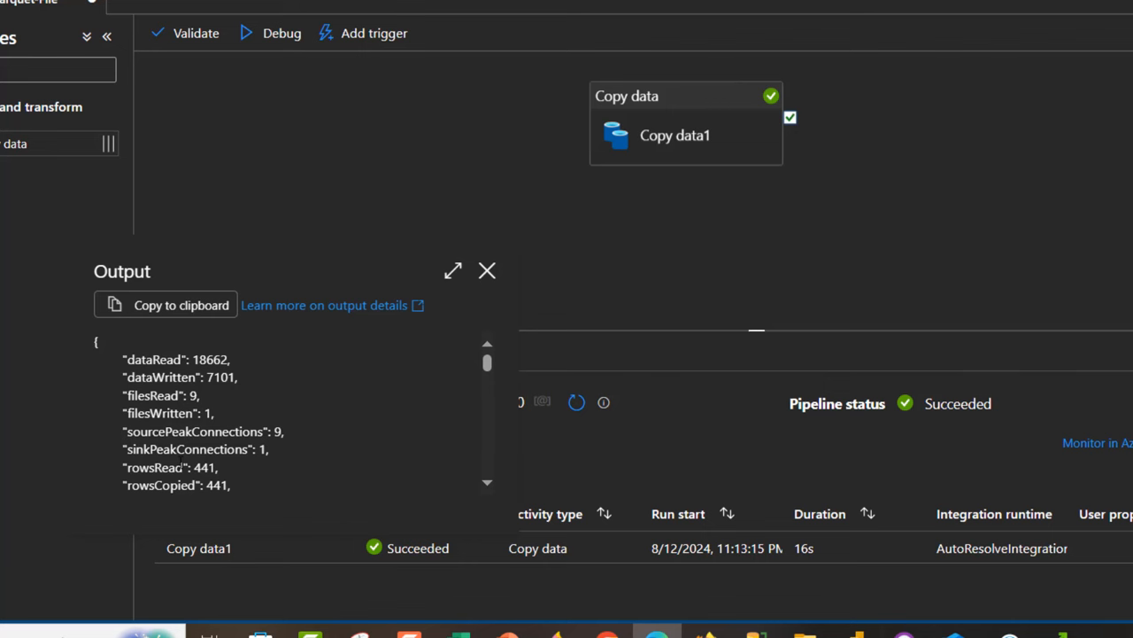
{"action": "left_click", "coordinate": [486, 271]}
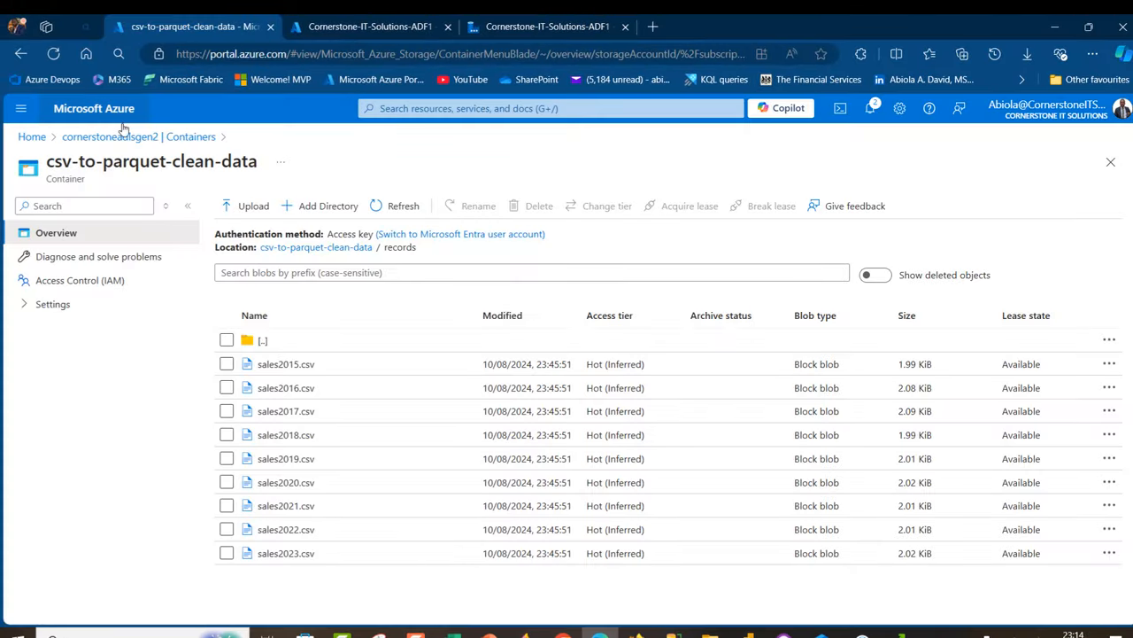
Refresh the storage account's container list and enter the new salesdtaapqaquet container
{"action": "left_click", "coordinate": [191, 137]}
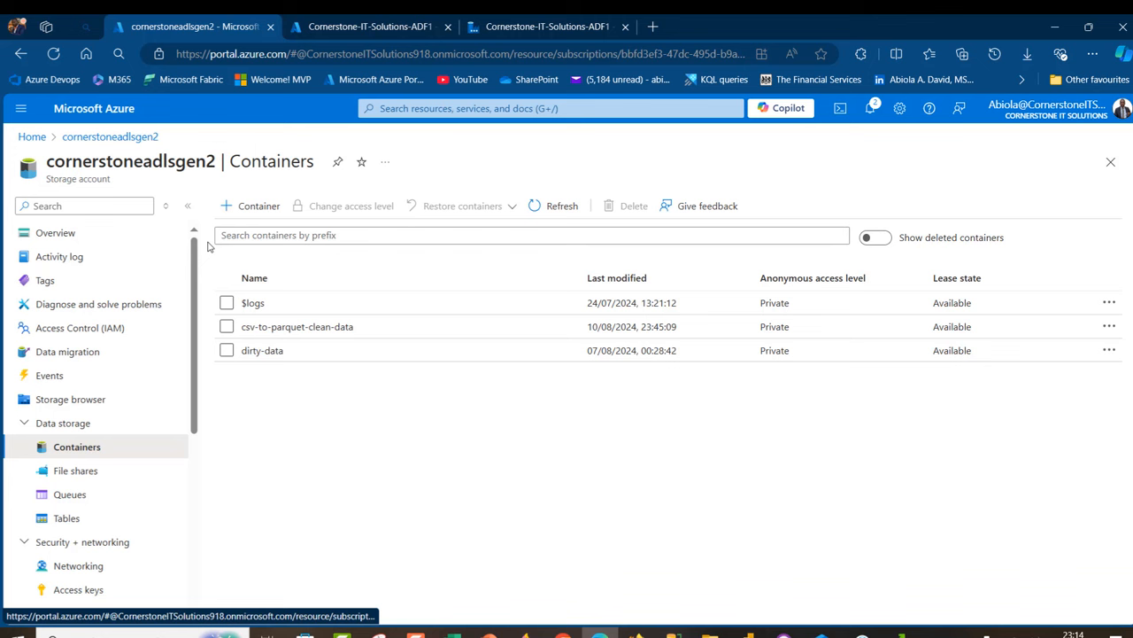
{"action": "mouse_move", "coordinate": [244, 266]}
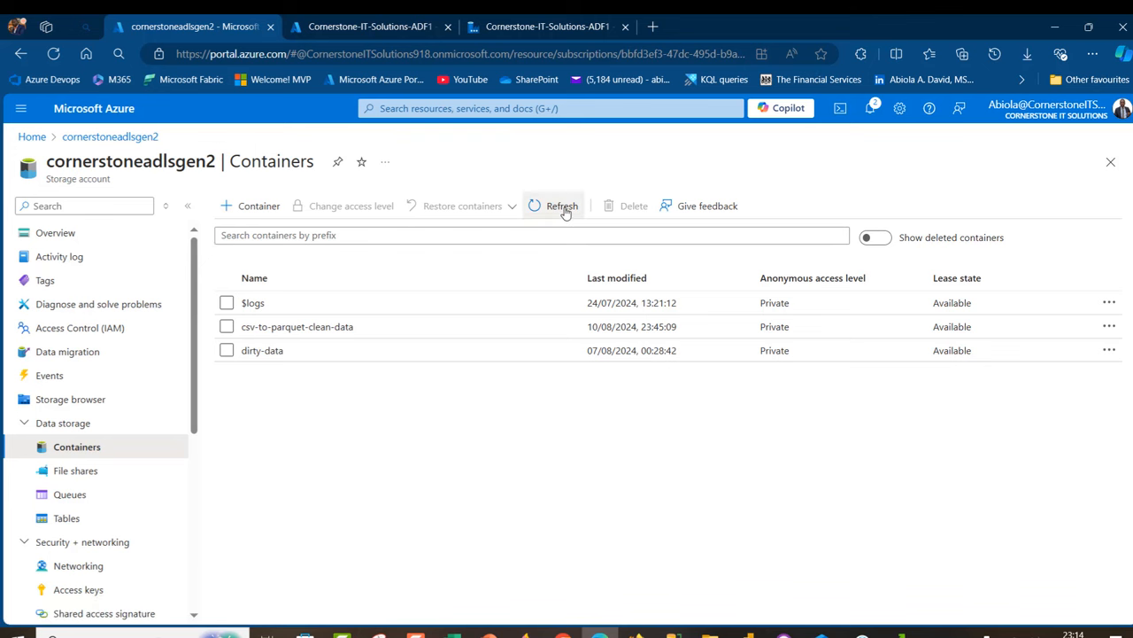
{"action": "left_click", "coordinate": [561, 205]}
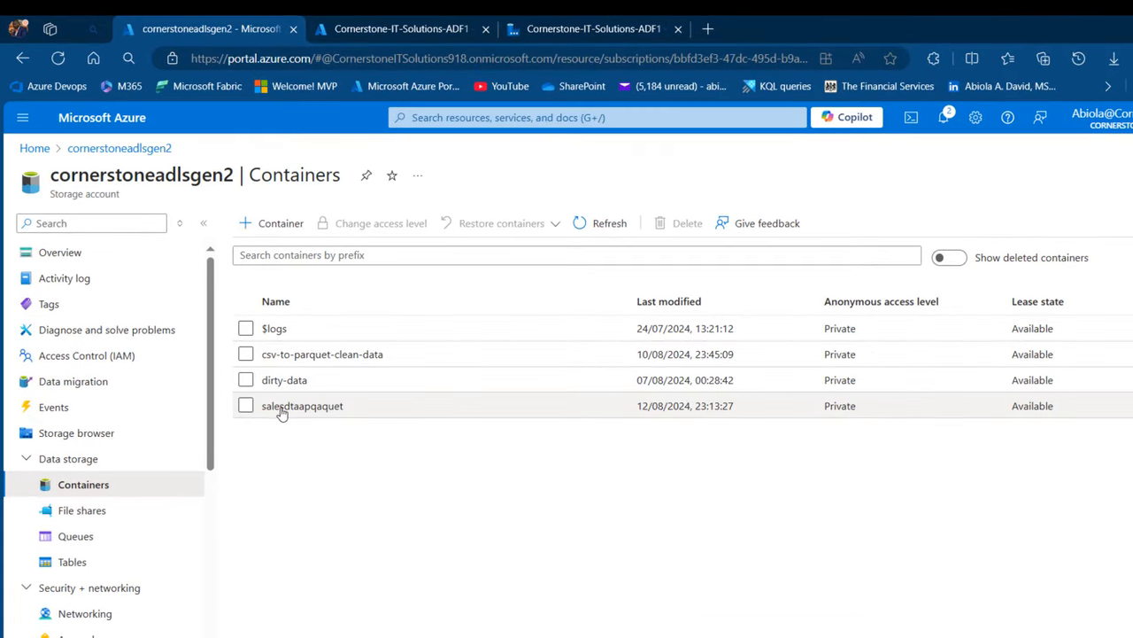
{"action": "left_click", "coordinate": [301, 406]}
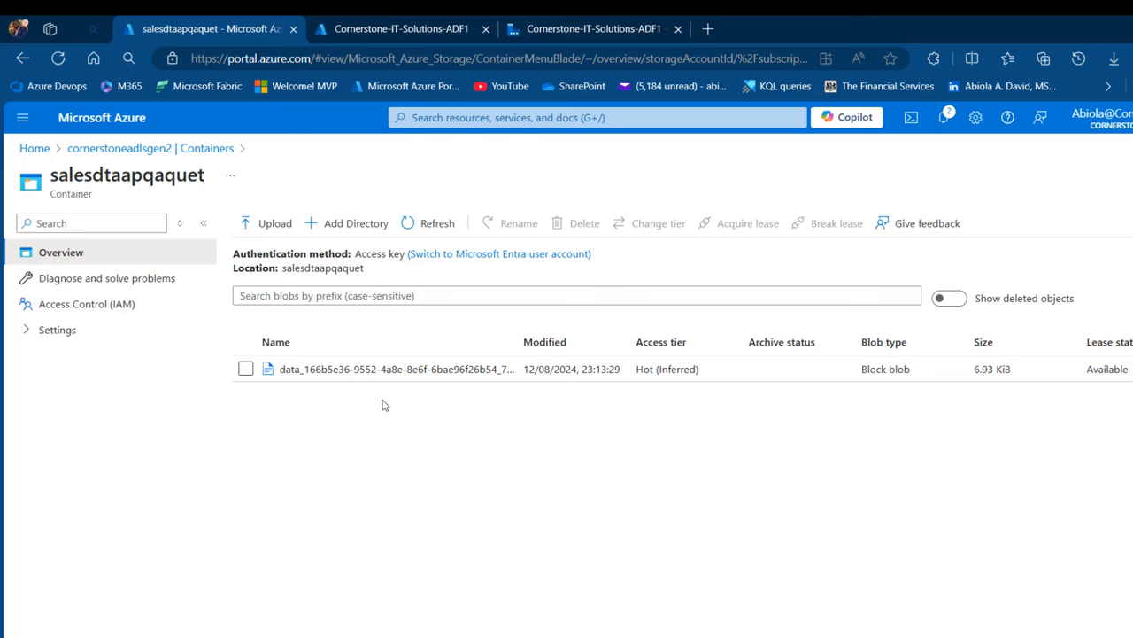
{"action": "mouse_move", "coordinate": [370, 370]}
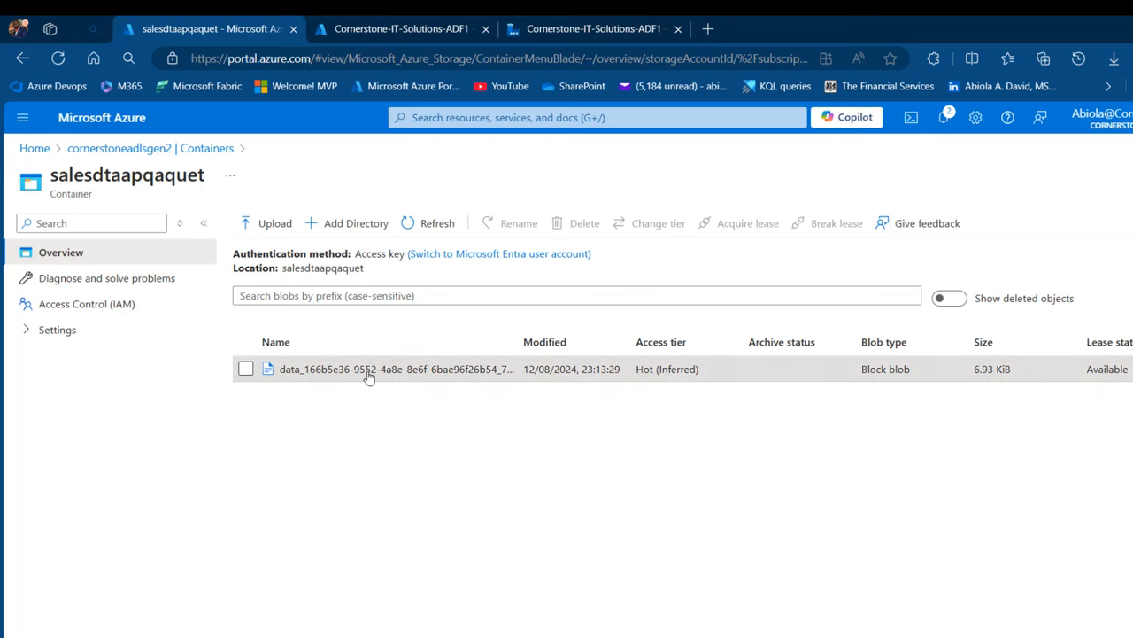
Inspect the single 6.93 KiB merged Parquet file and preview its contents, then return to the file list
{"action": "left_click", "coordinate": [393, 369]}
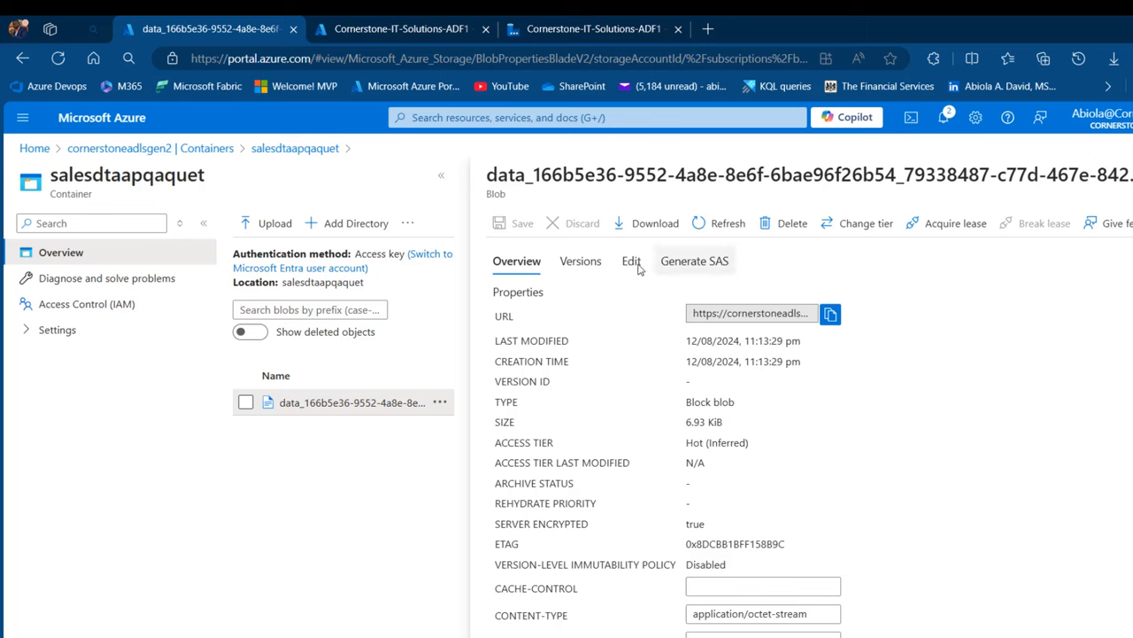
{"action": "left_click", "coordinate": [630, 260]}
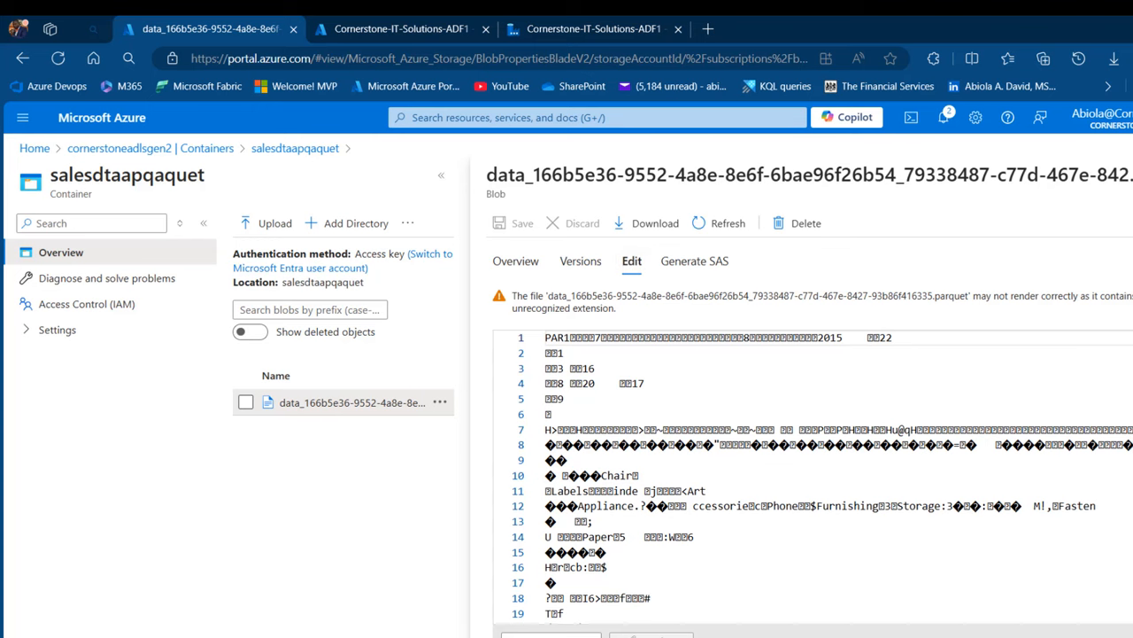
{"action": "left_click", "coordinate": [21, 58]}
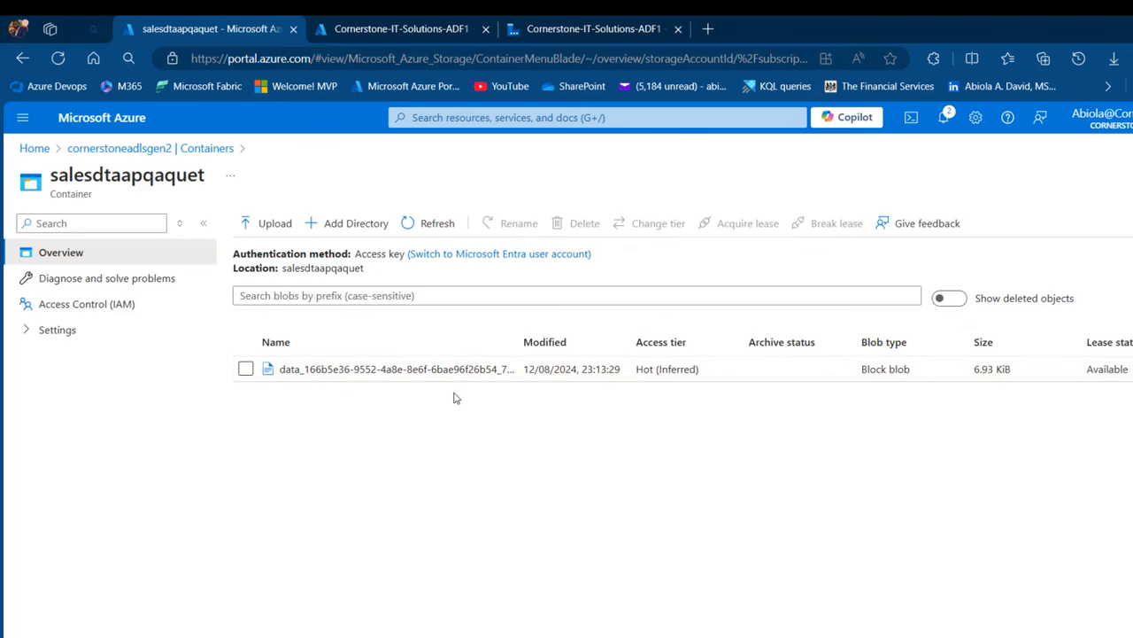